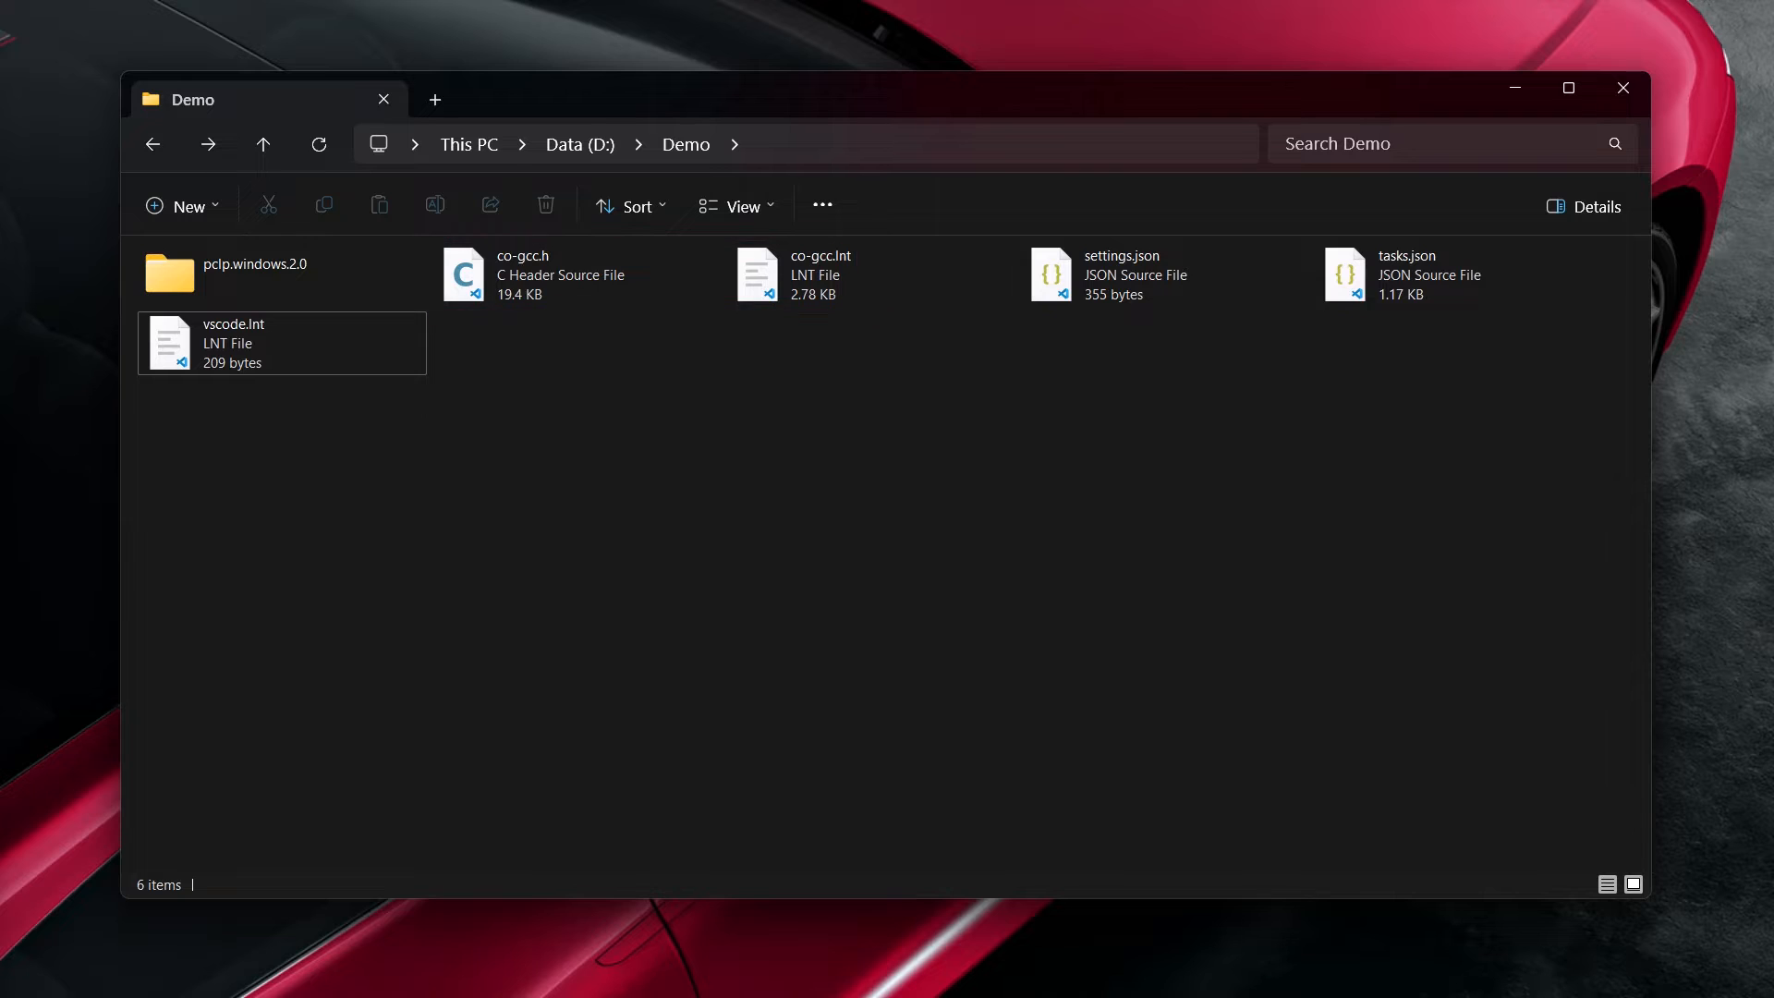
Step: Open vscode.lnt from the D:\Demo folder for editing
{"action": "left_click", "coordinate": [283, 344]}
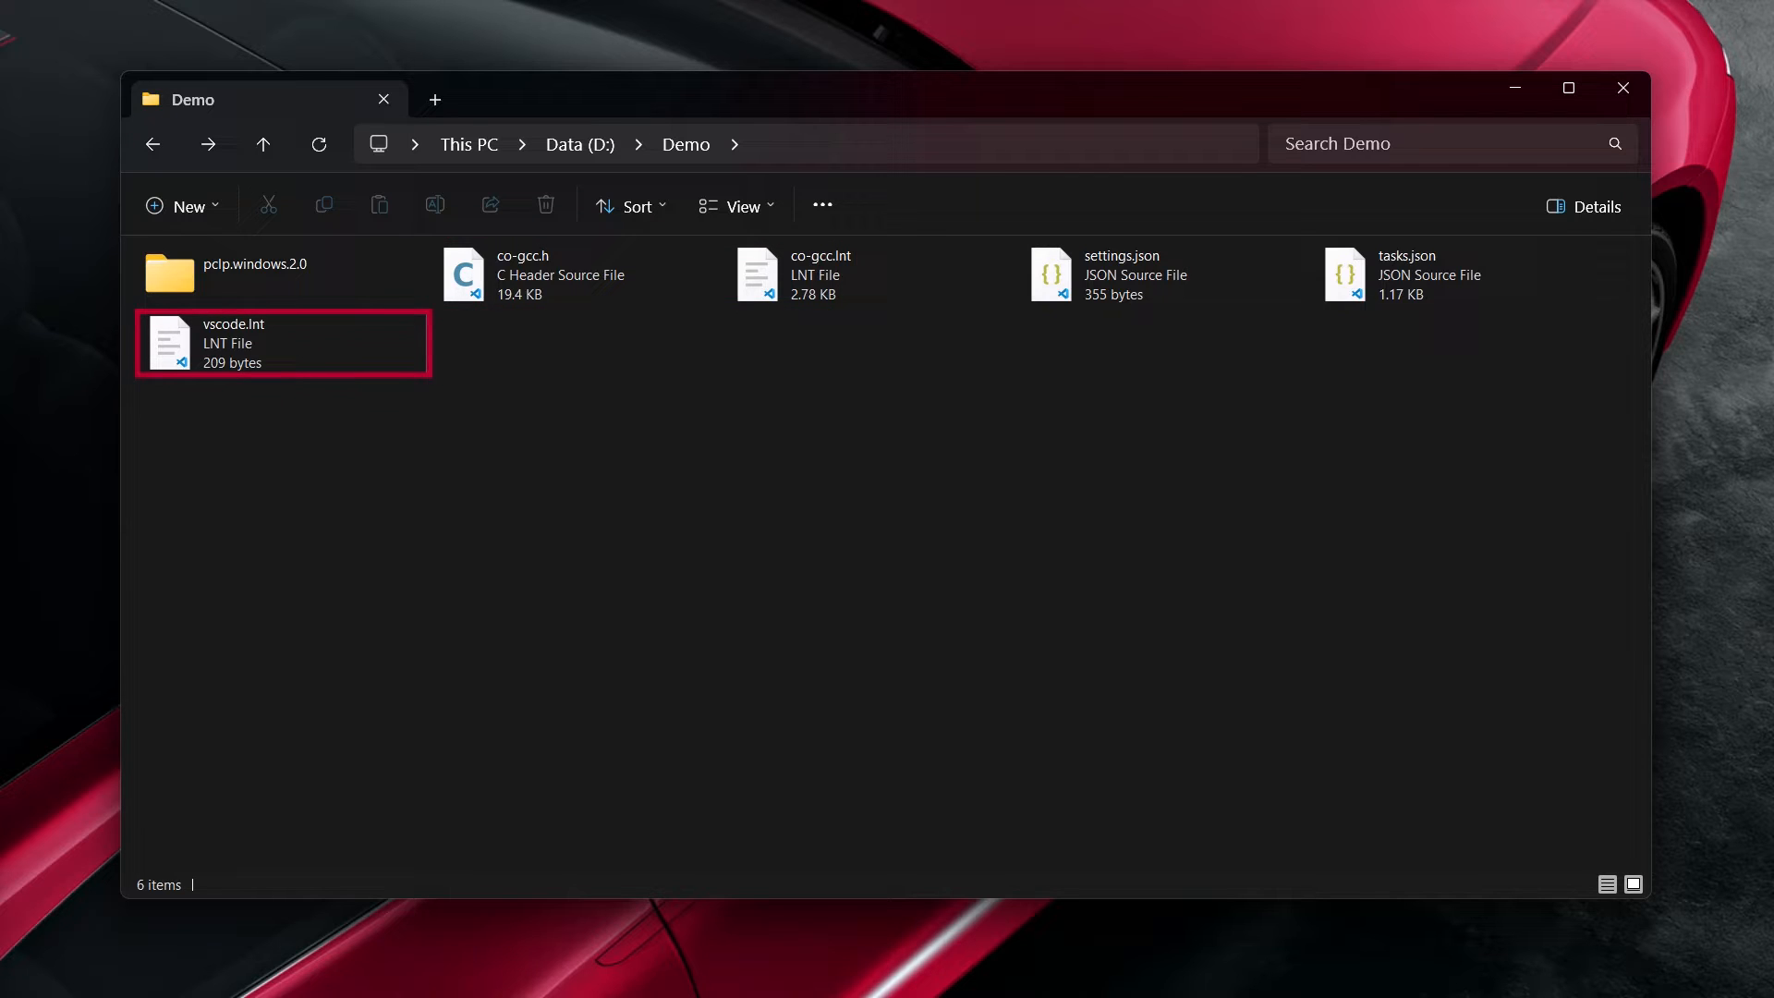
{"action": "left_click", "coordinate": [1130, 274]}
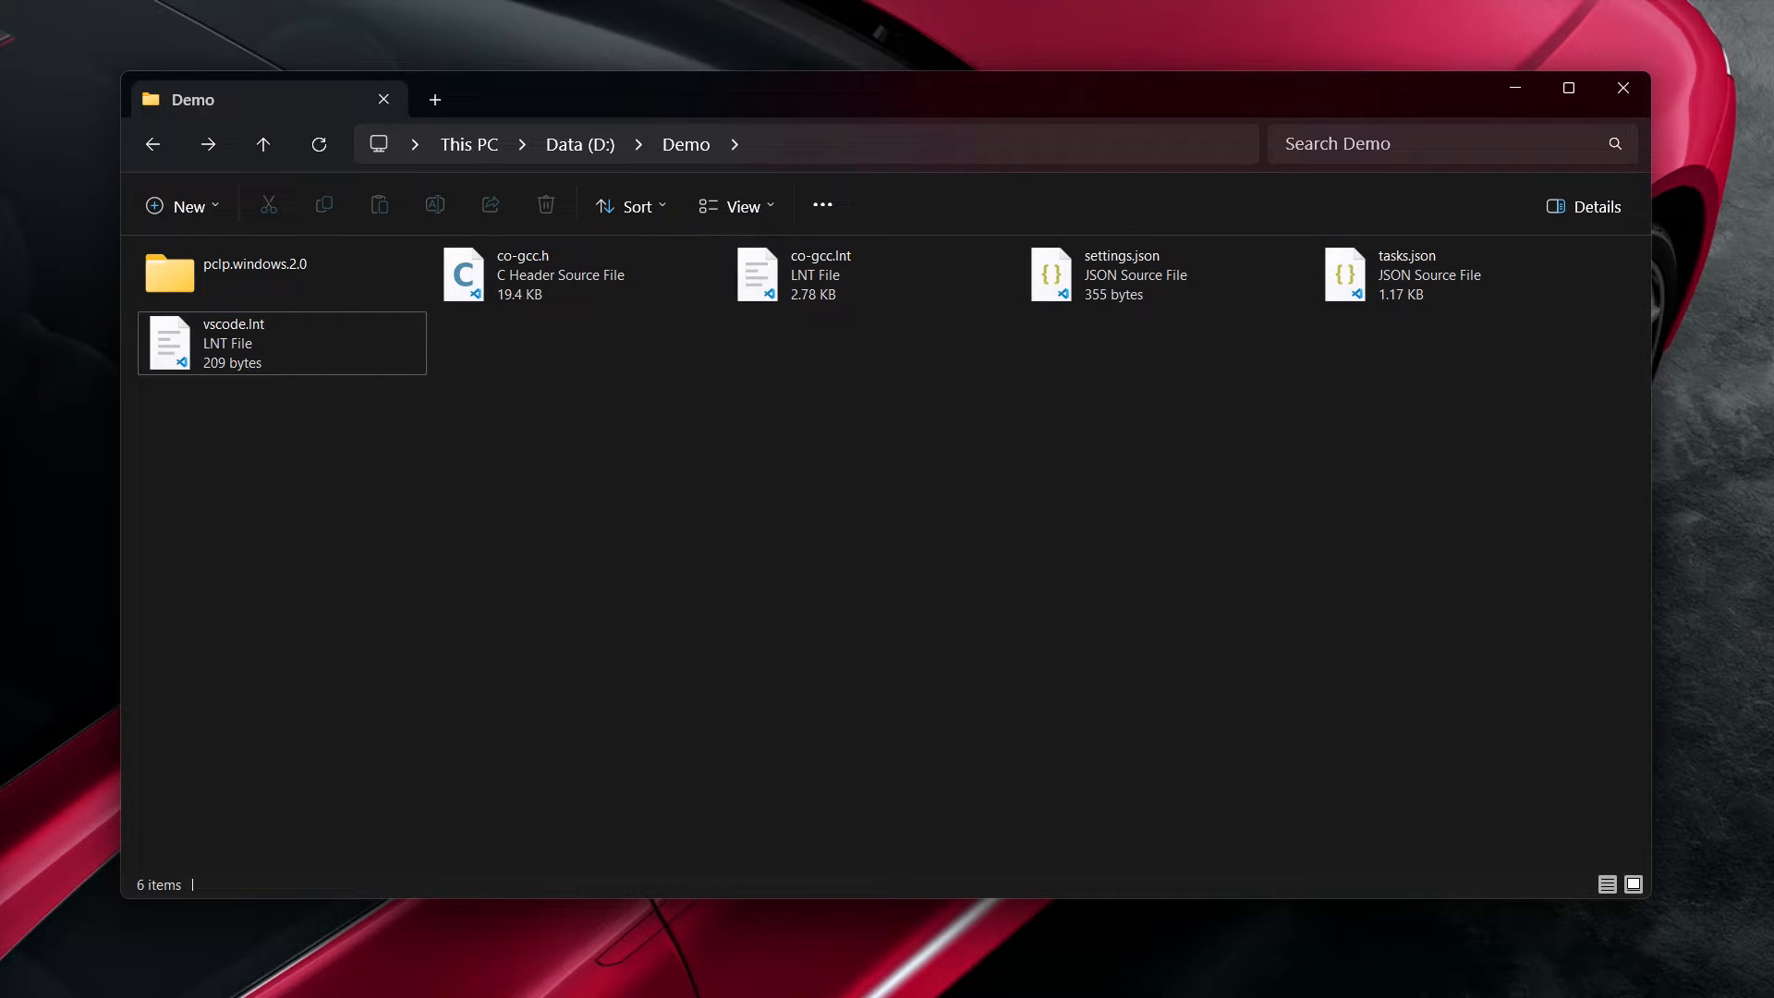
{"action": "left_click", "coordinate": [281, 344]}
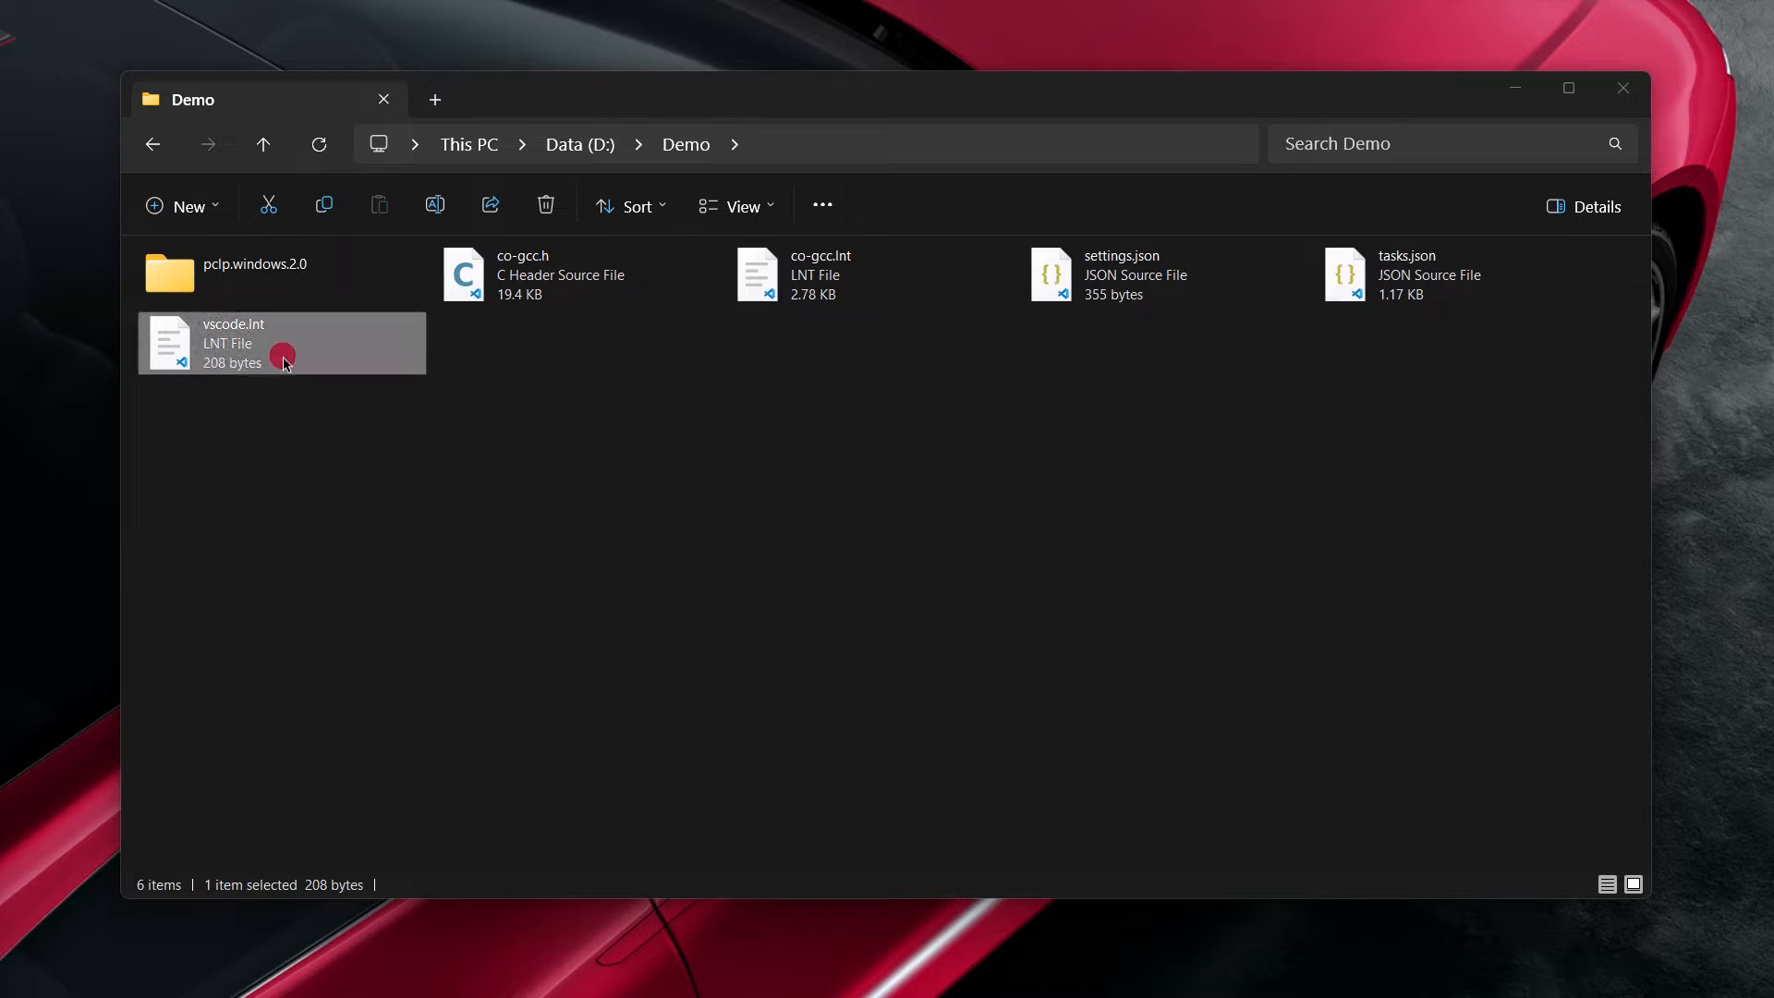
{"action": "double_click", "coordinate": [234, 343]}
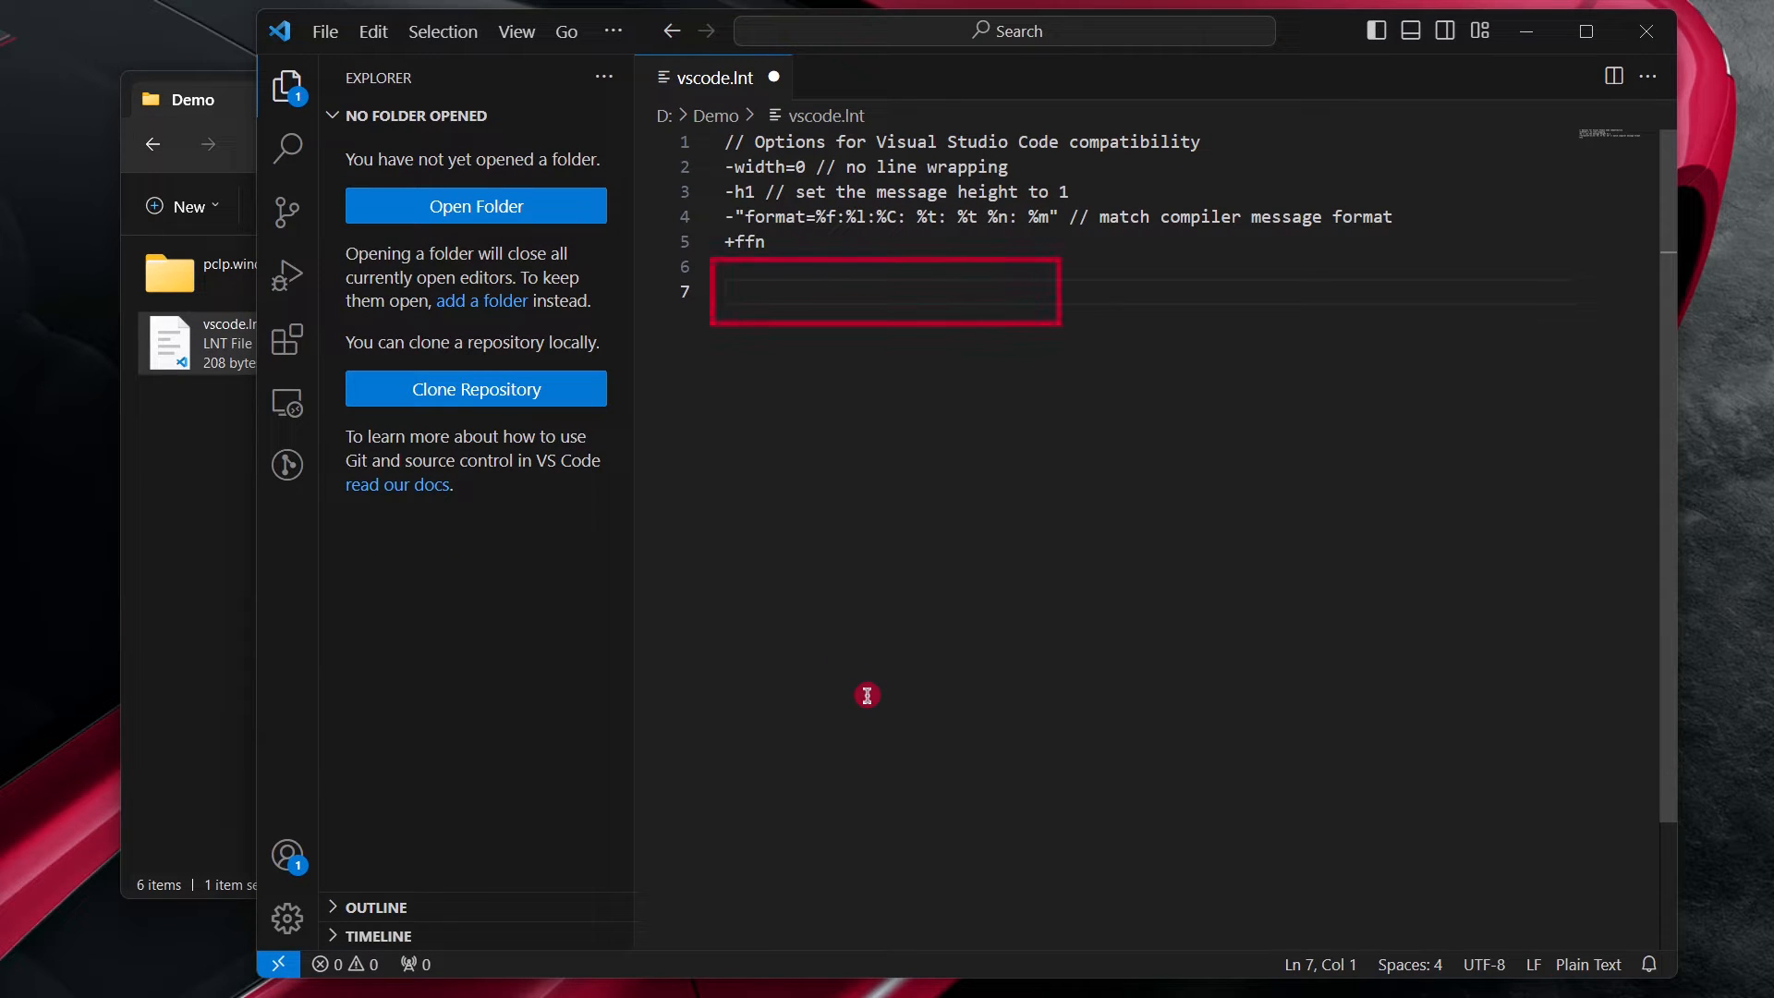
Step: Append -i"D:\Demo" and co-gcc.lnt on new lines and save the file
{"action": "type", "text": "-i"}
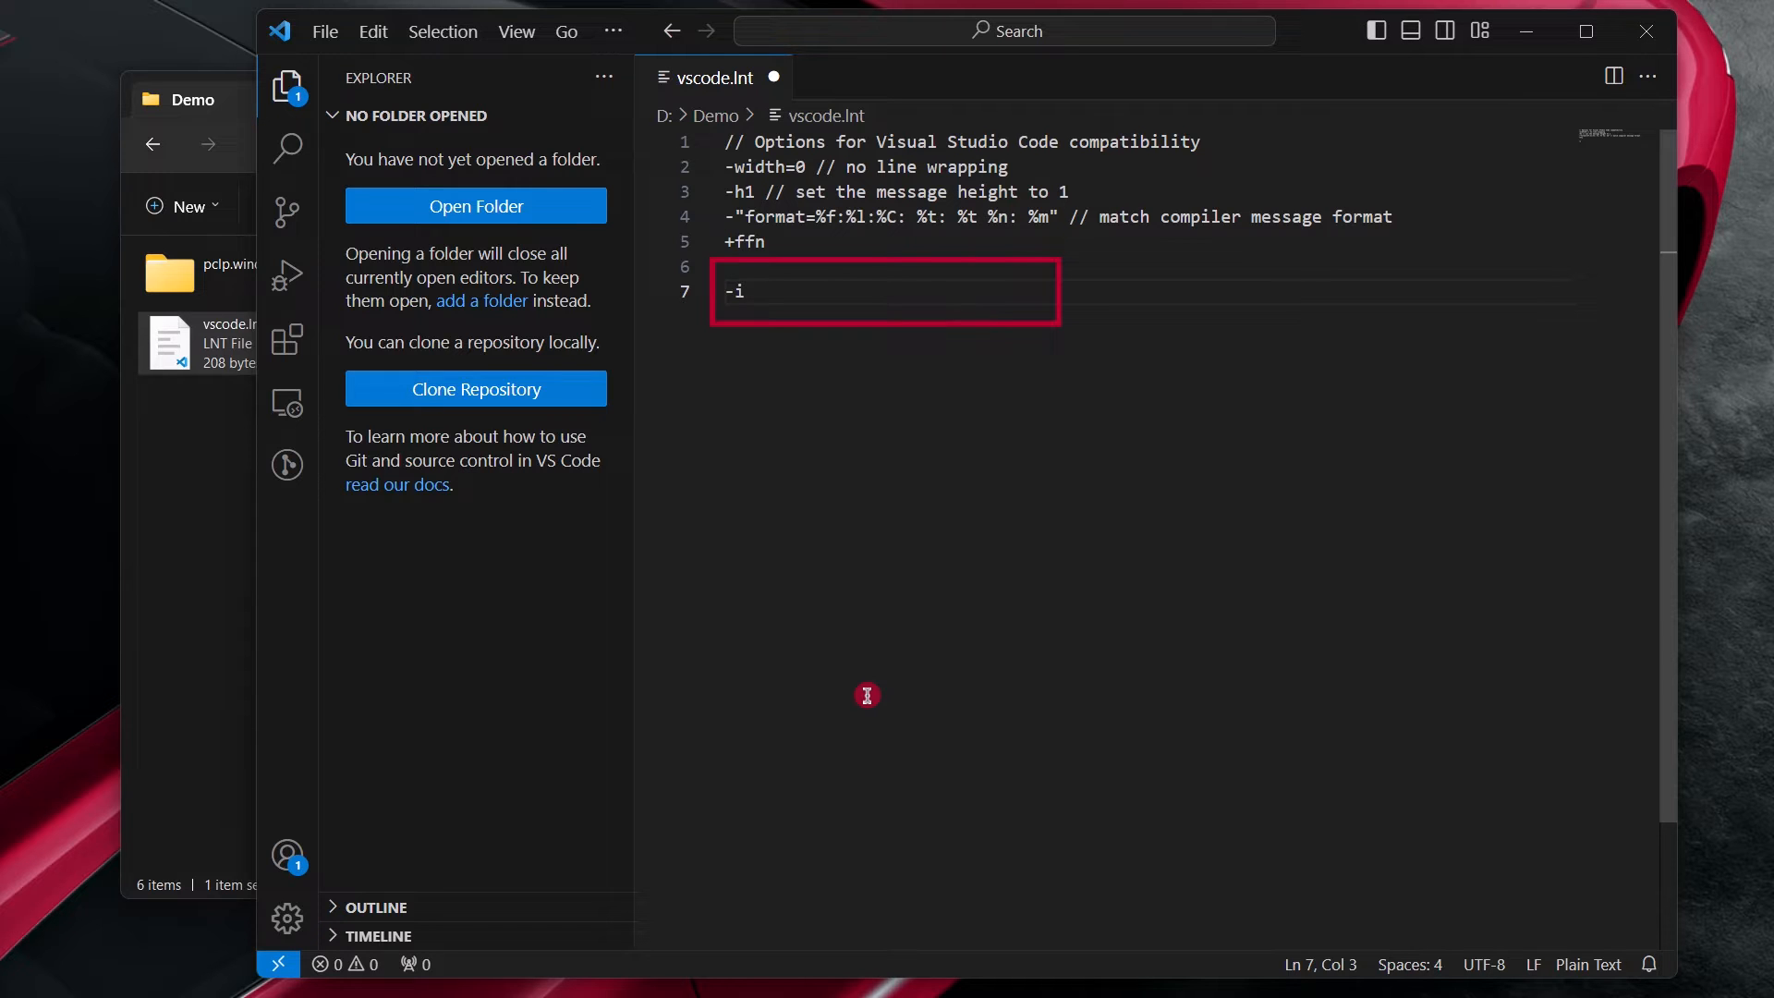
{"action": "type", "text": "\"D:\\Demo\""}
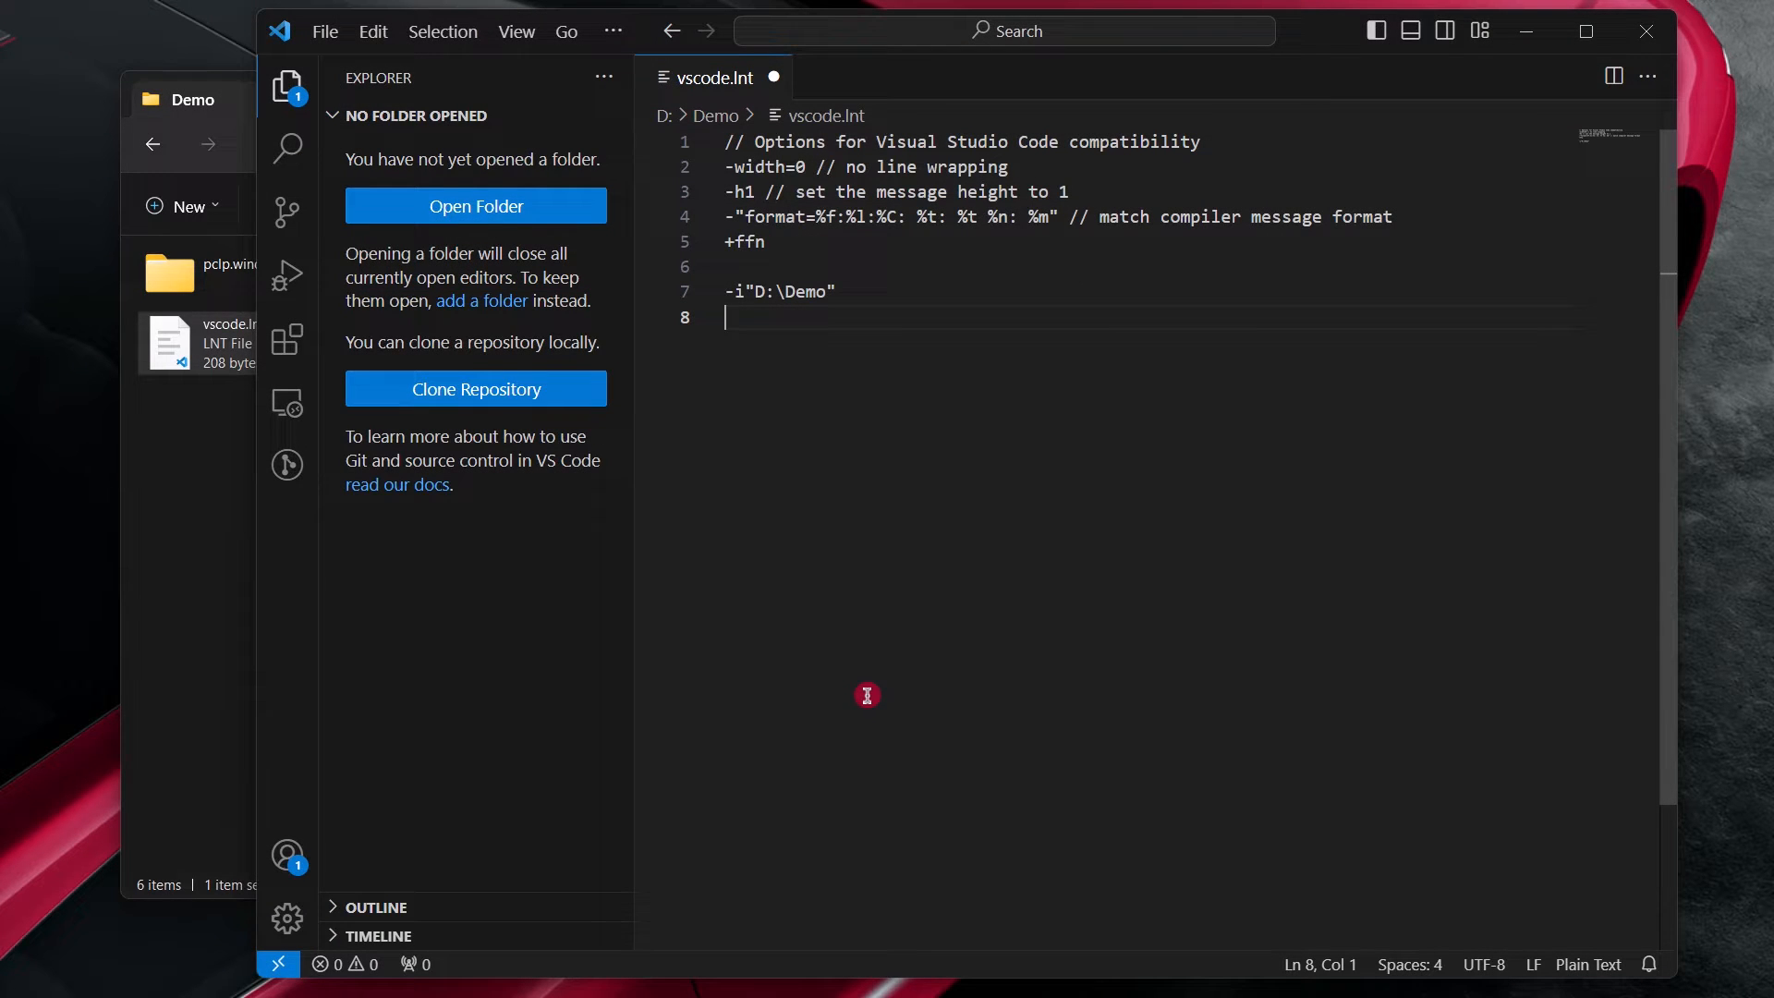
{"action": "type", "text": "co-gcc."}
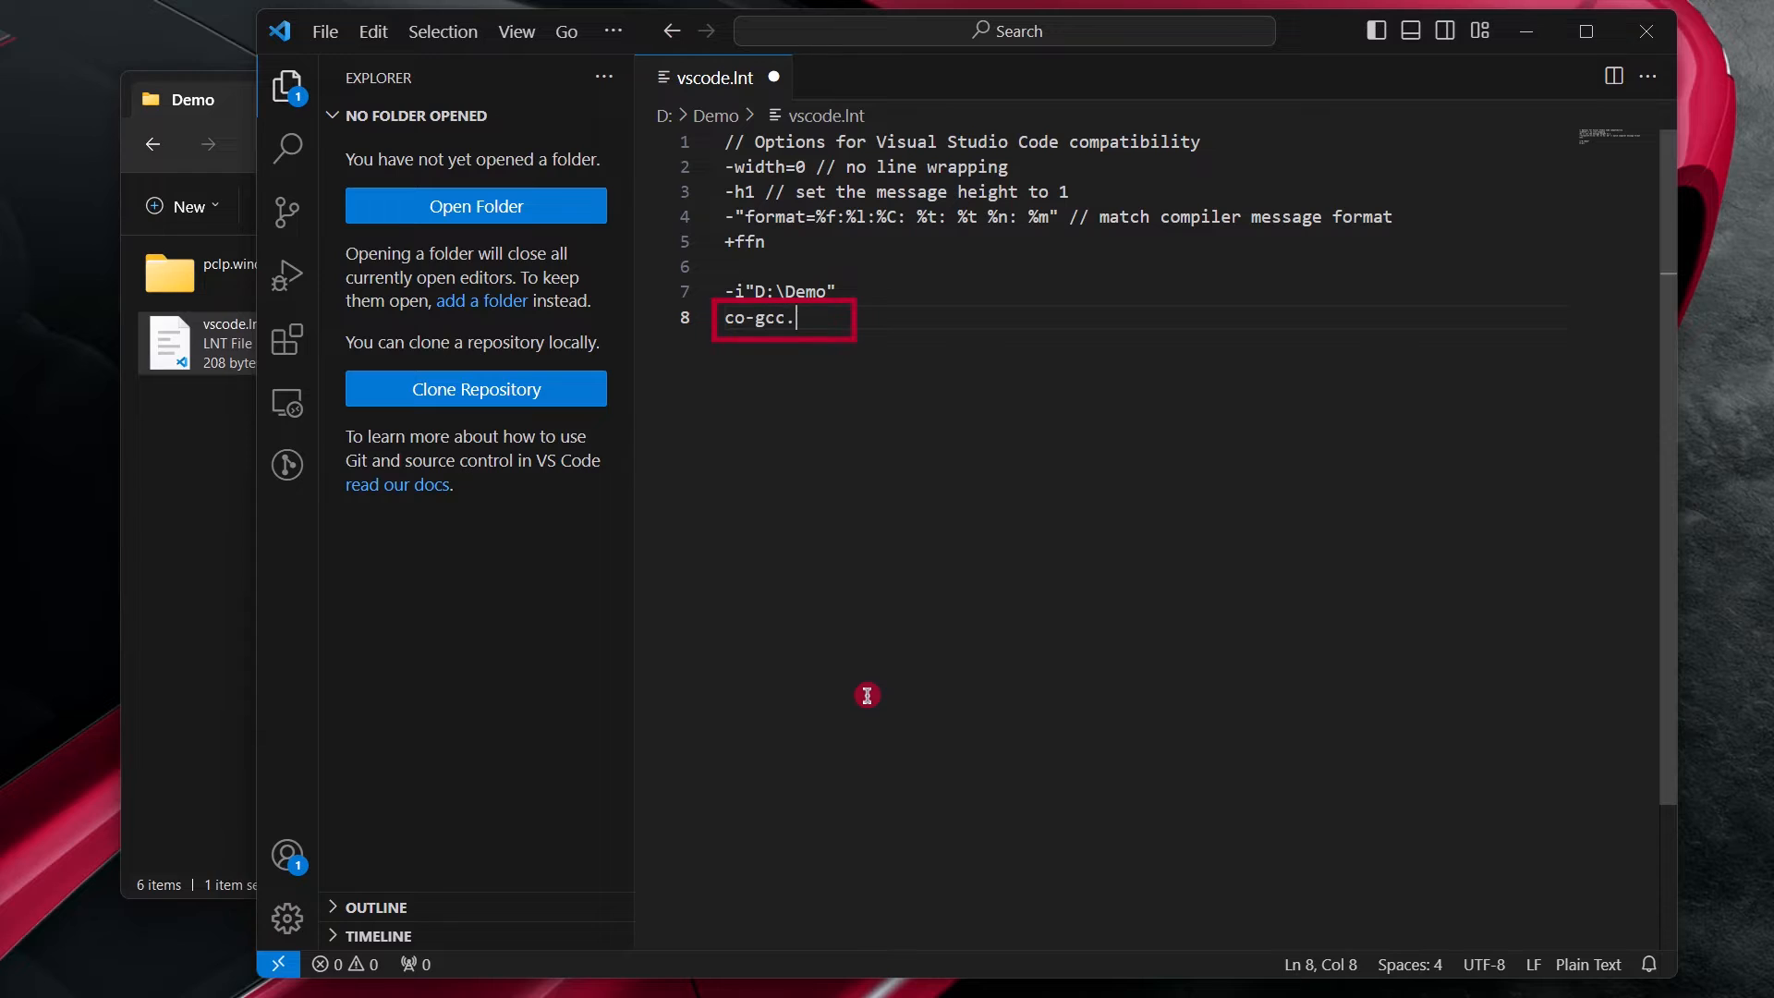
{"action": "type", "text": "lnt"}
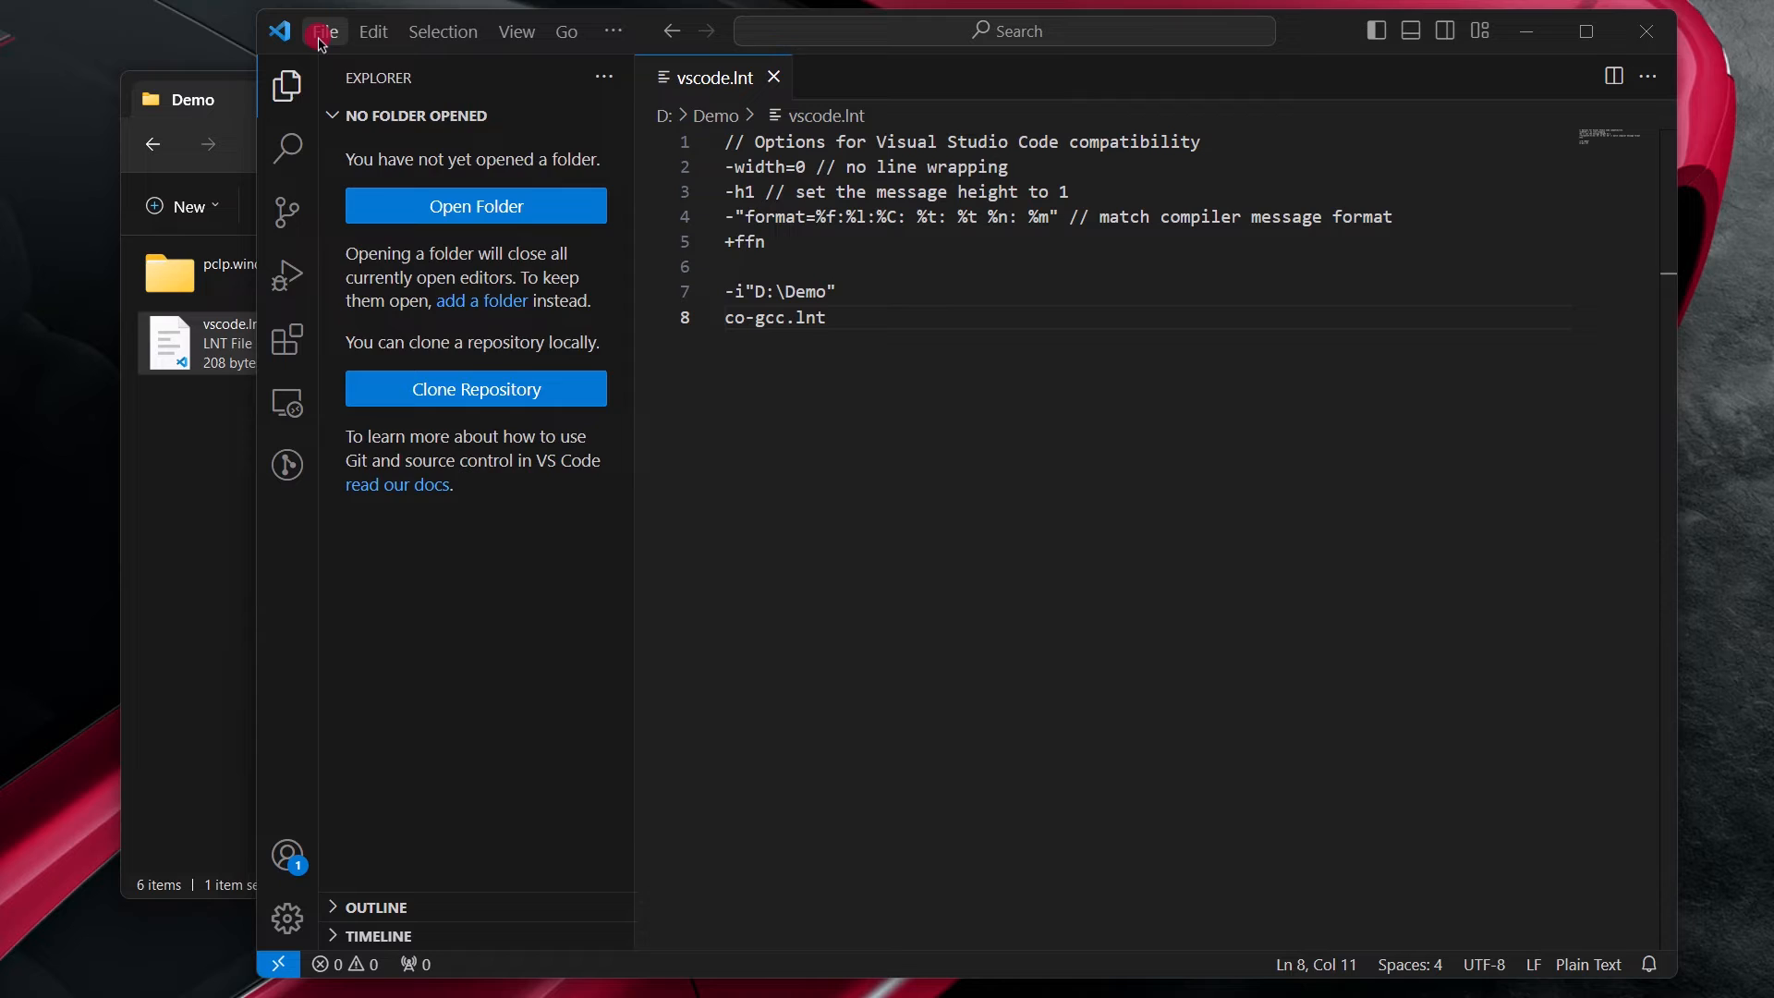
Step: Replace the sample echo task in user tasks.json with the pasted PC-lint Plus task
{"action": "left_click", "coordinate": [390, 653]}
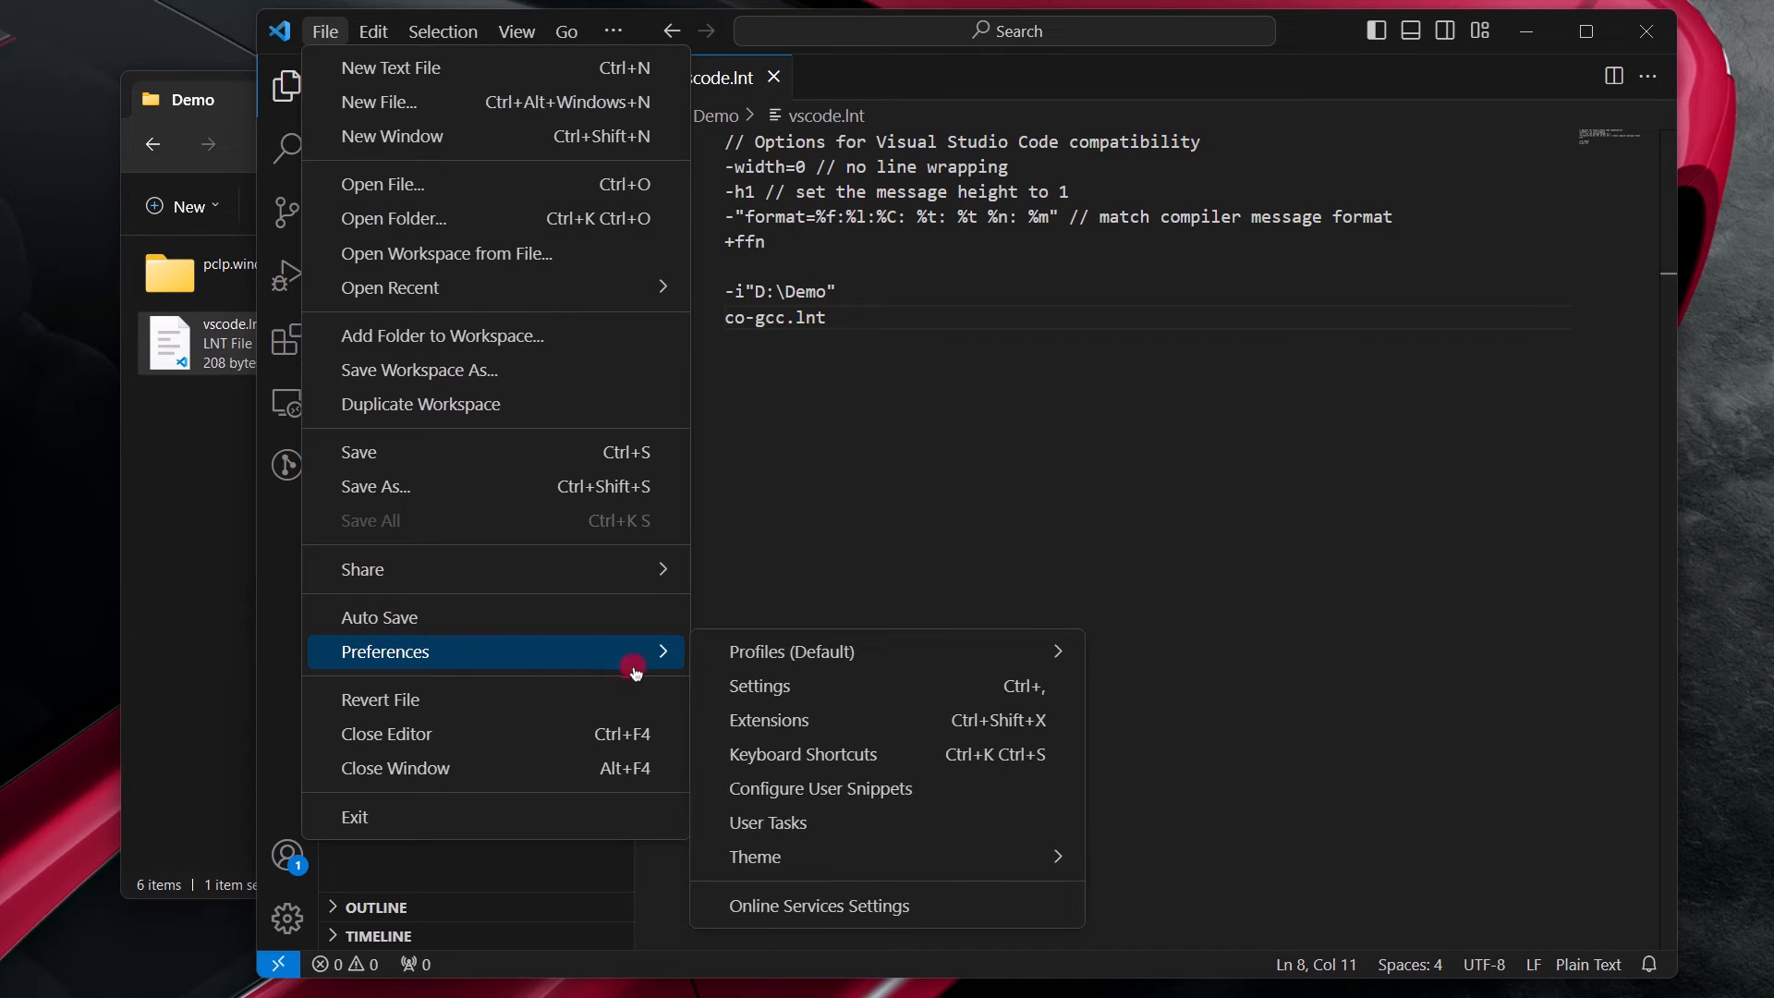
{"action": "left_click", "coordinate": [767, 823]}
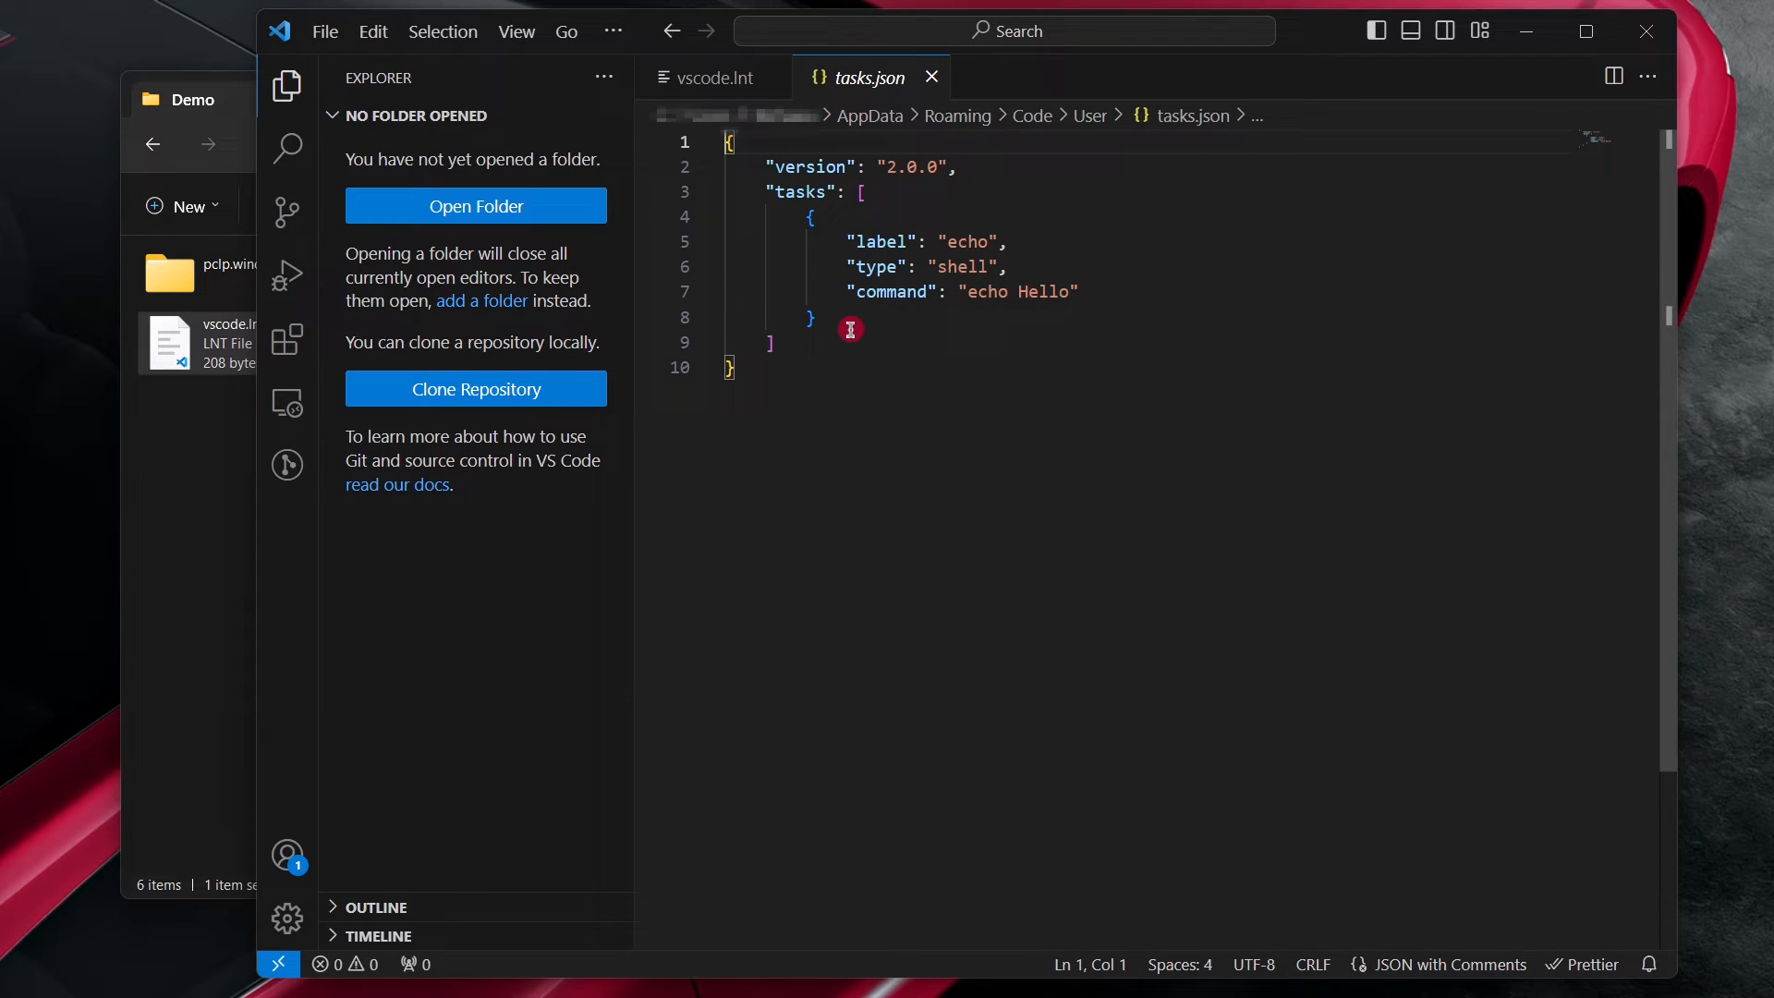
{"action": "mouse_move", "coordinate": [876, 78]}
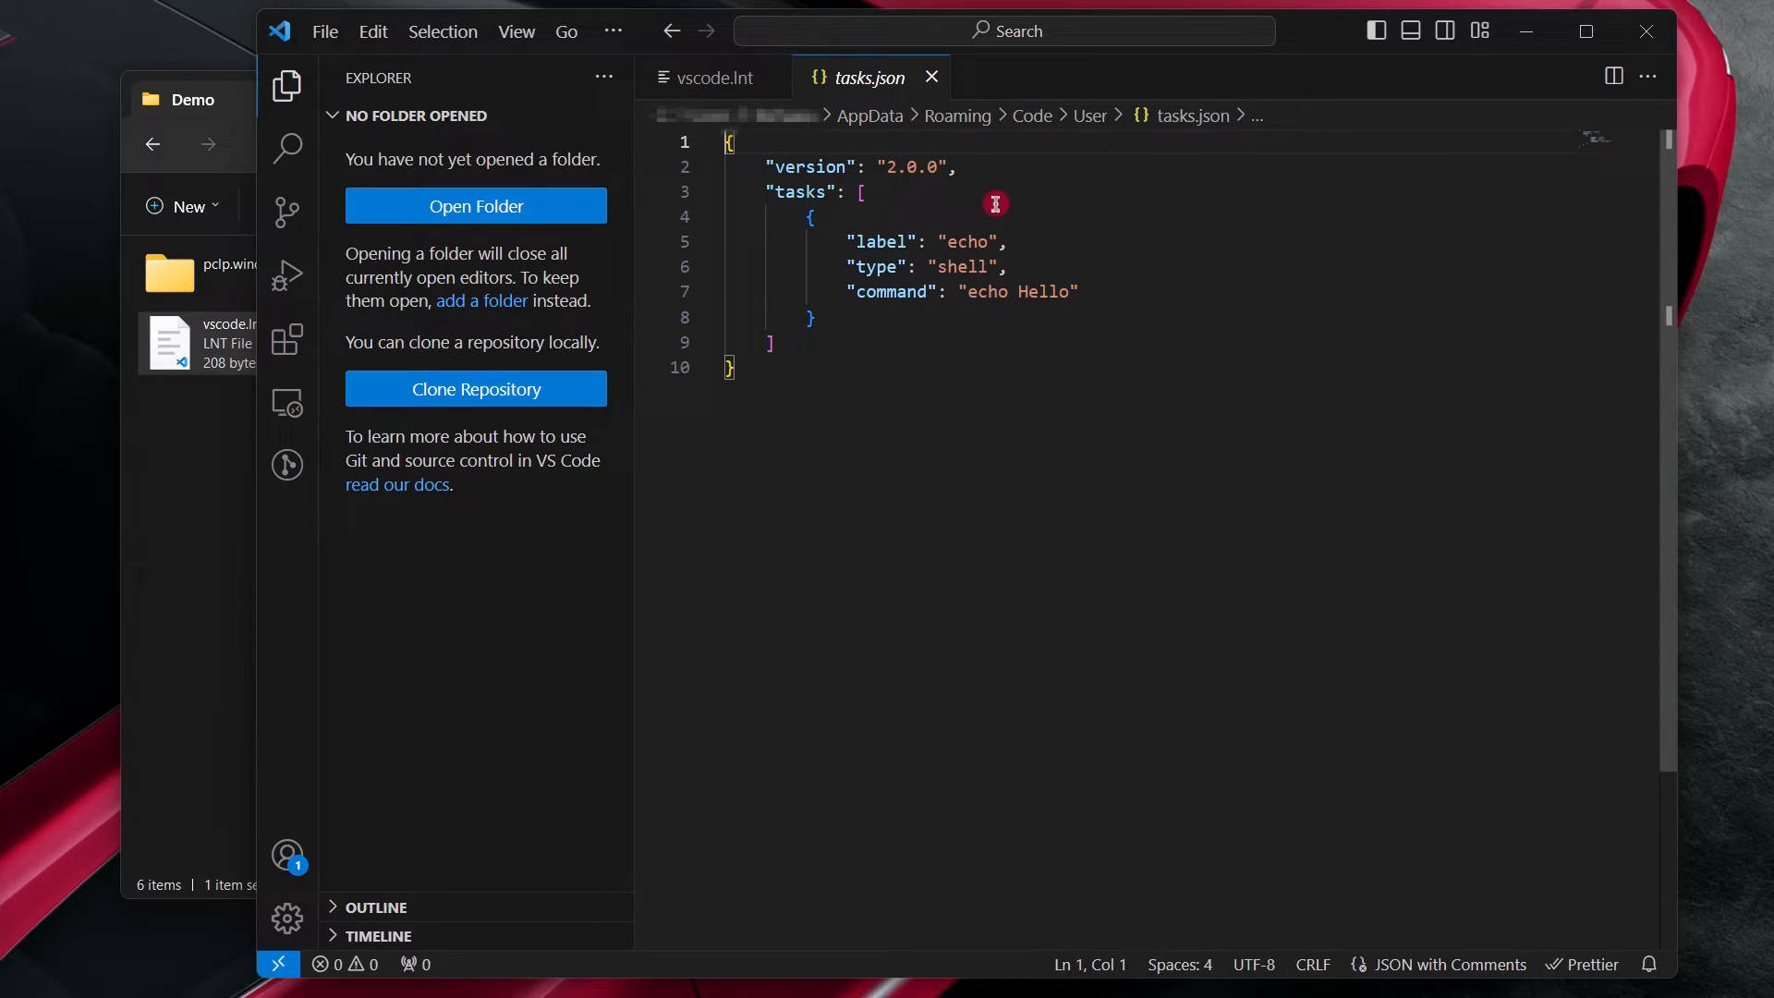
{"action": "mouse_move", "coordinate": [965, 532]}
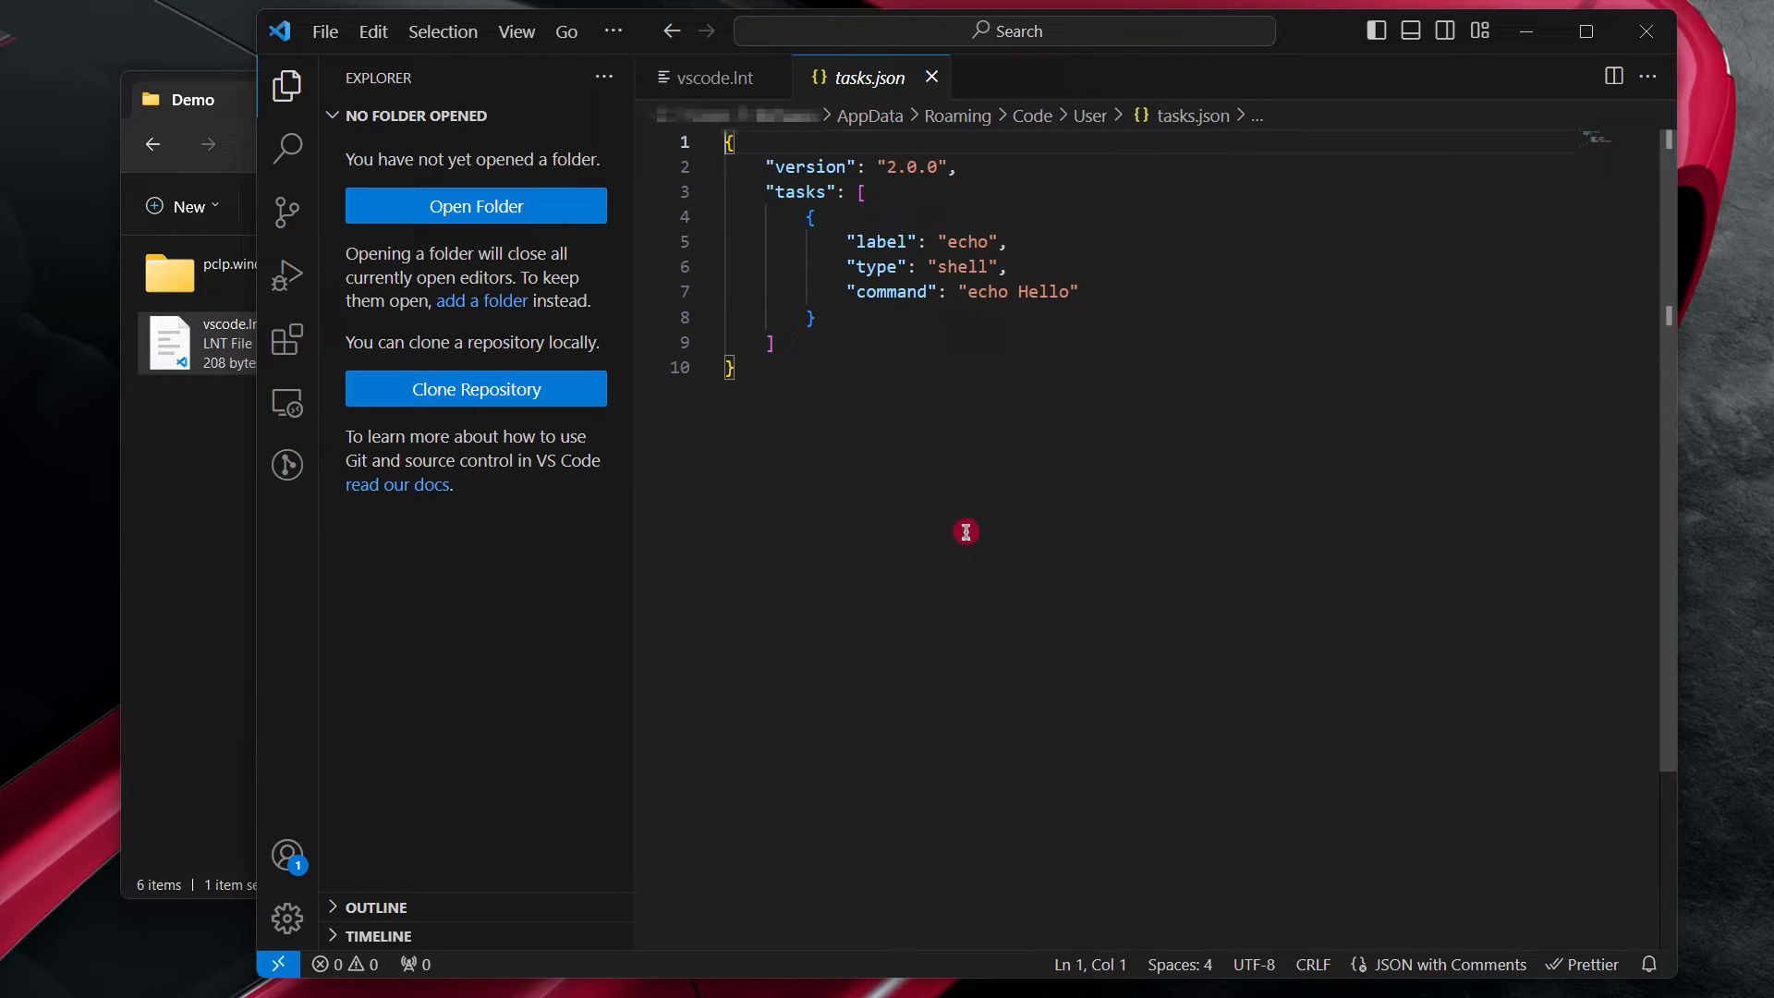
{"action": "mouse_move", "coordinate": [1064, 521]}
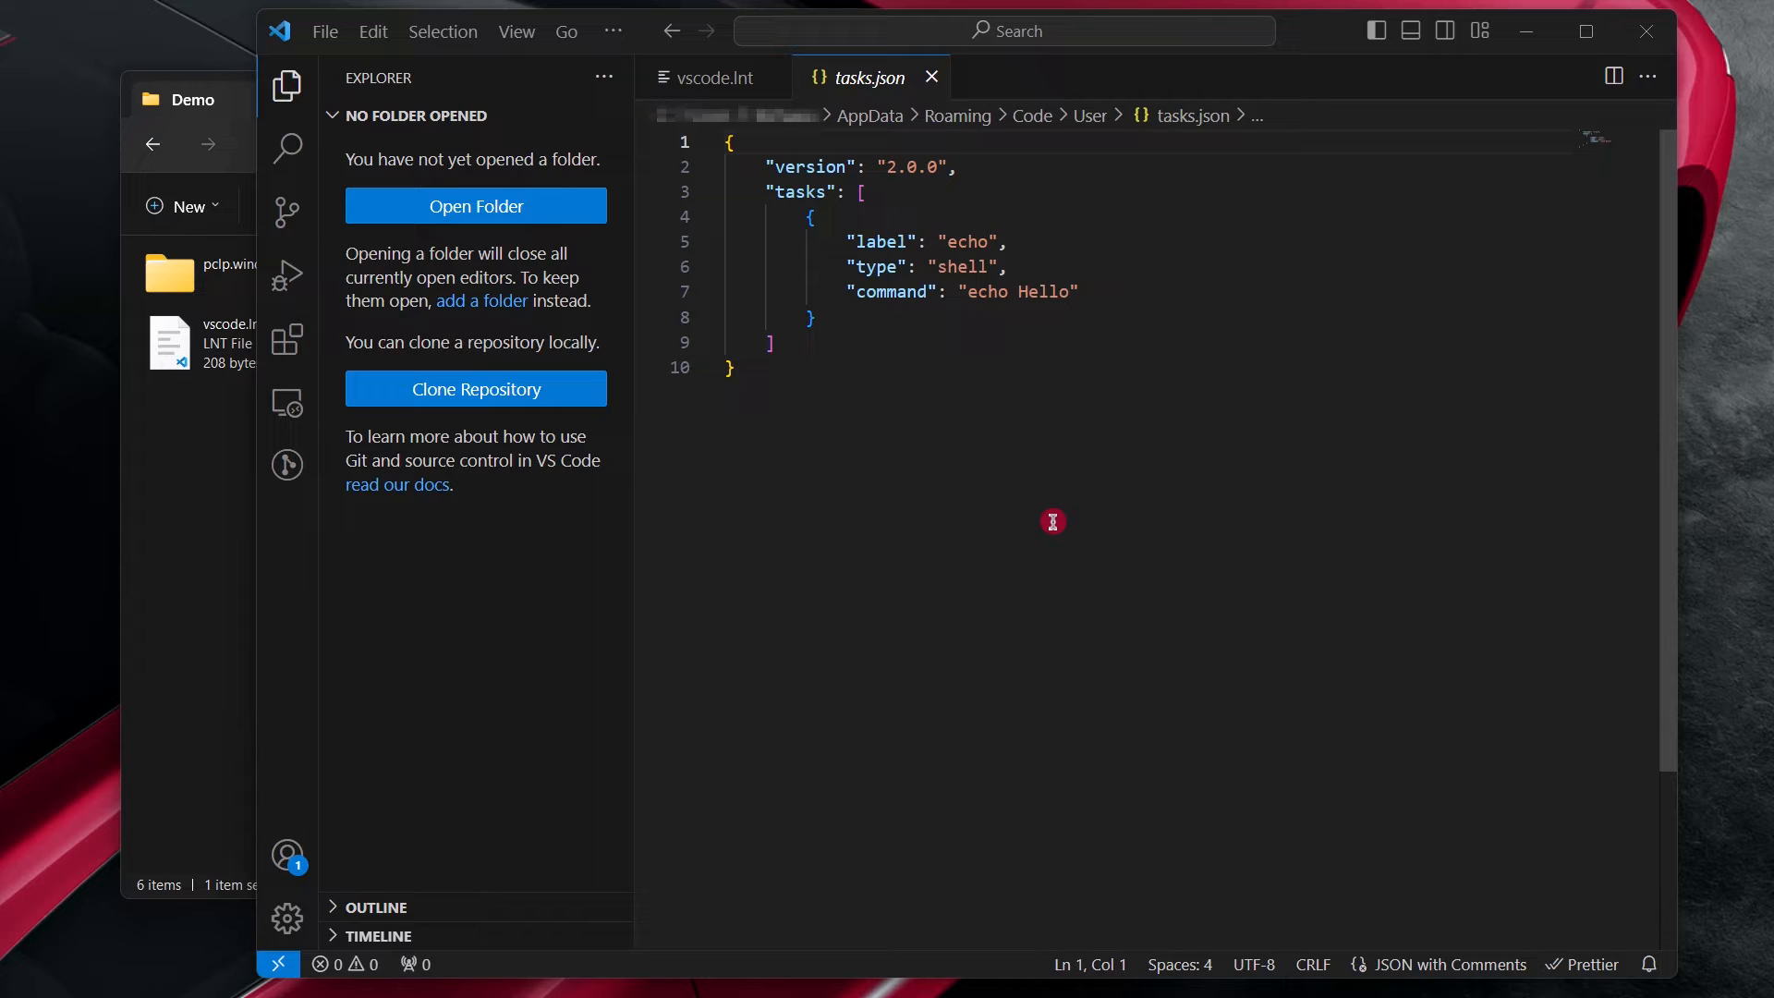
{"action": "mouse_move", "coordinate": [1020, 519]}
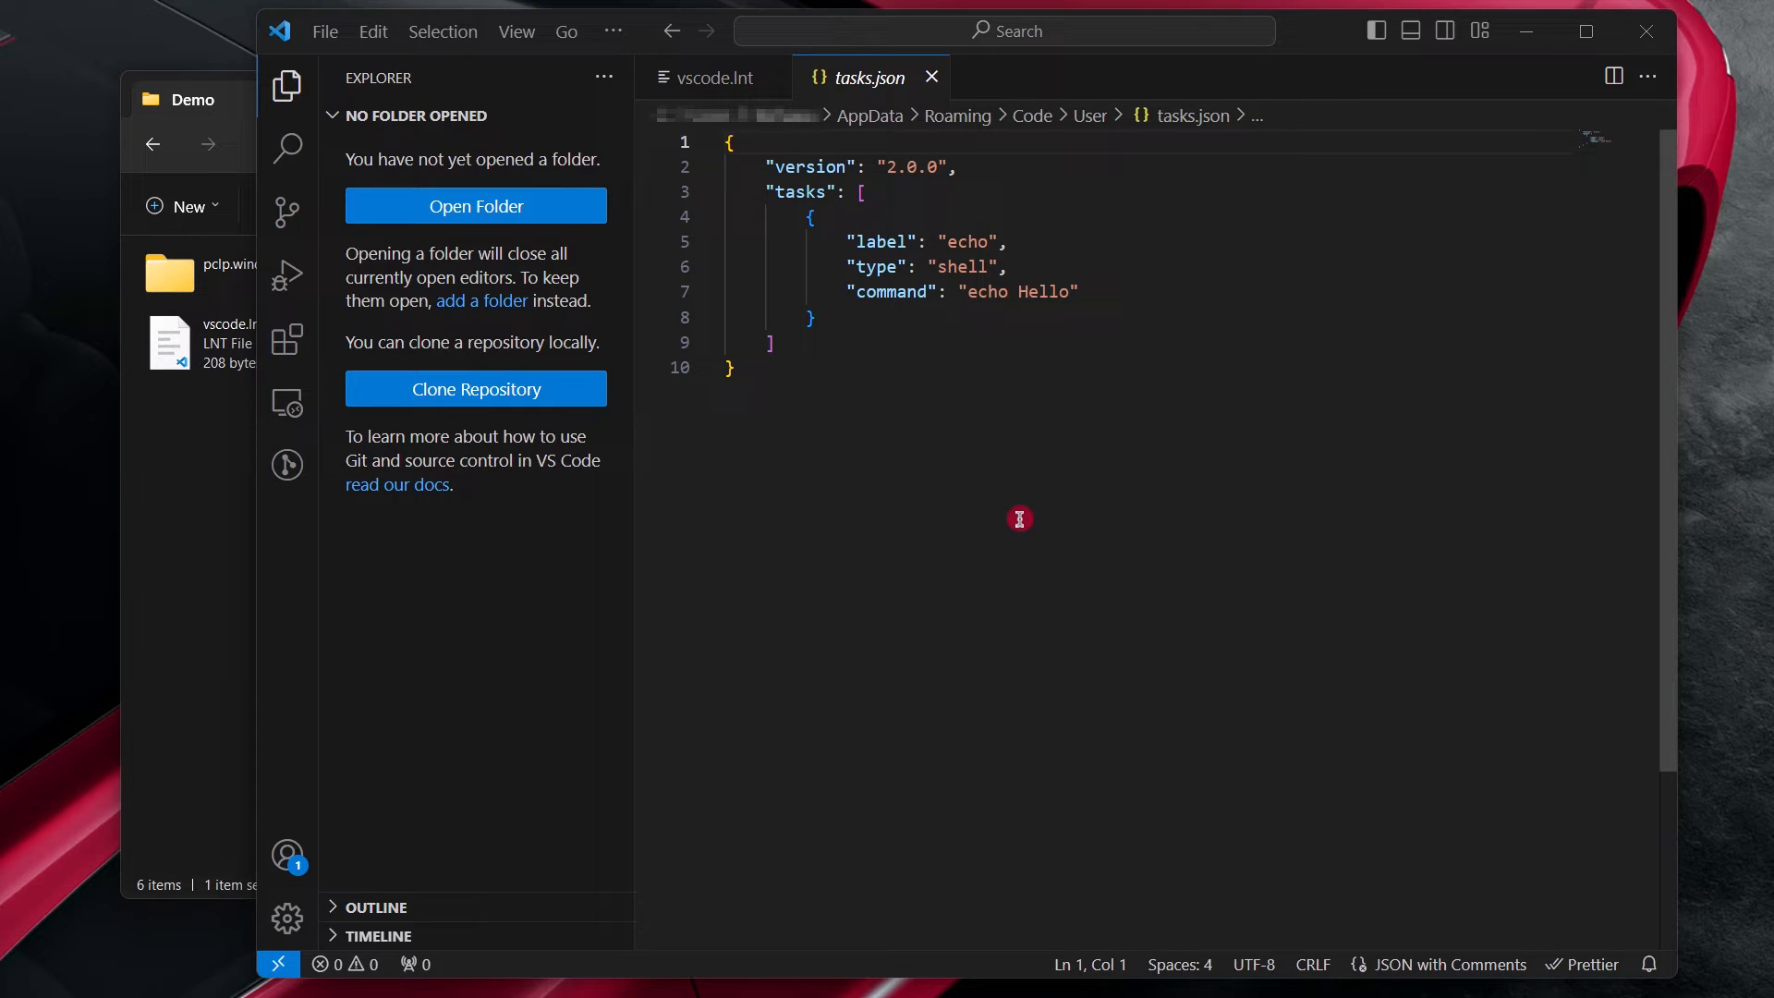
{"action": "key", "text": "ctrl+v"}
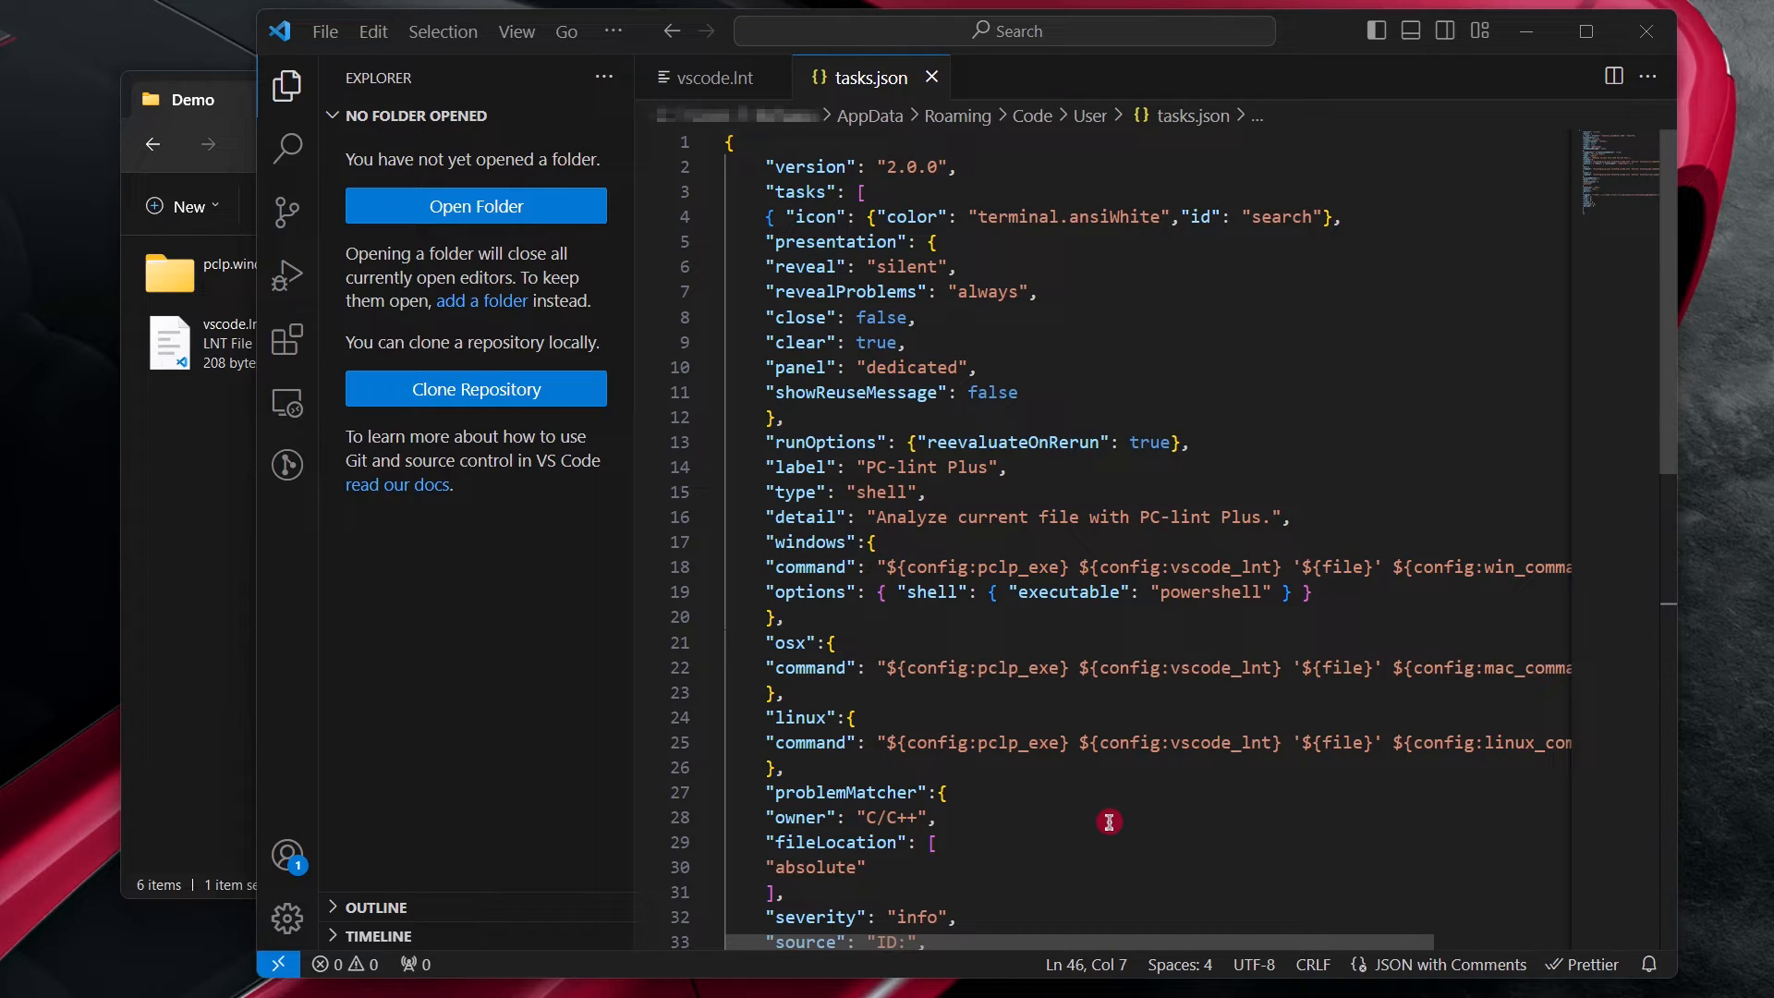
{"action": "mouse_move", "coordinate": [1140, 801]}
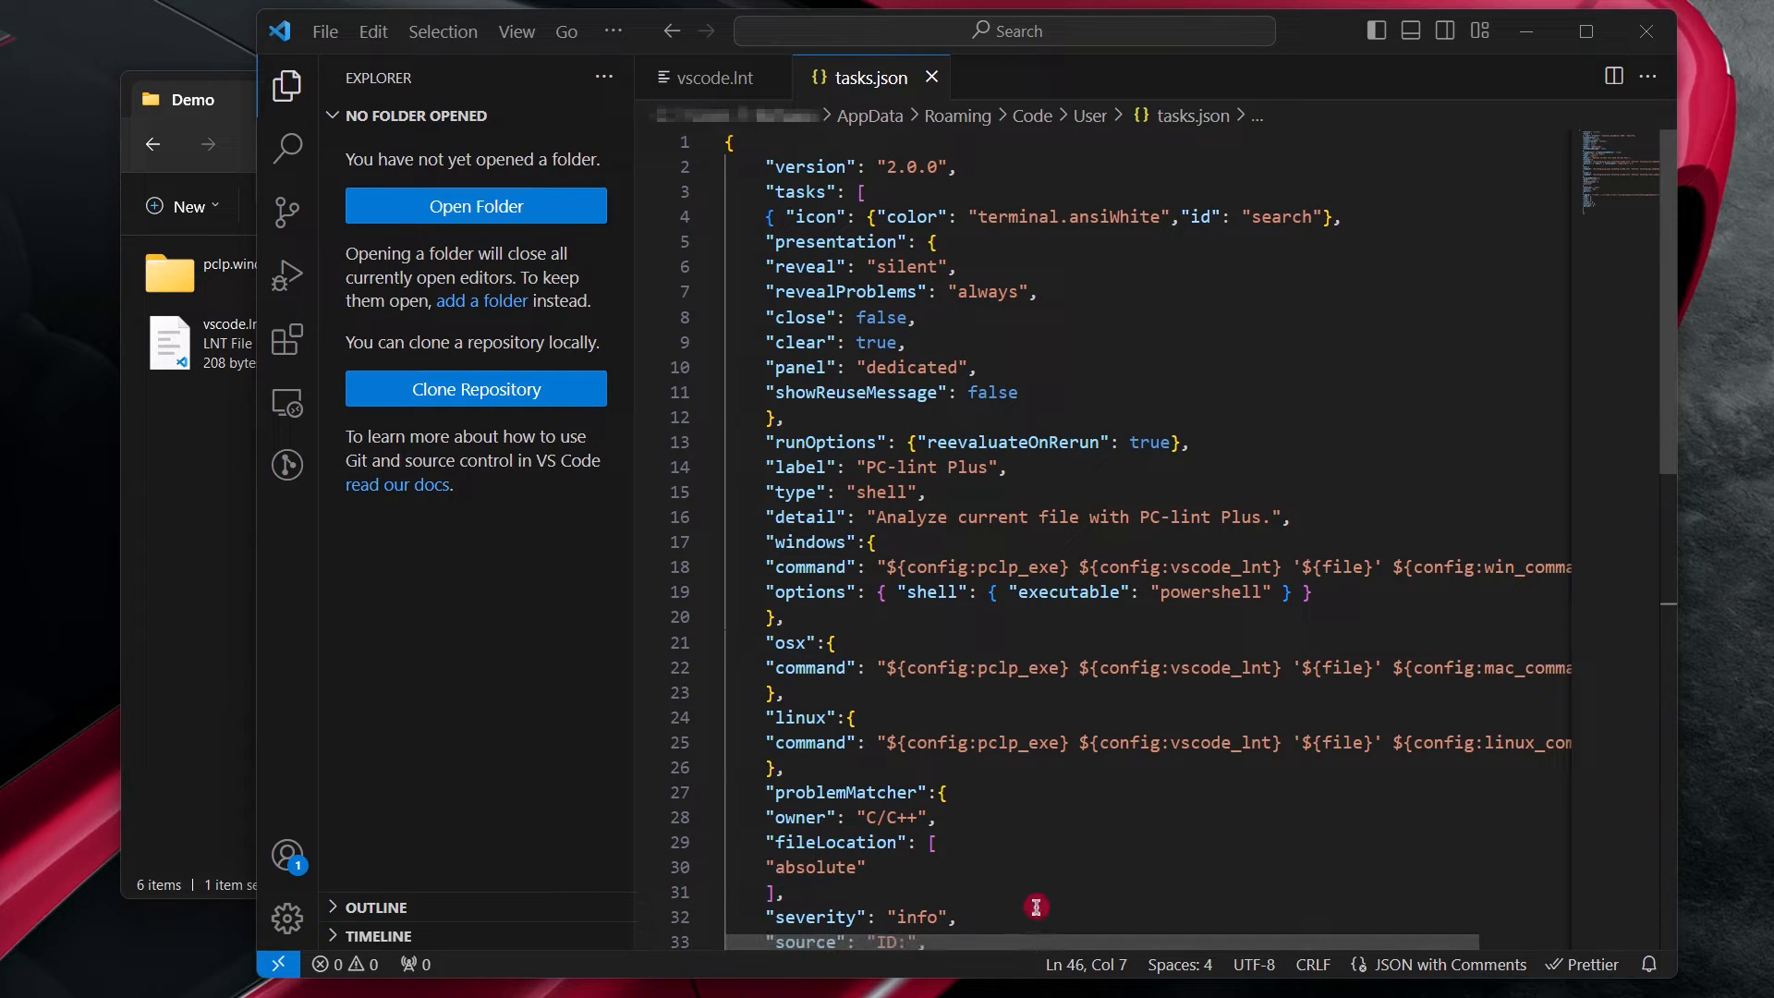
Step: Run Preferences: Open User Settings (JSON) from the Command Palette
{"action": "left_click", "coordinate": [515, 31]}
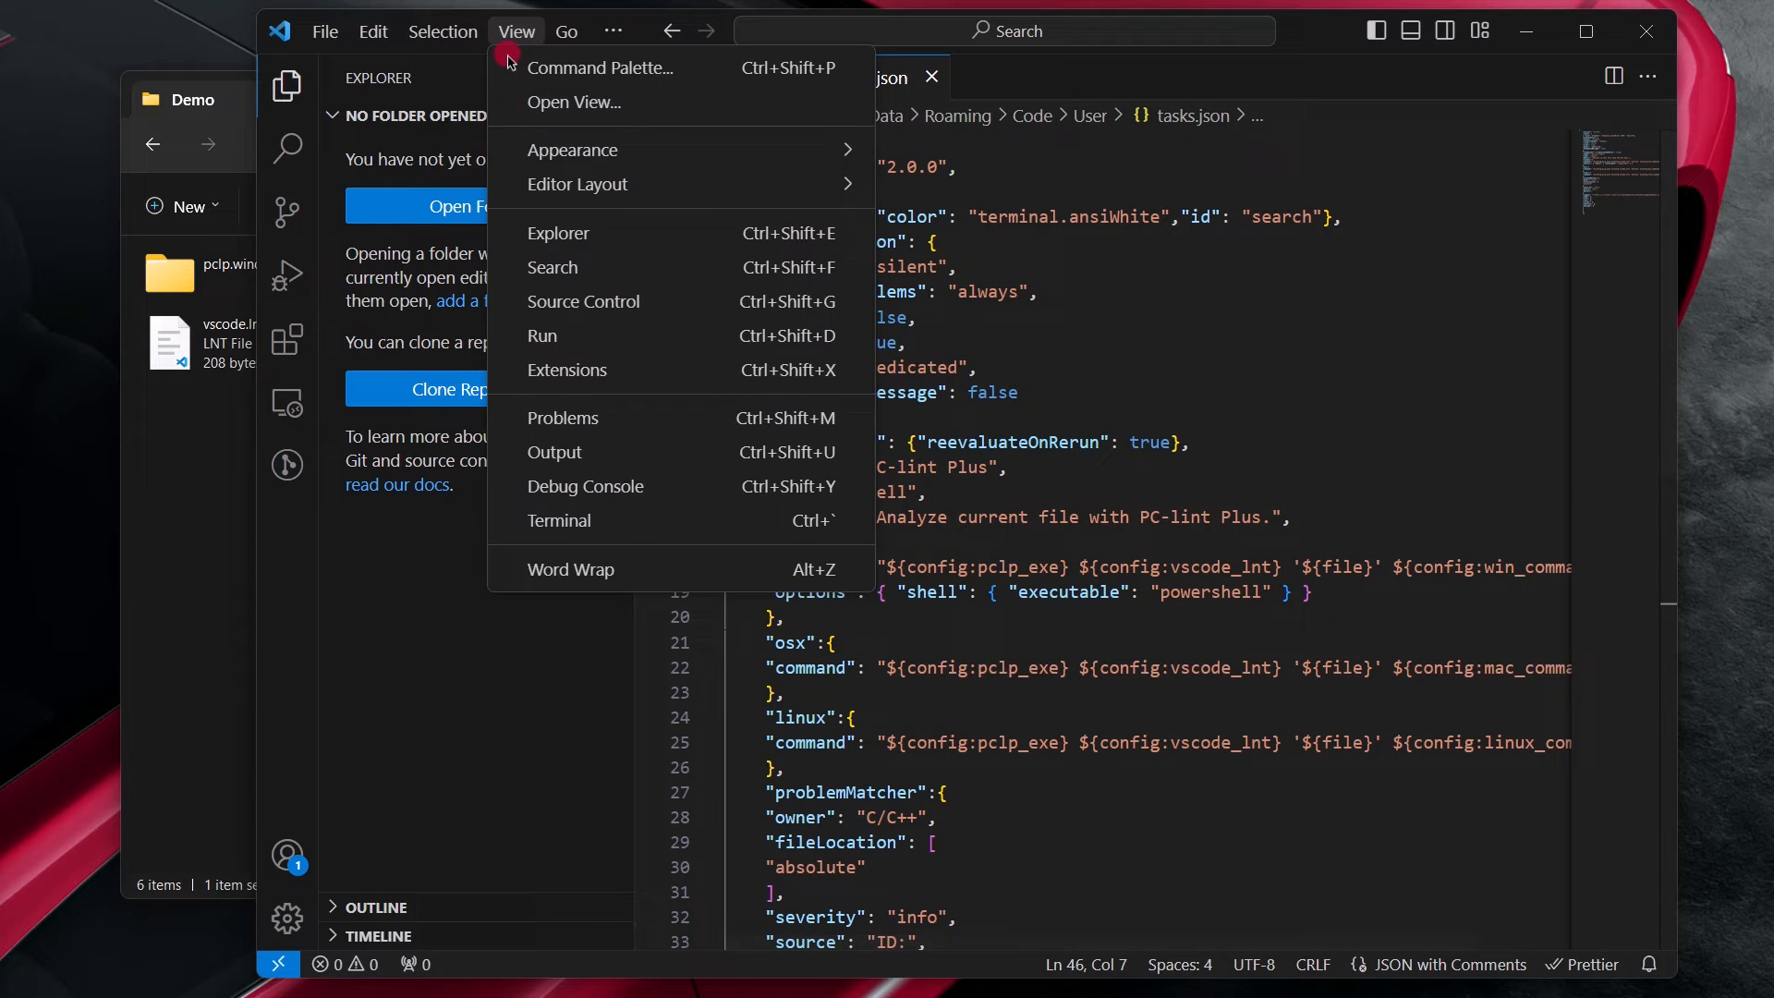
{"action": "left_click", "coordinate": [600, 69]}
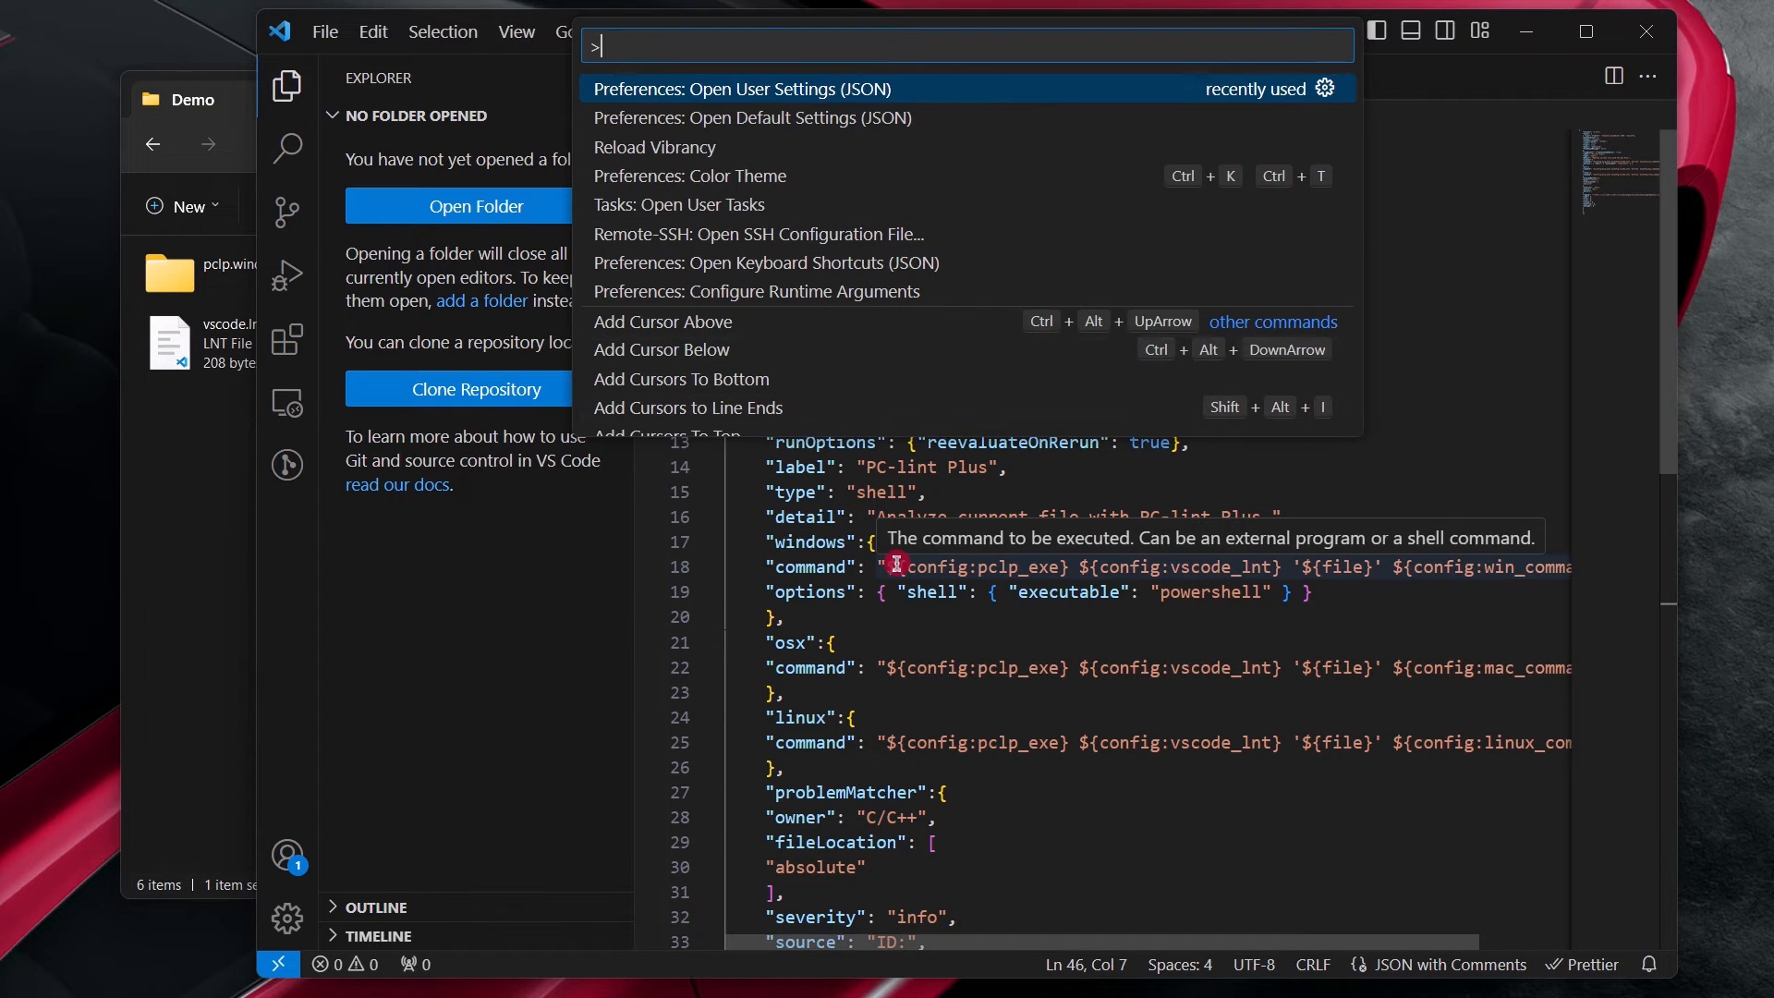
{"action": "type", "text": "Open USer Settings ()"}
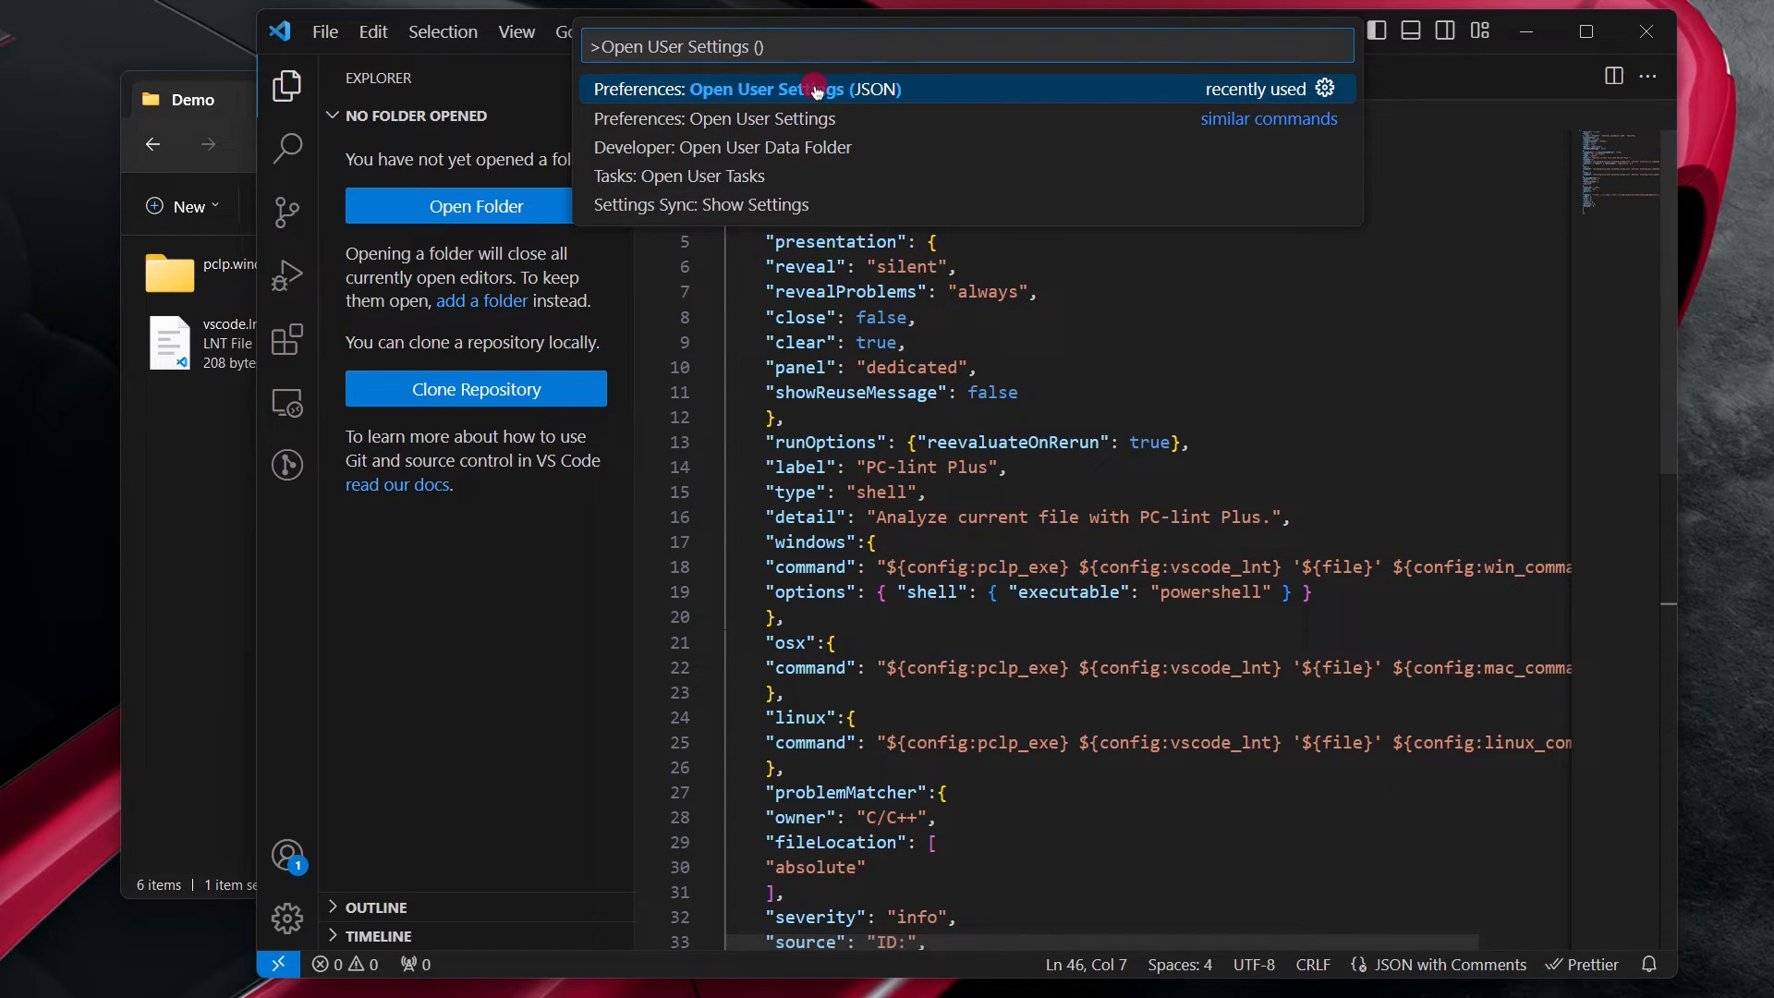
{"action": "left_click", "coordinate": [713, 89]}
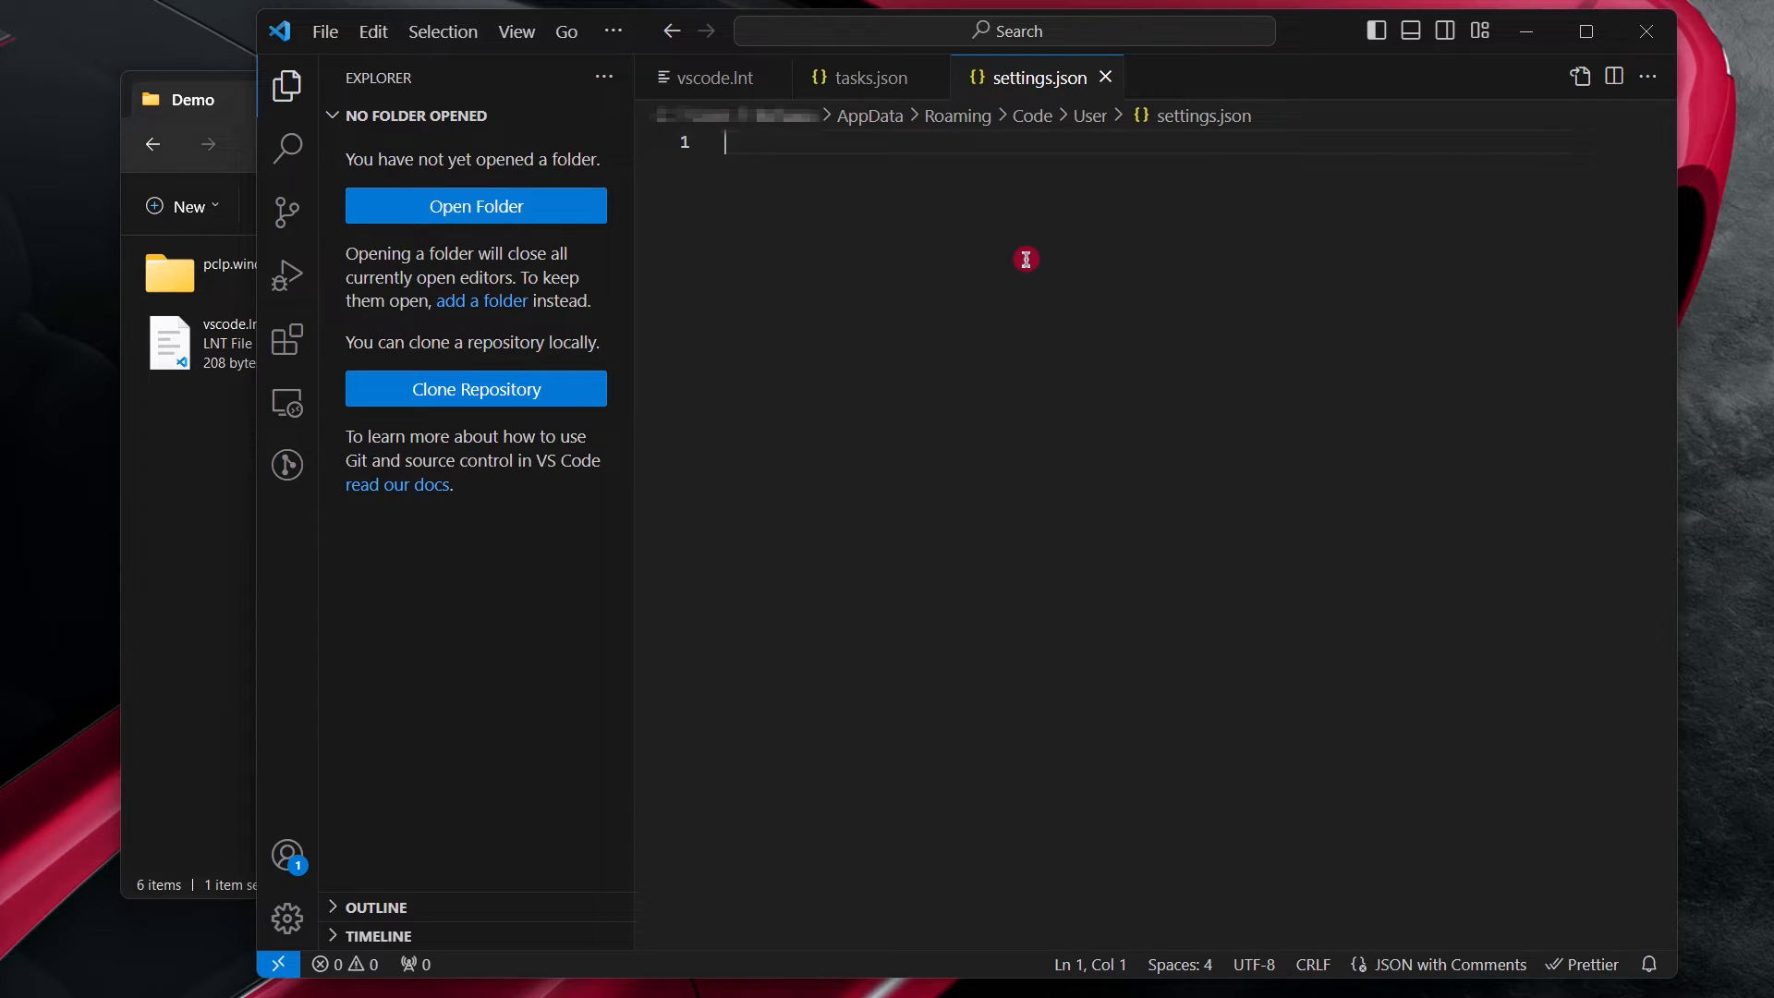
{"action": "mouse_move", "coordinate": [920, 248]}
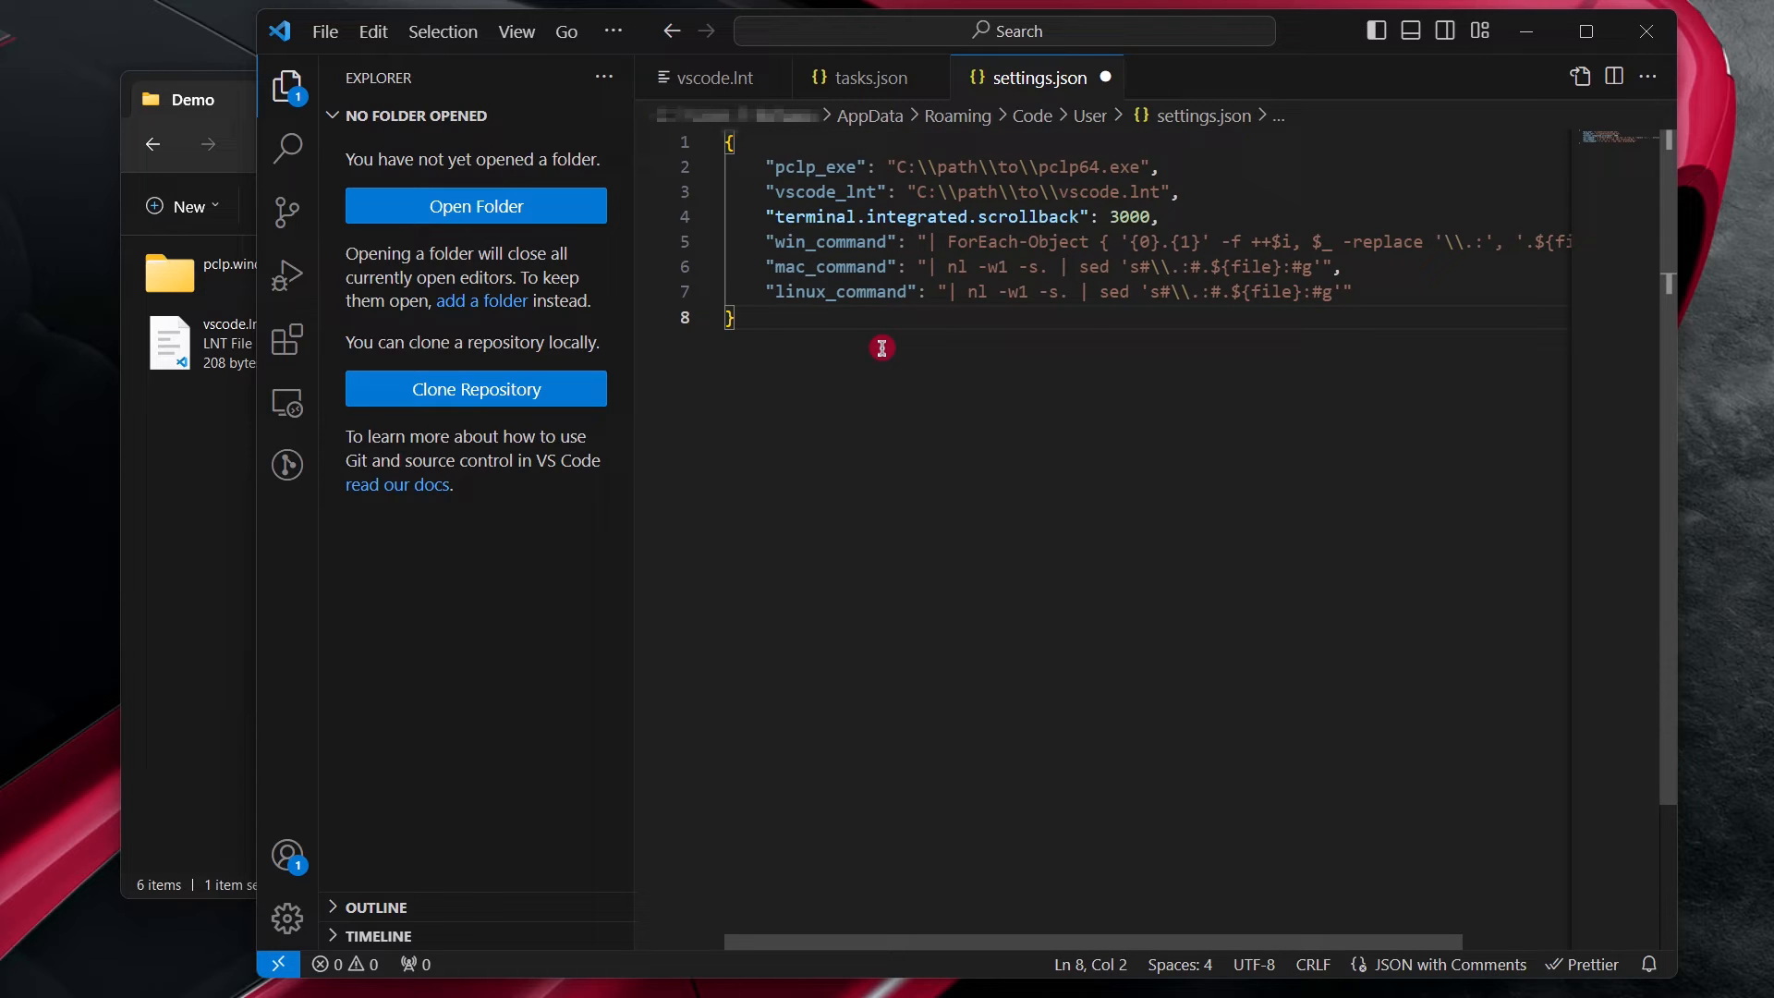
{"action": "mouse_move", "coordinate": [1212, 390]}
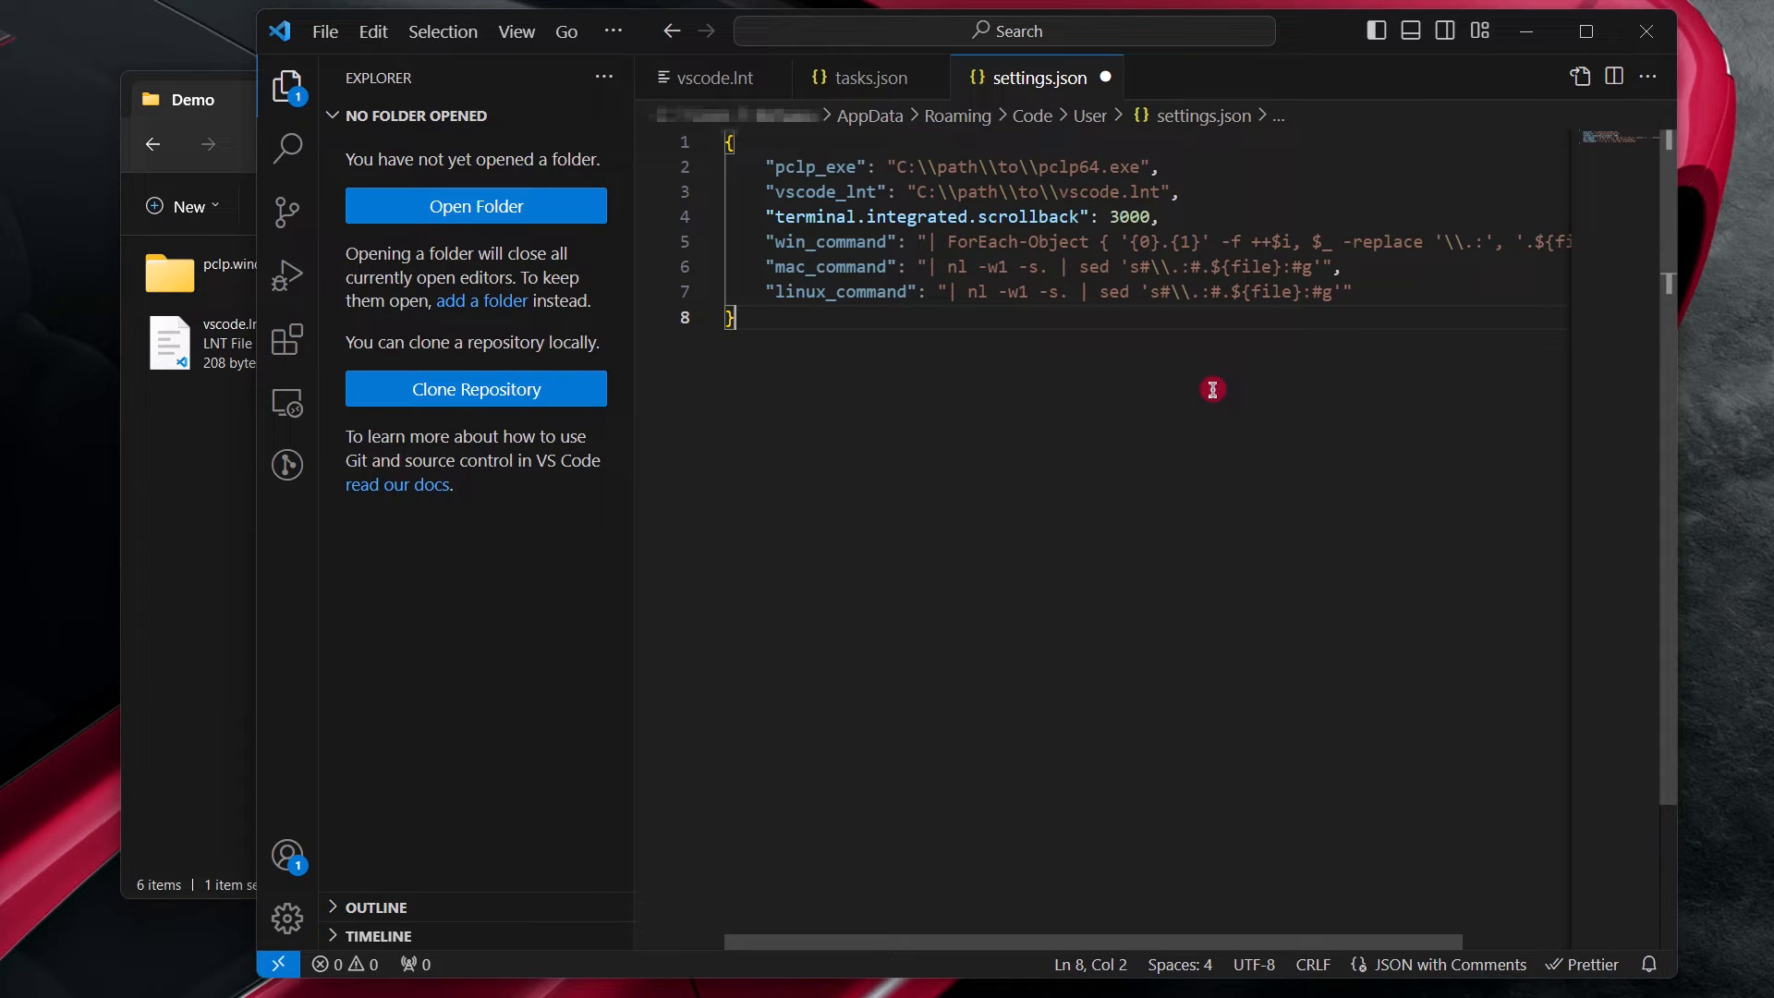
{"action": "mouse_move", "coordinate": [1157, 382]}
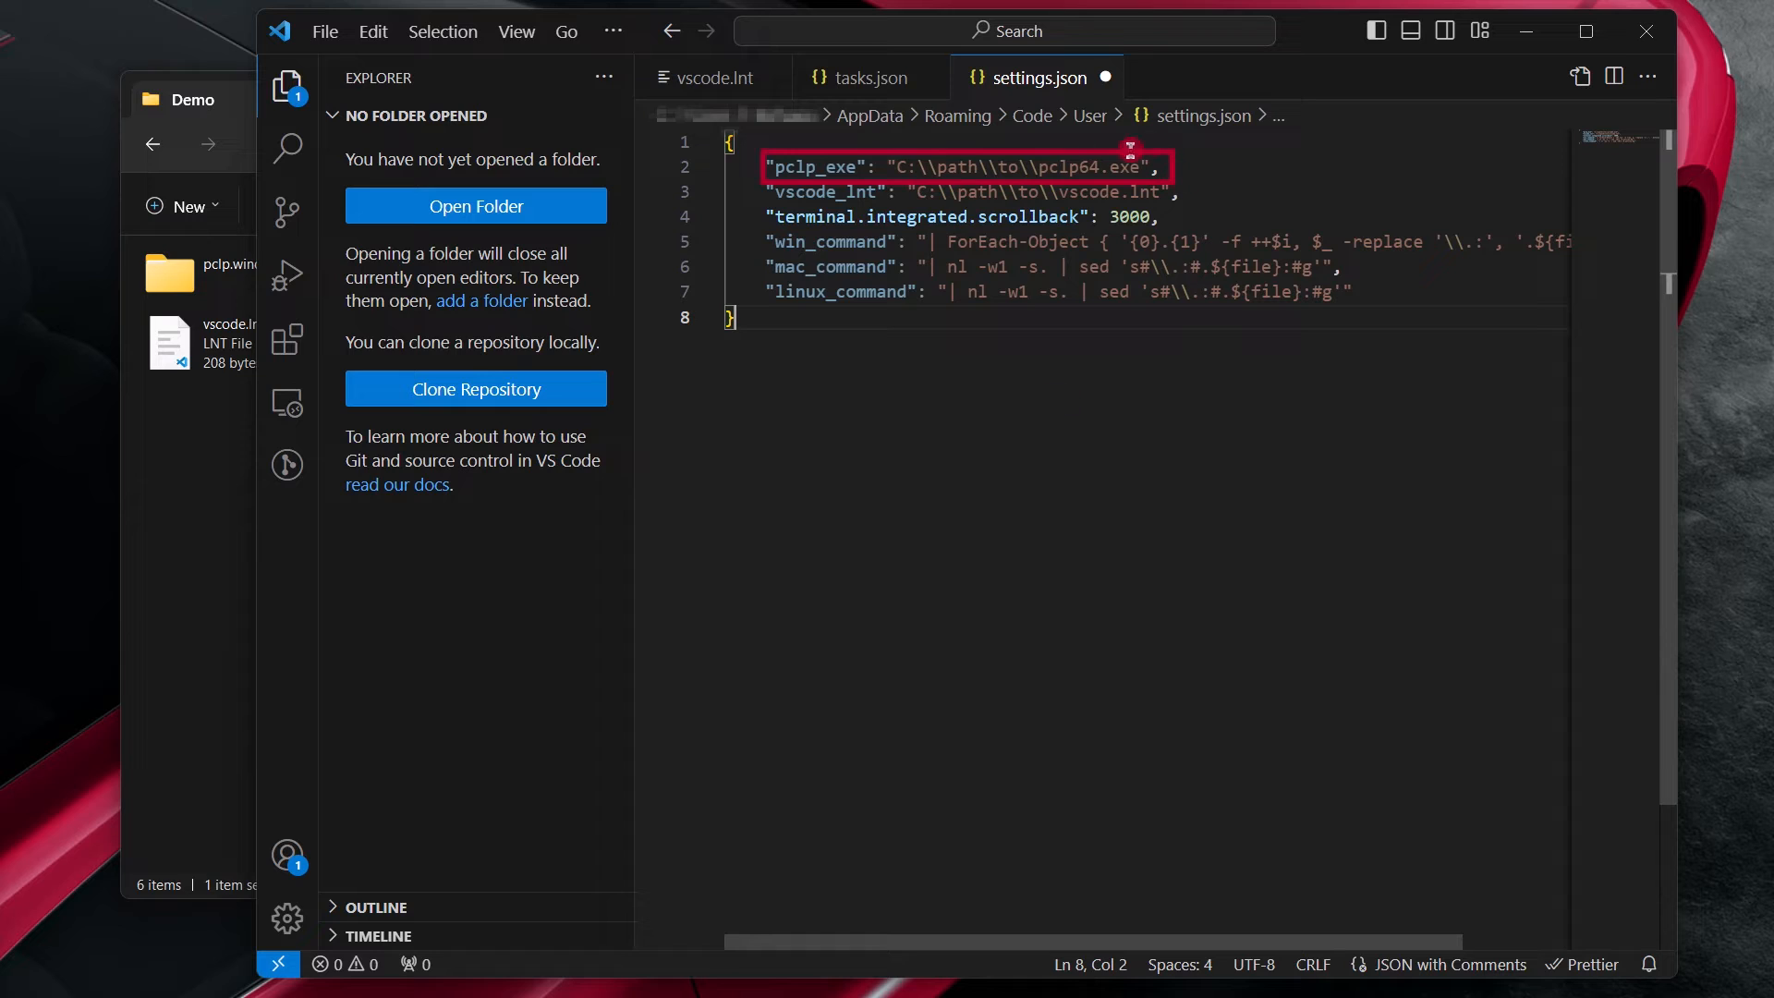
{"action": "mouse_move", "coordinate": [1301, 577]}
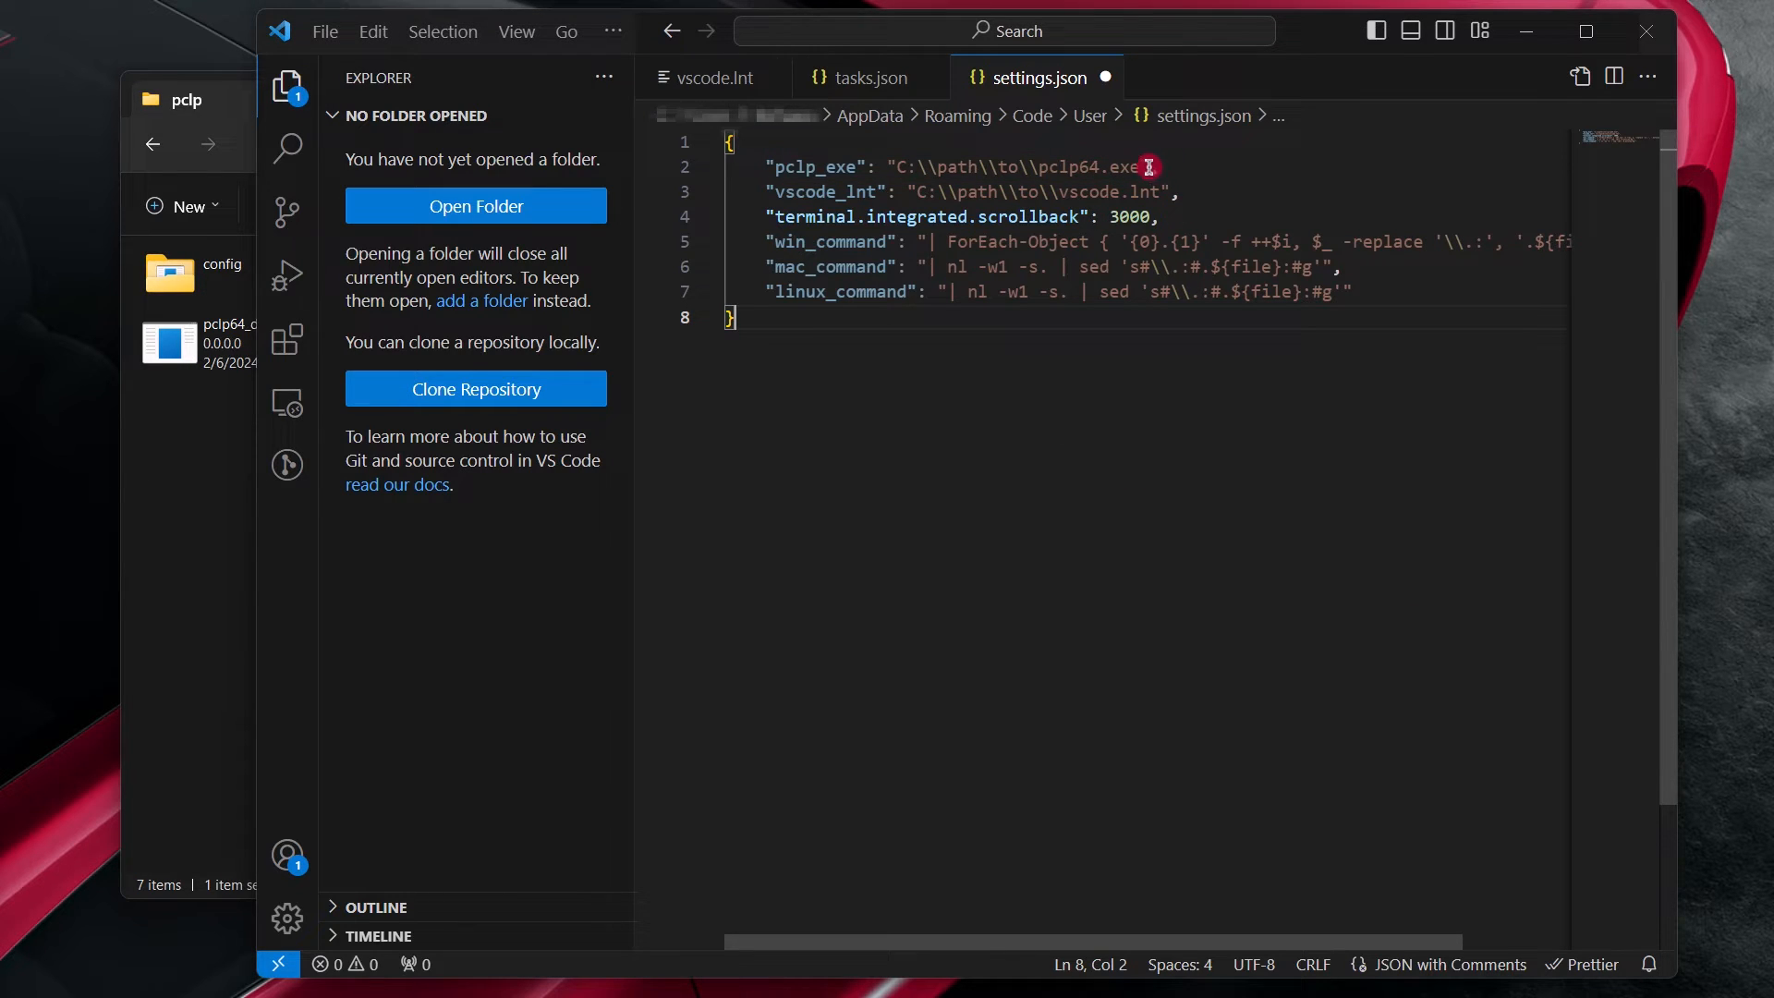
Step: Set pclp_exe to D:\Demo\pclp.windows.2.0\pclp\pclp64.exe in settings.json
{"action": "double_click", "coordinate": [1018, 166]}
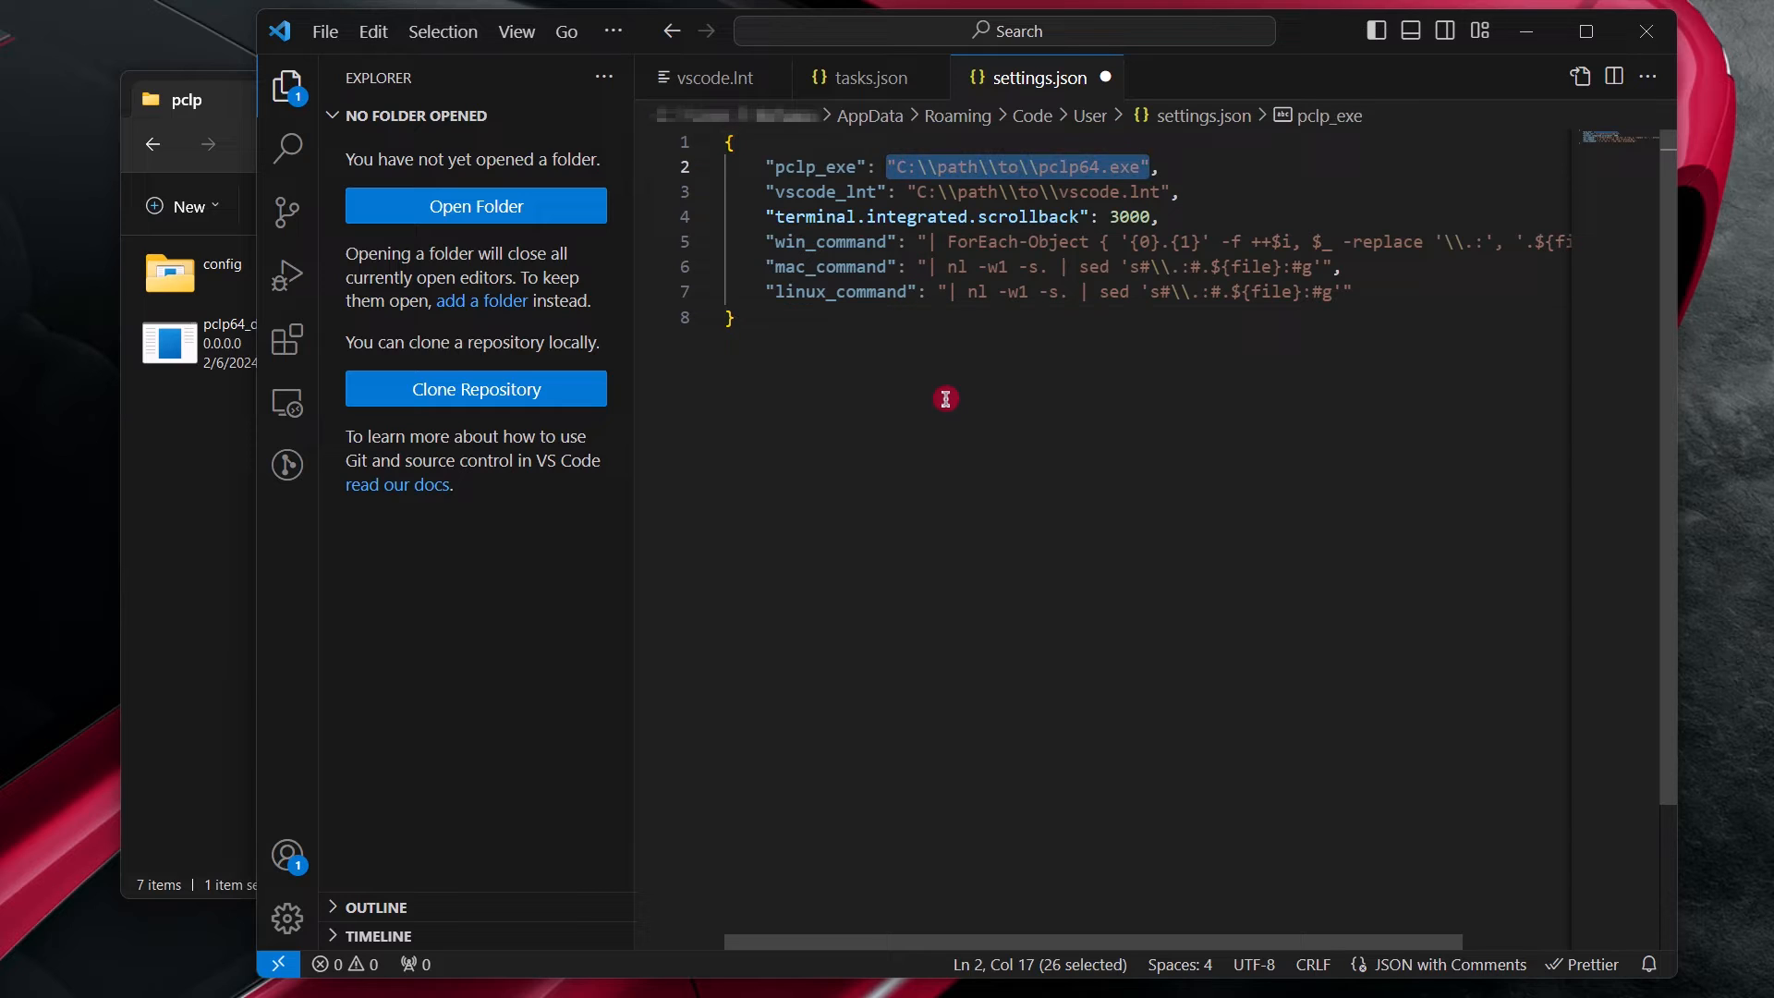
{"action": "type", "text": "D:\\Demo\\pclp.windows.2.0\\pclp\\pclp64.exe"}
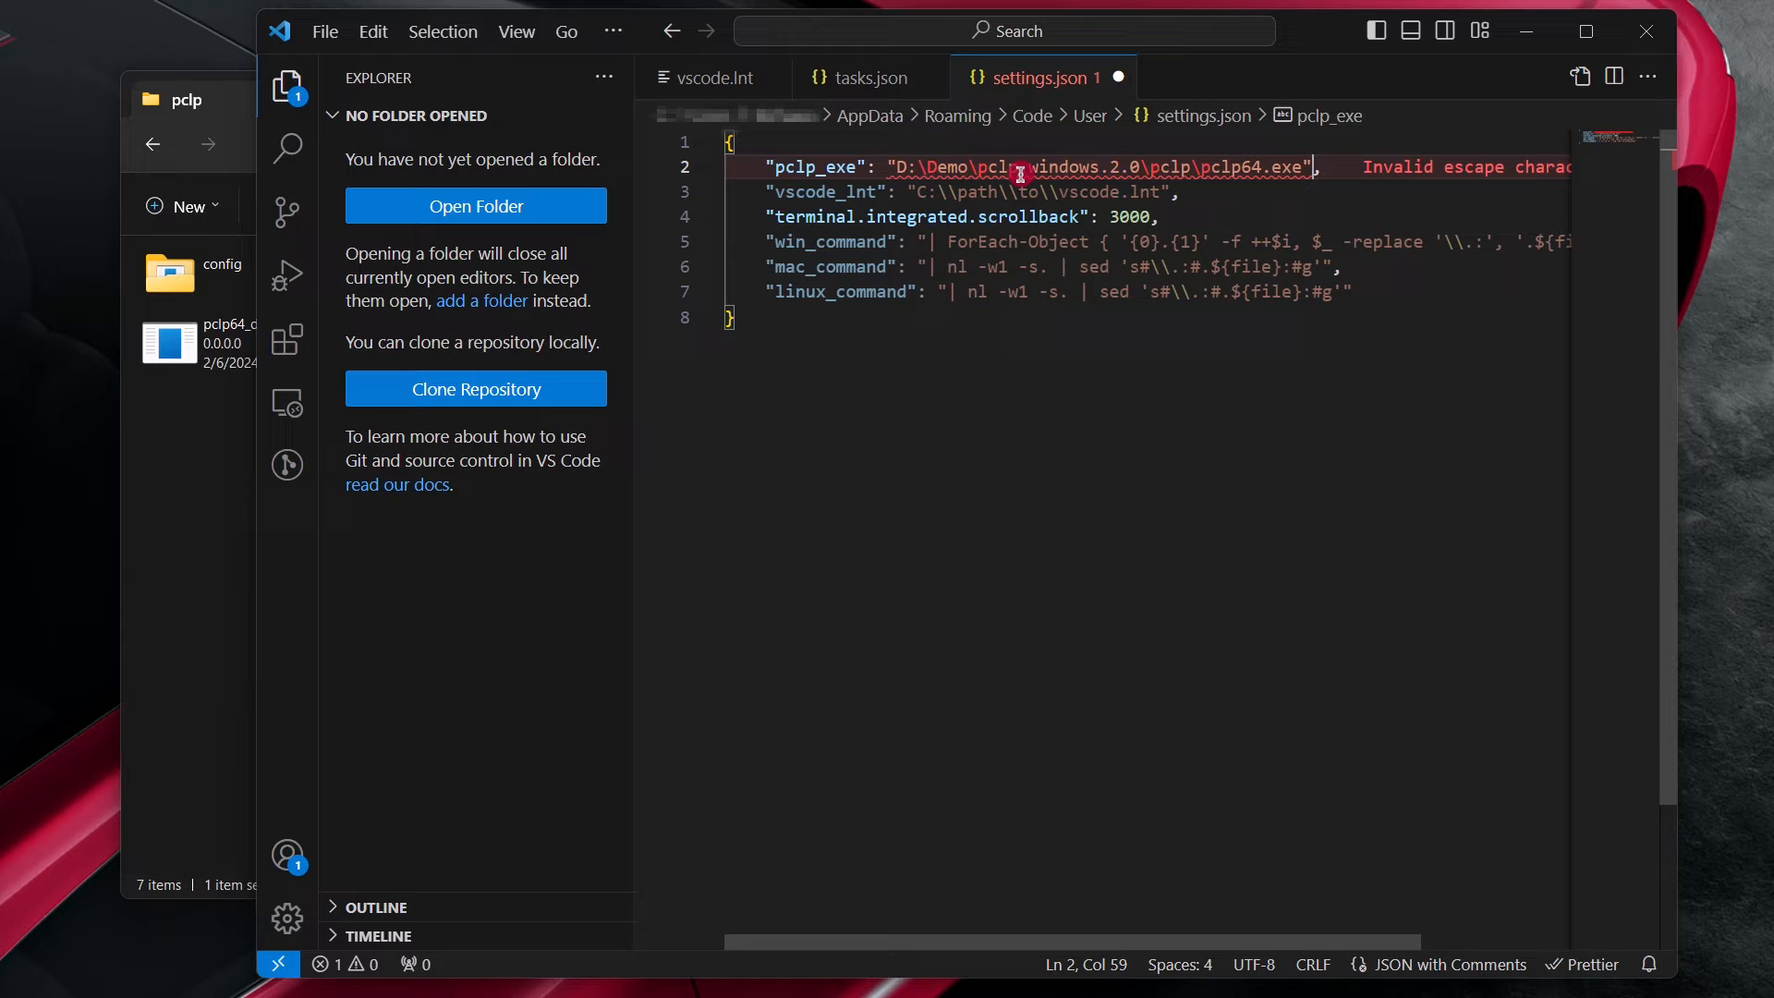
{"action": "mouse_move", "coordinate": [1166, 175]}
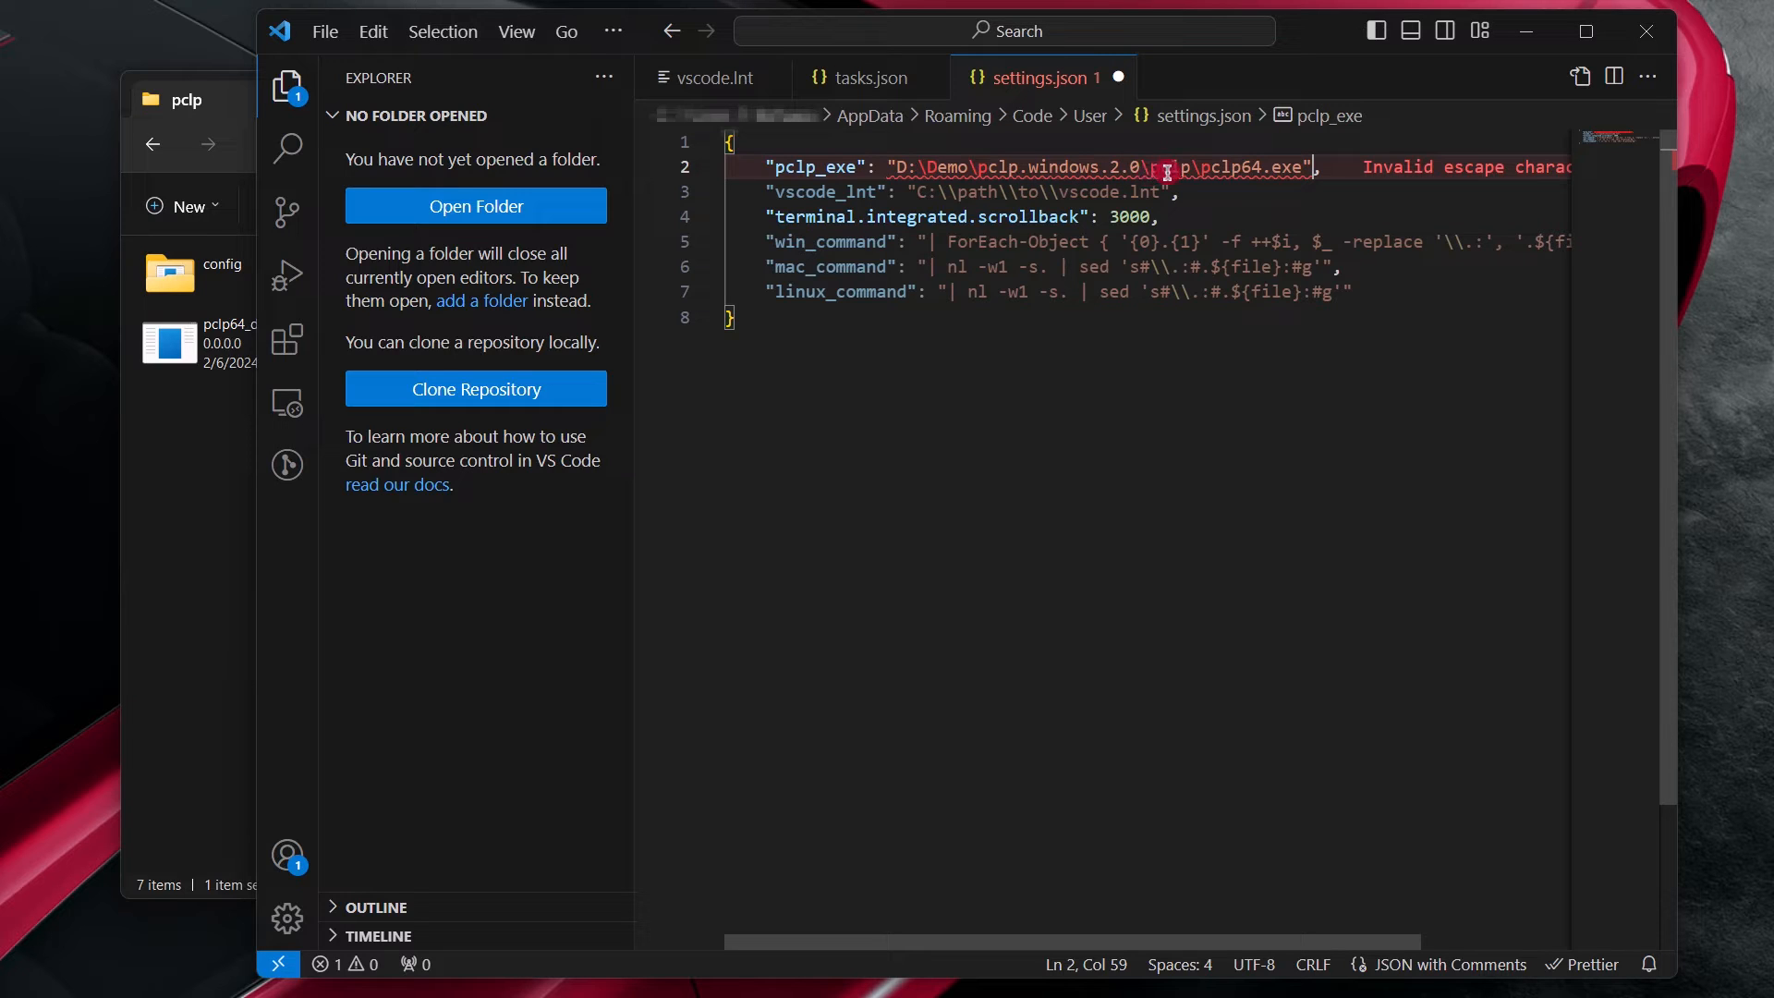
{"action": "mouse_move", "coordinate": [1342, 181]}
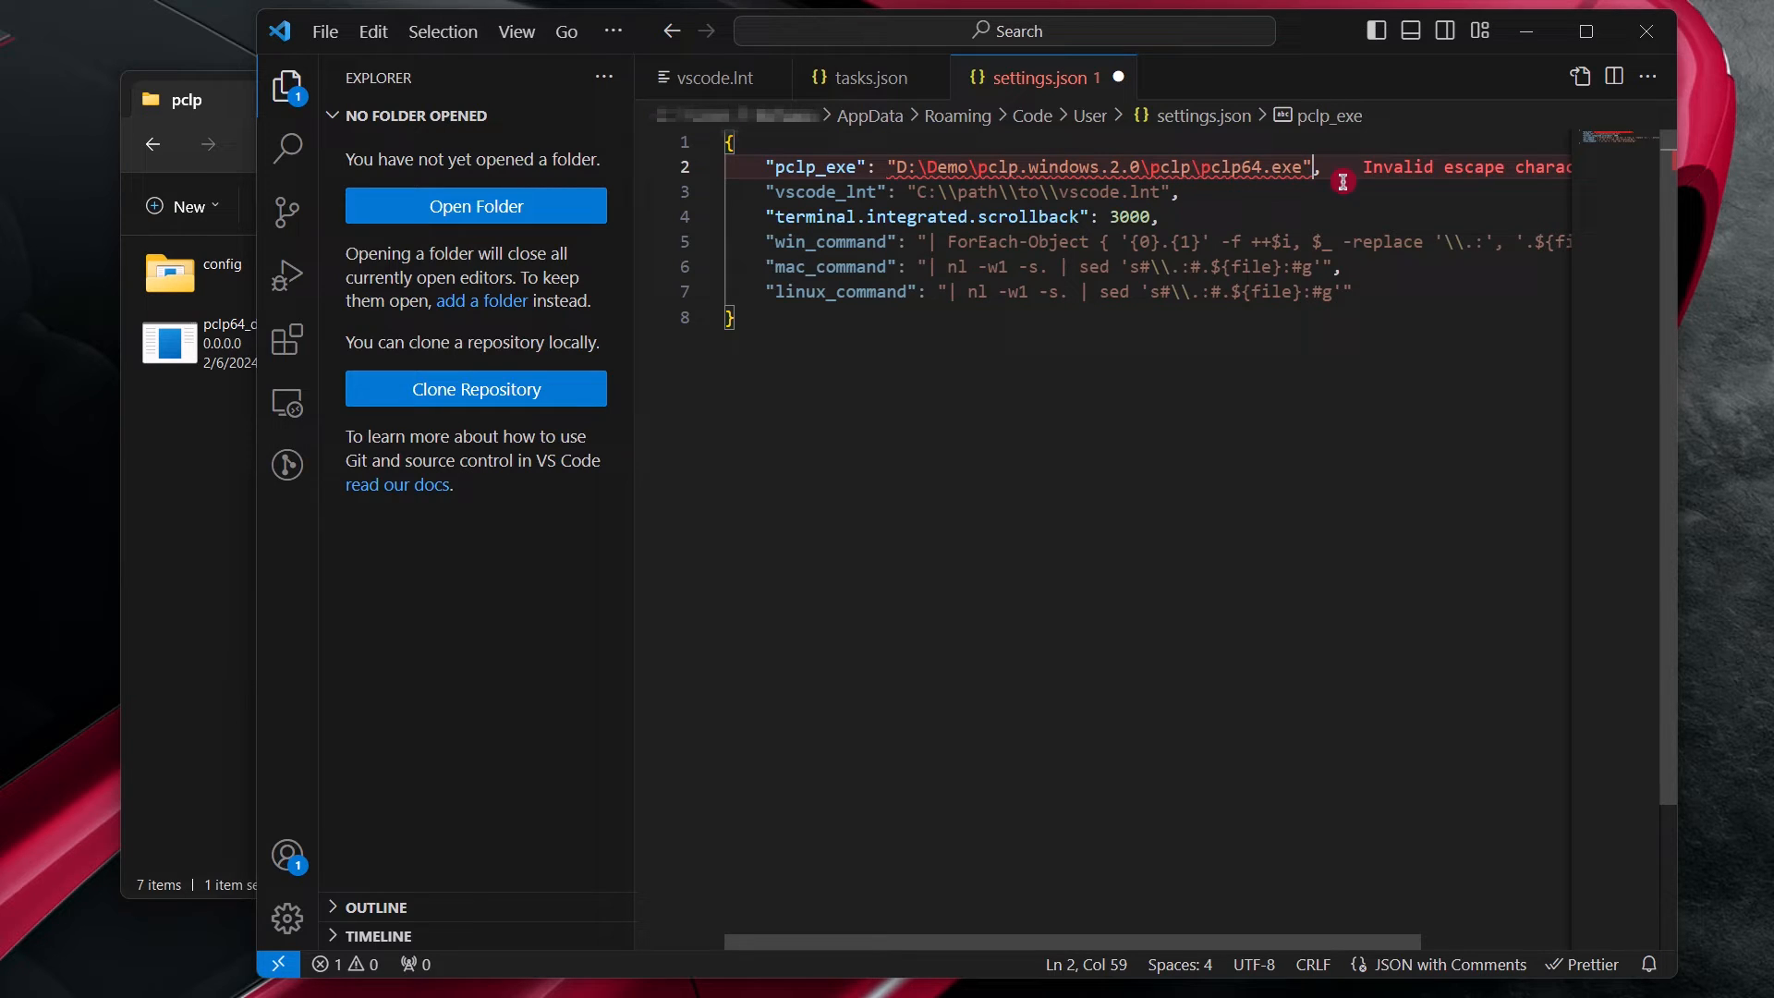
{"action": "mouse_move", "coordinate": [950, 202]}
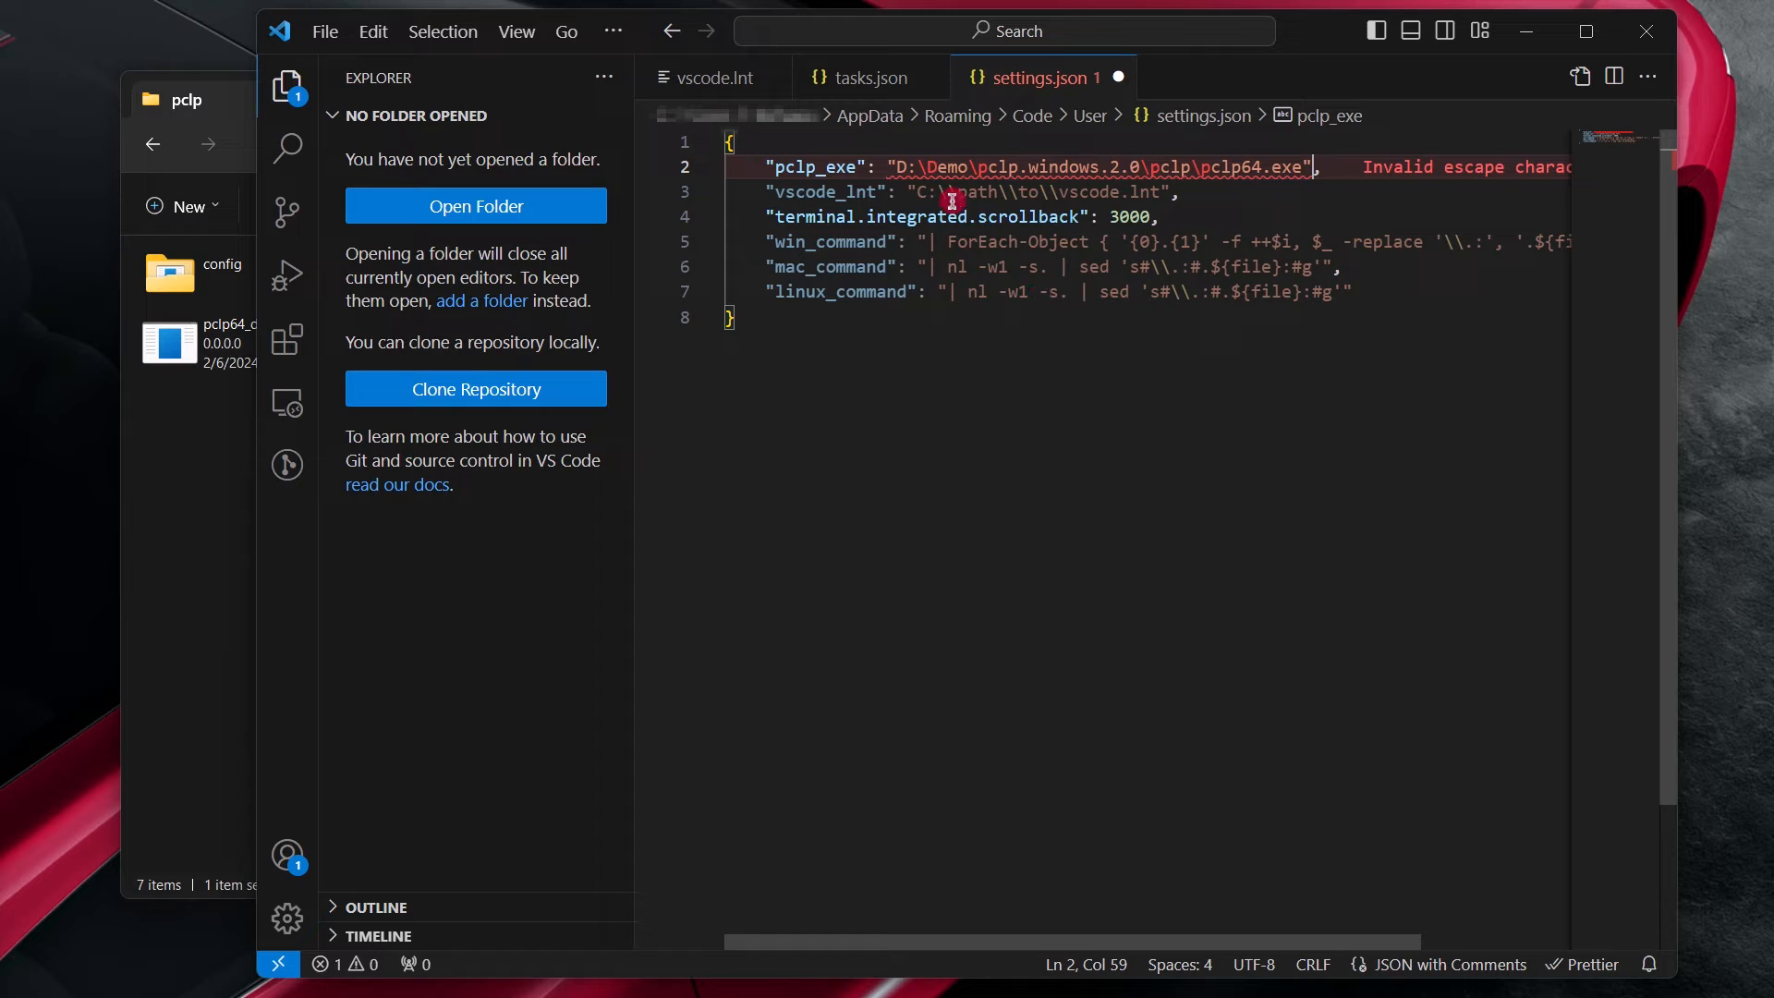
{"action": "mouse_move", "coordinate": [1196, 165]}
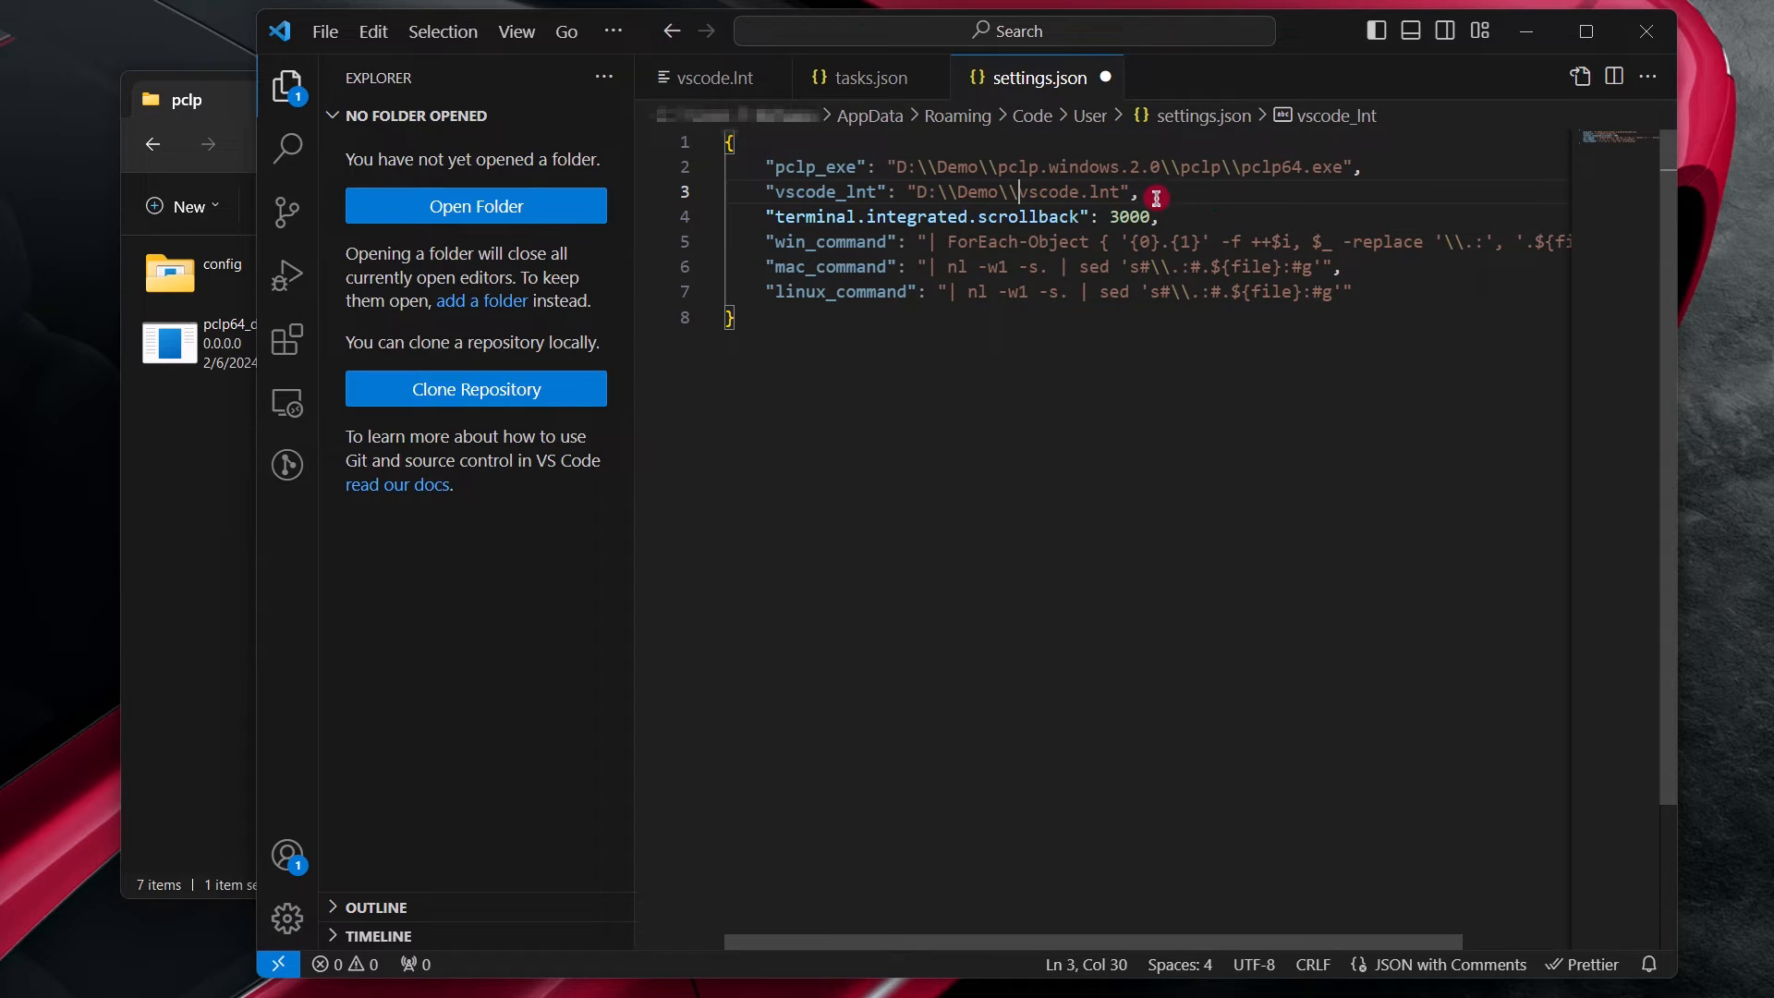
{"action": "mouse_move", "coordinate": [1264, 179]}
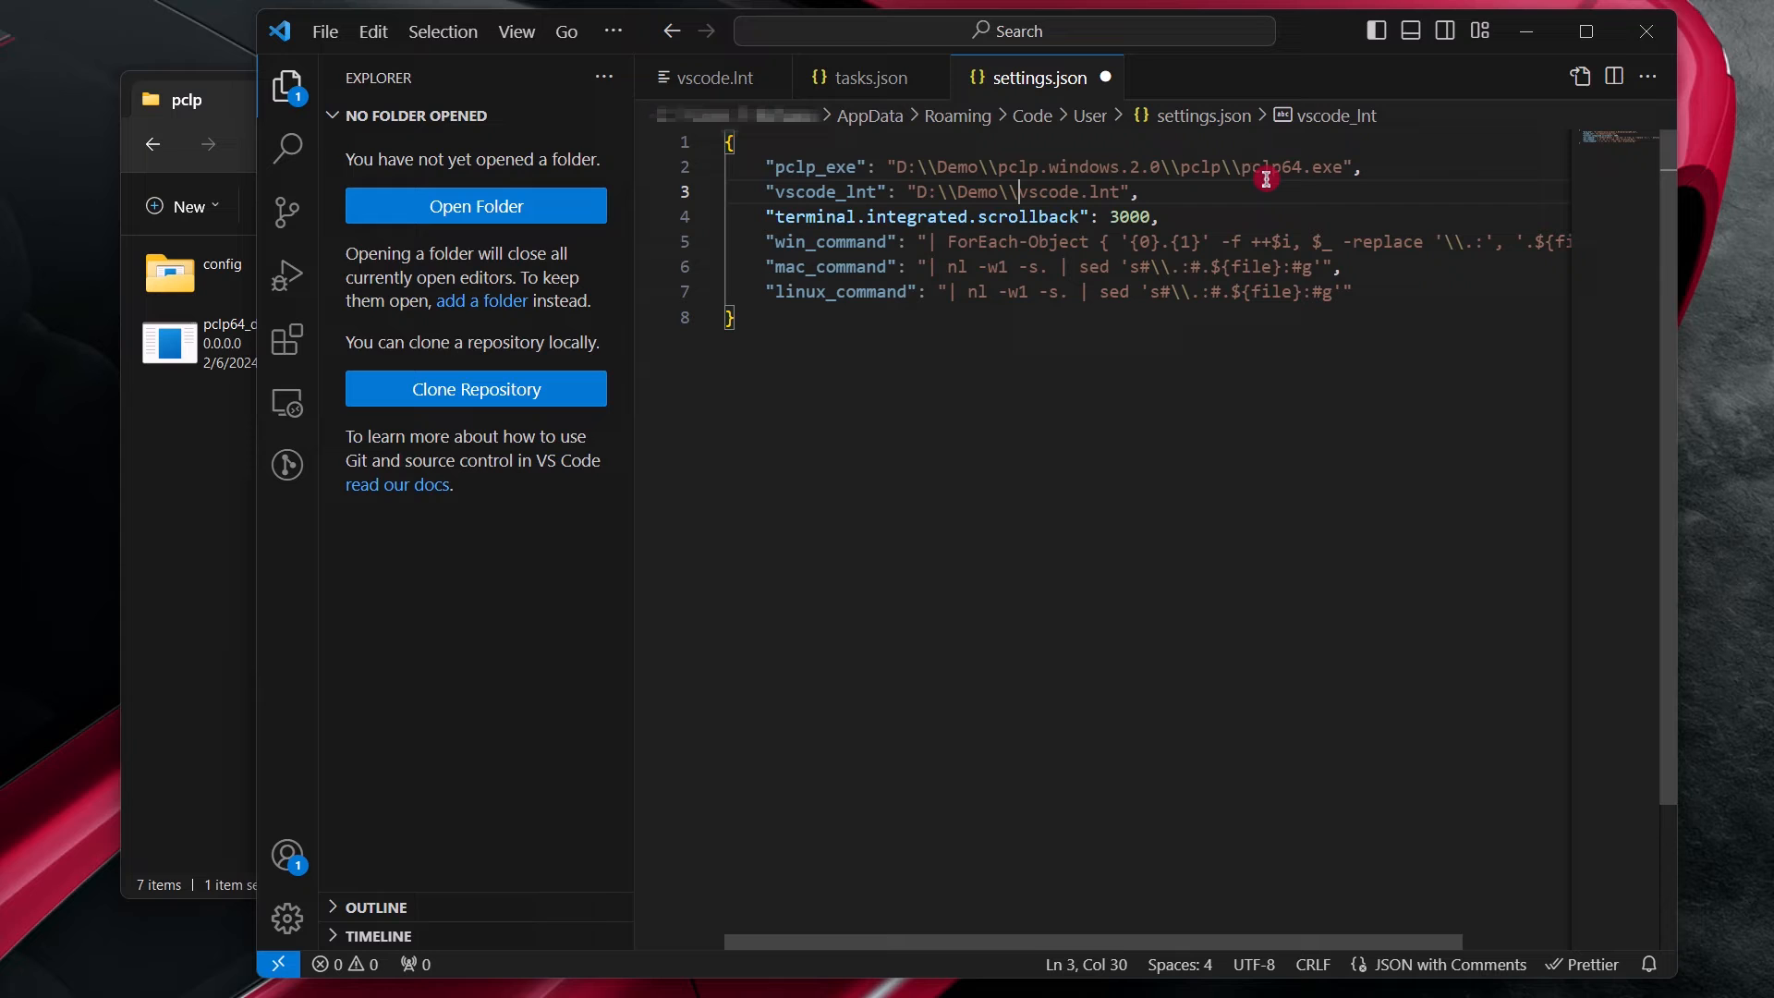
{"action": "mouse_move", "coordinate": [719, 235]}
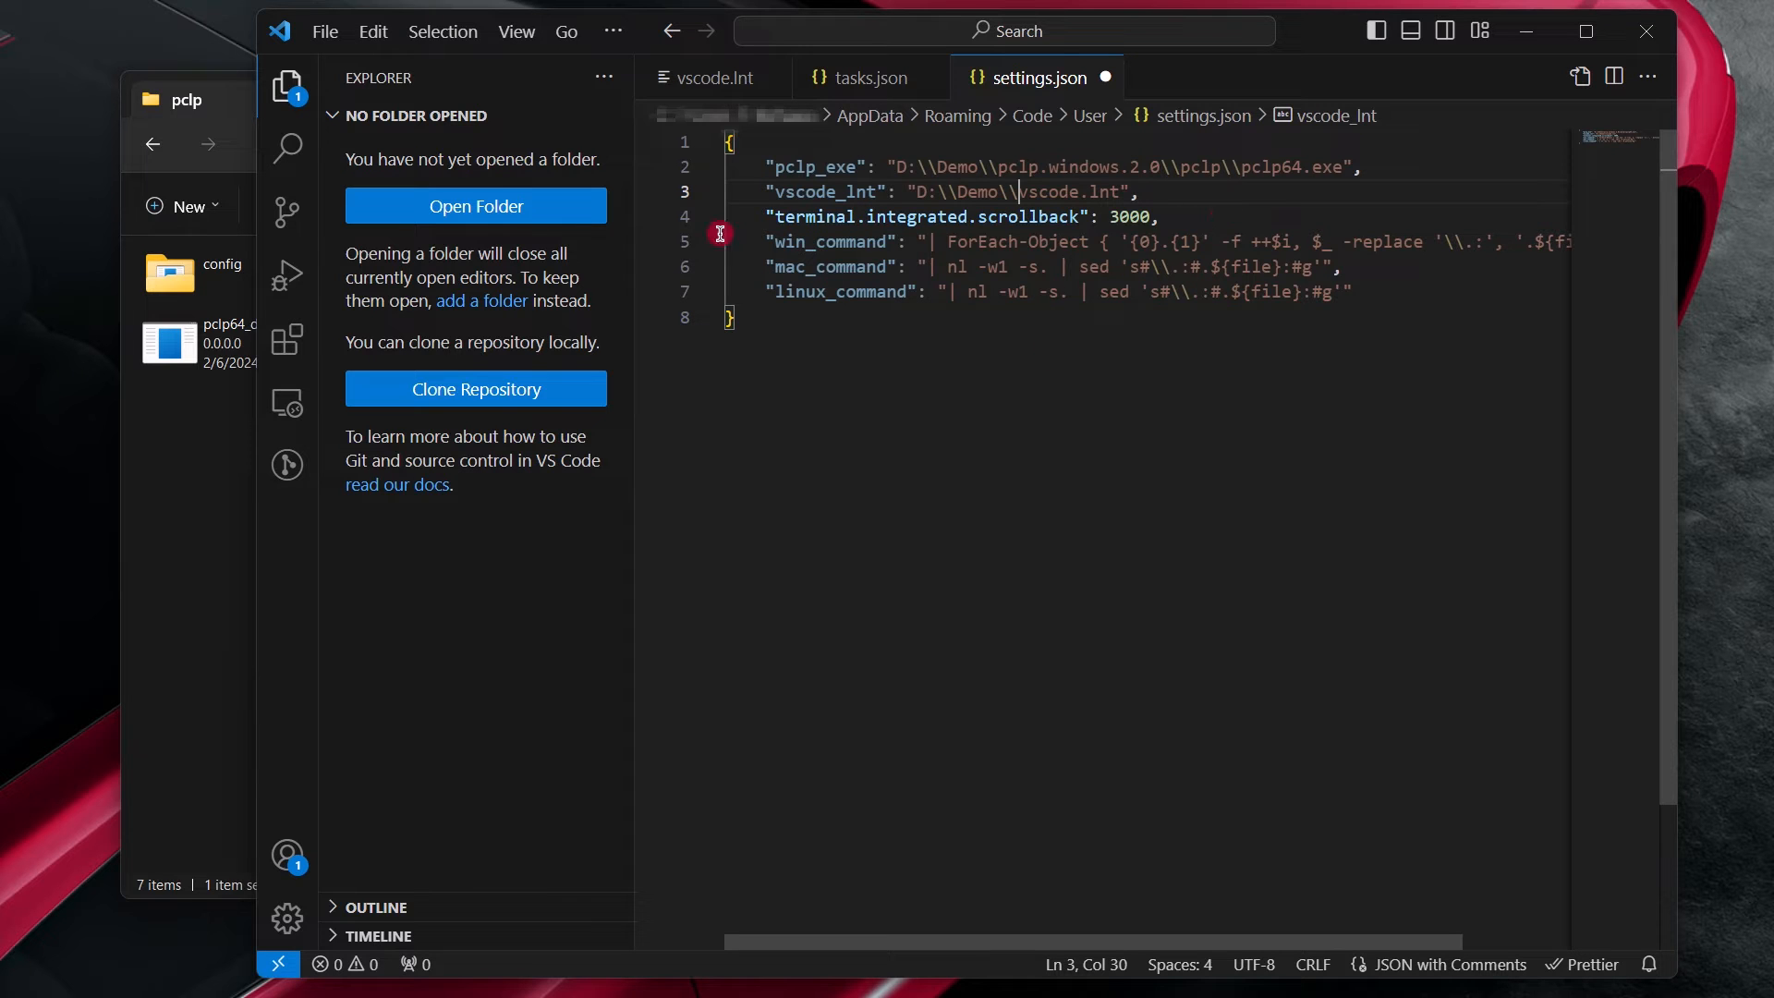
Step: Save settings.json with the escaped pclp_exe and vscode_lnt paths
{"action": "left_click", "coordinate": [323, 32]}
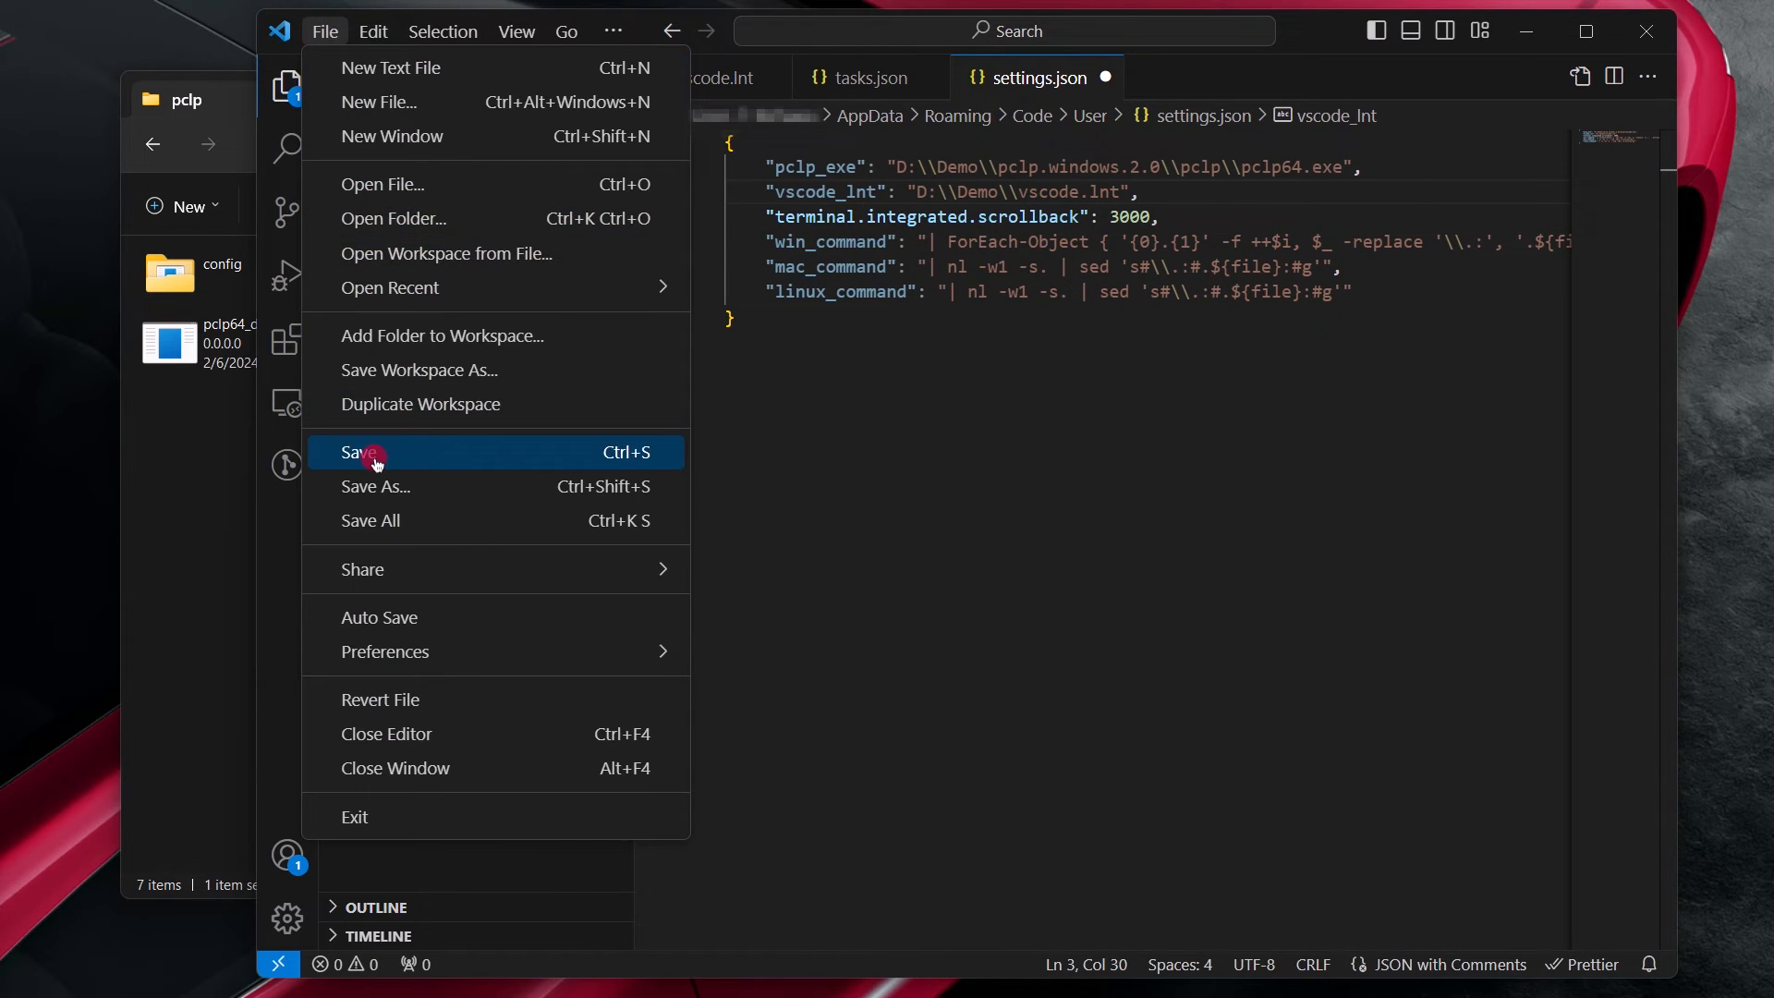
{"action": "left_click", "coordinate": [360, 451]}
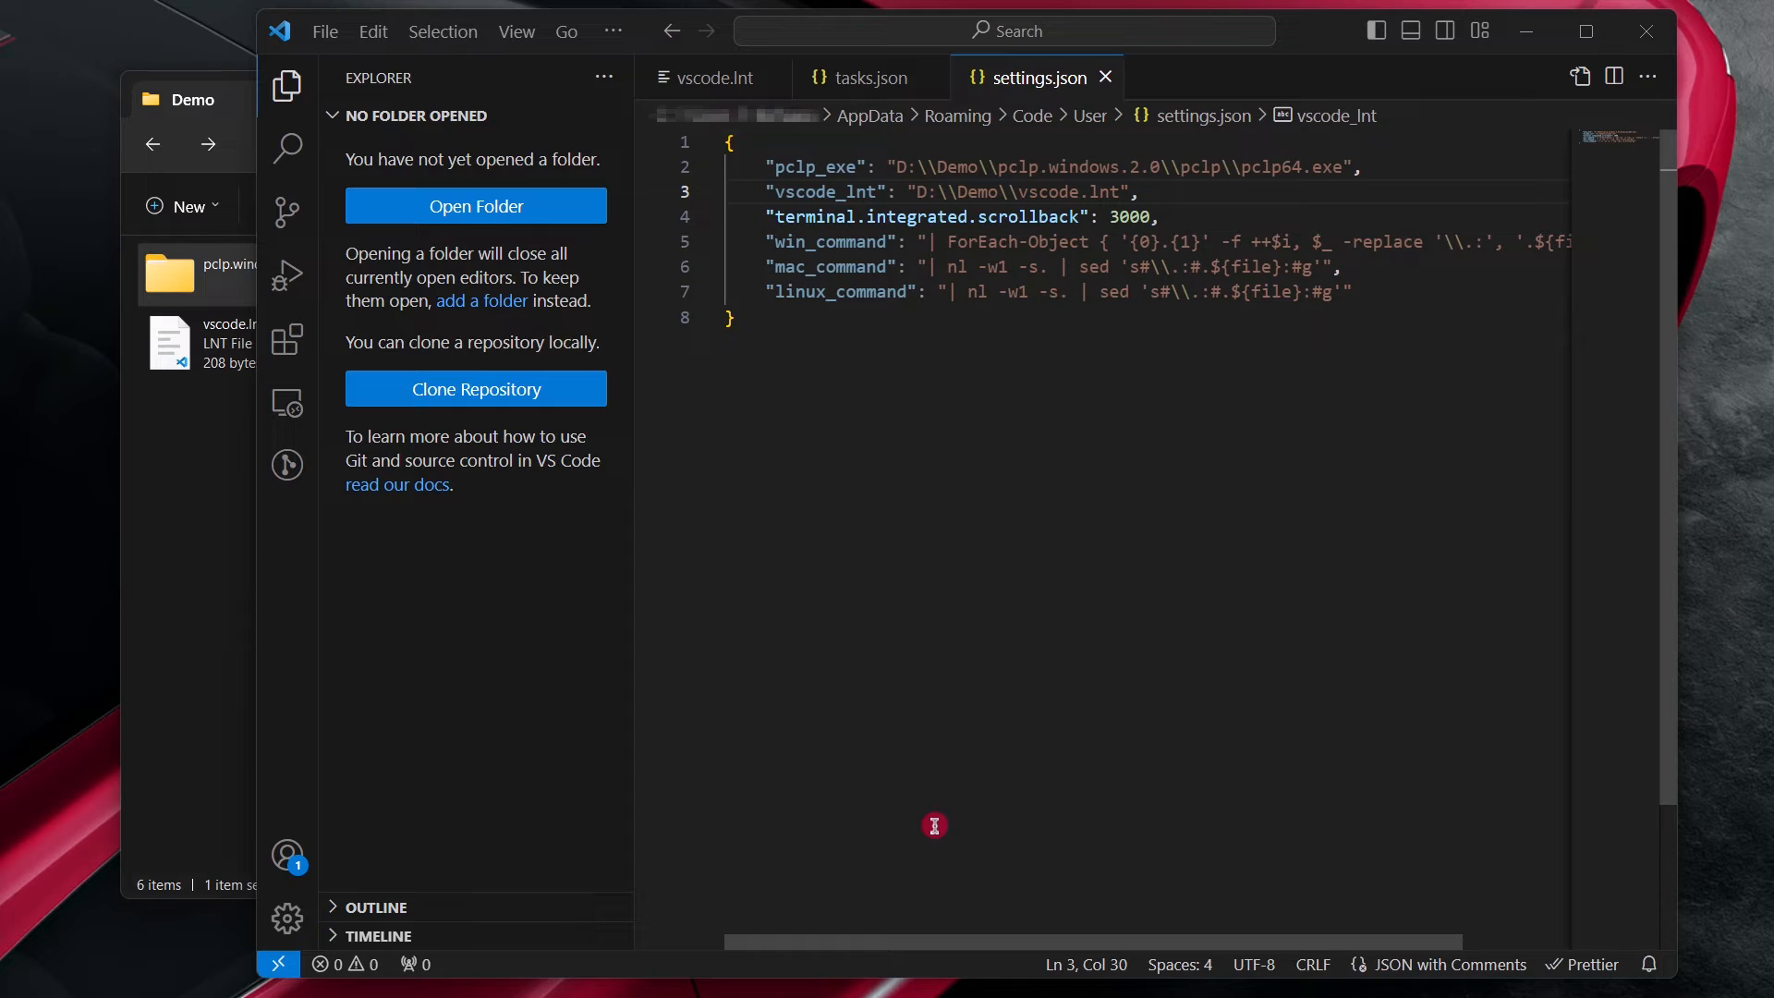
{"action": "mouse_move", "coordinate": [1110, 520]}
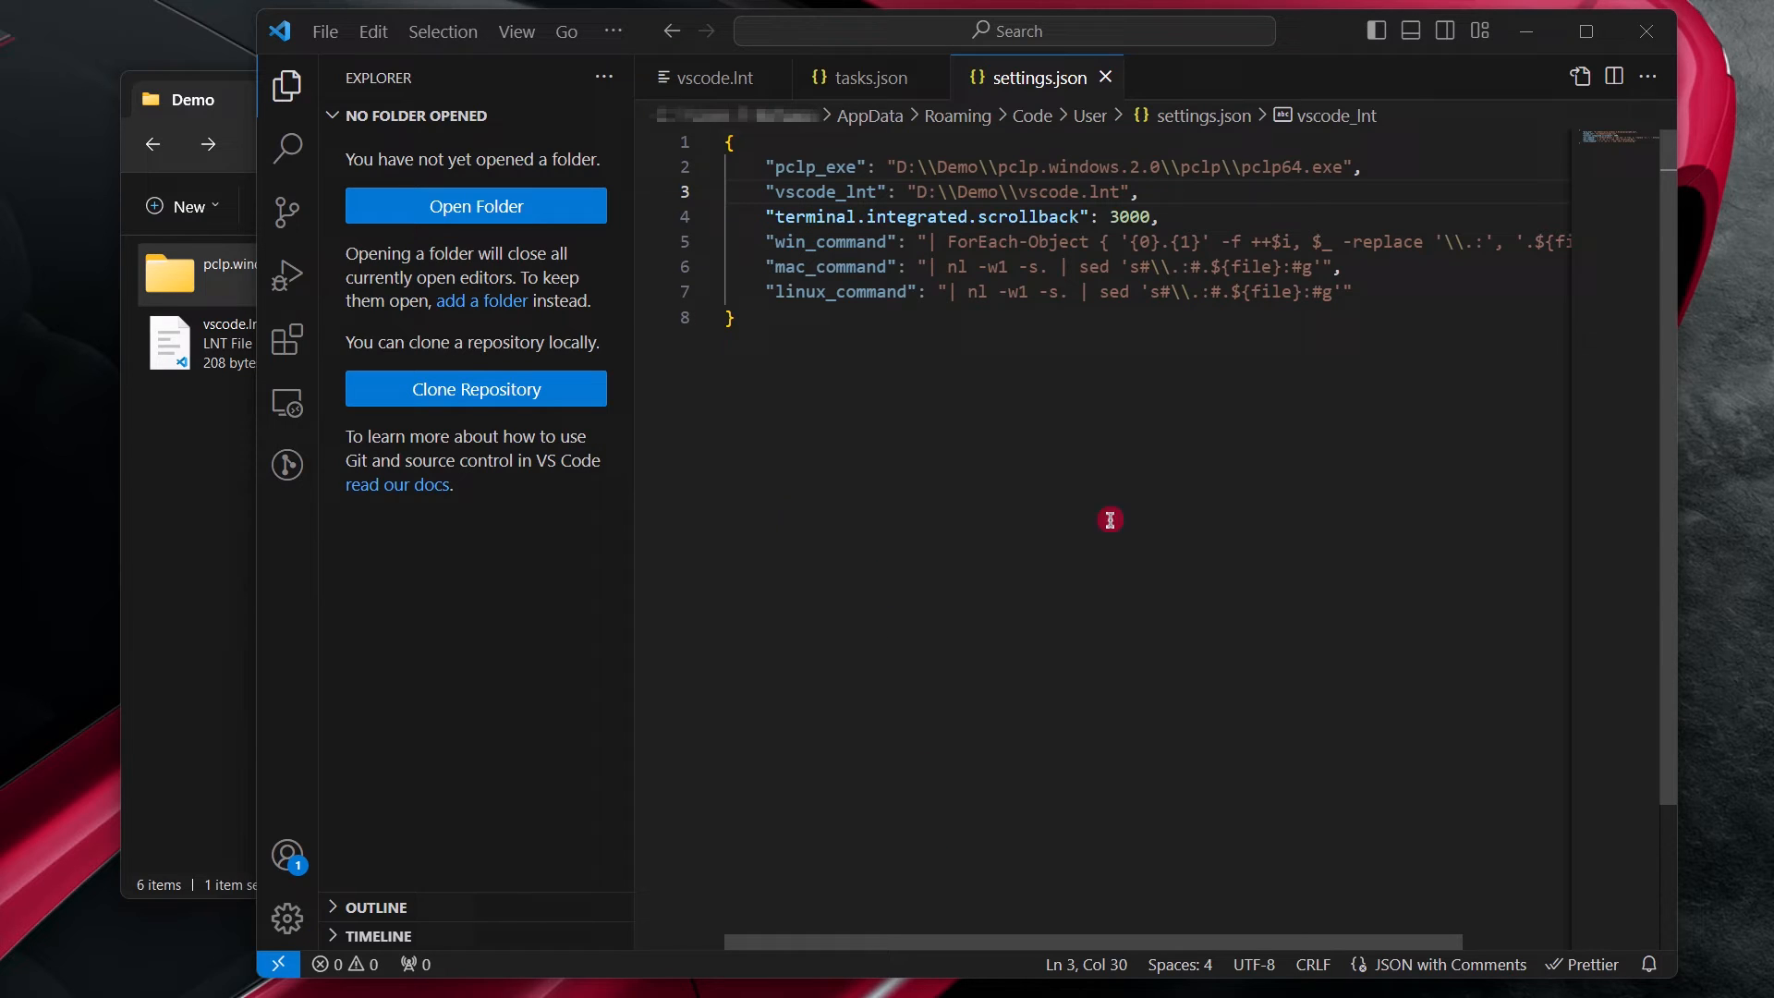
{"action": "mouse_move", "coordinate": [1046, 532]}
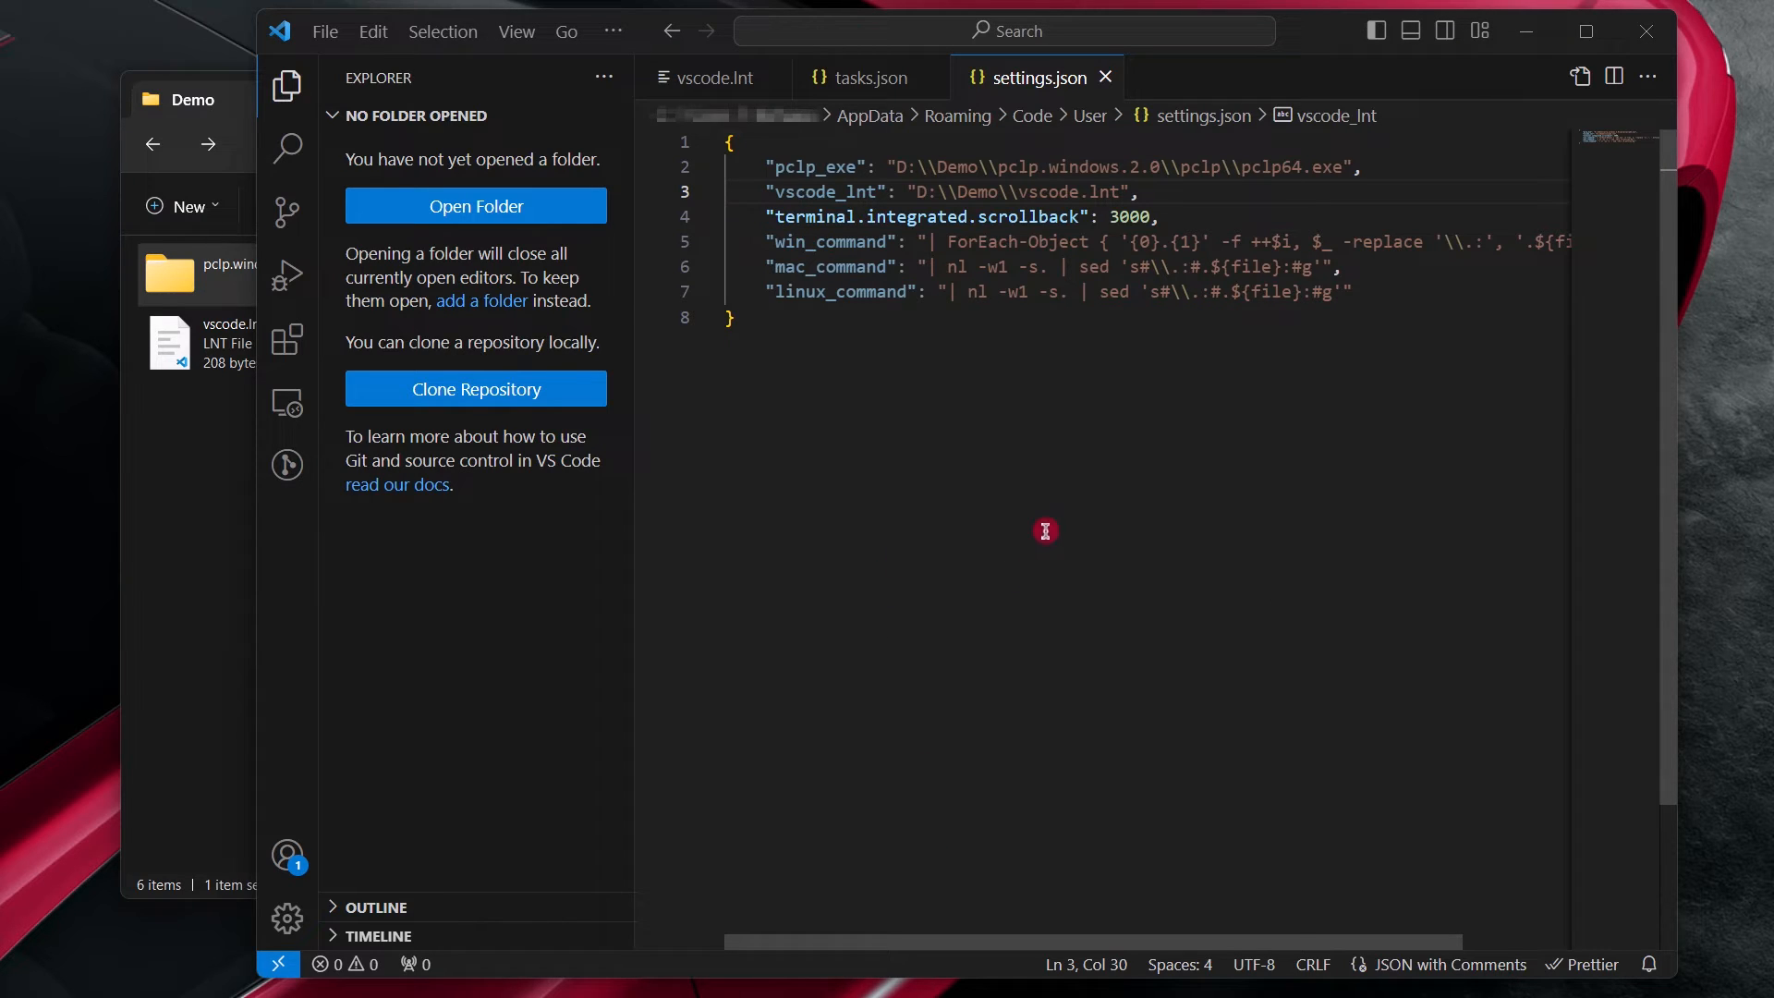
{"action": "mouse_move", "coordinate": [1072, 432]}
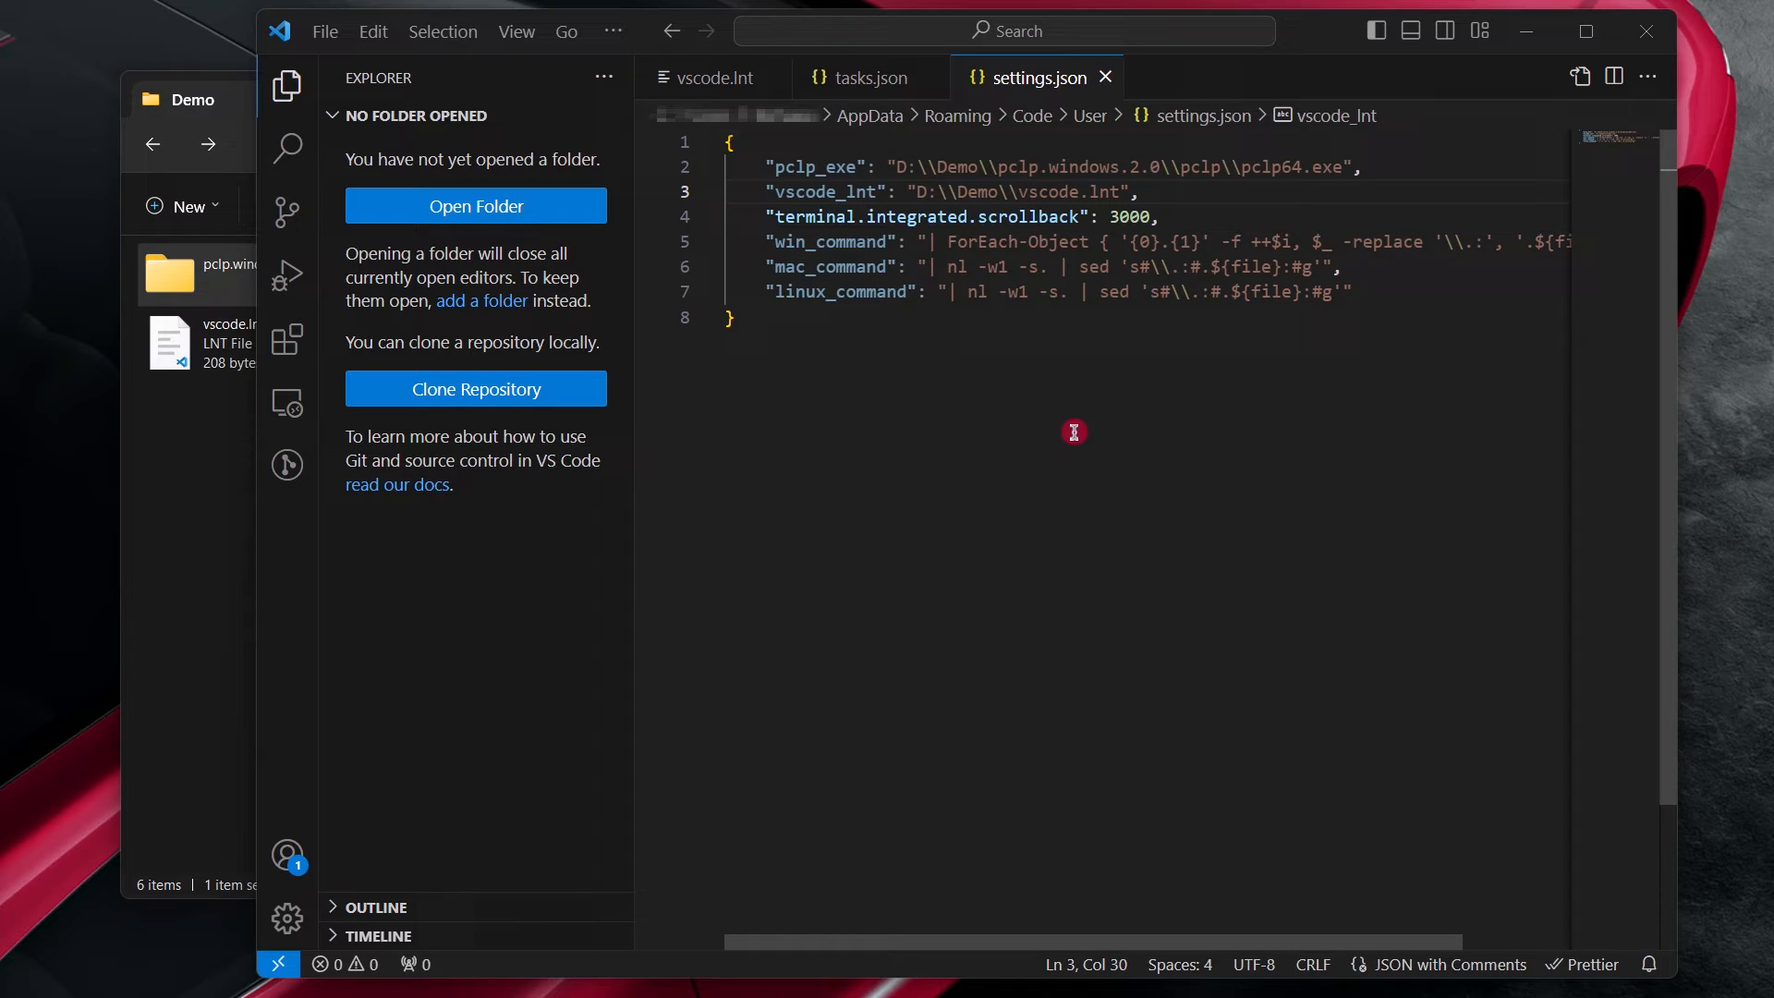
{"action": "mouse_move", "coordinate": [1042, 458]}
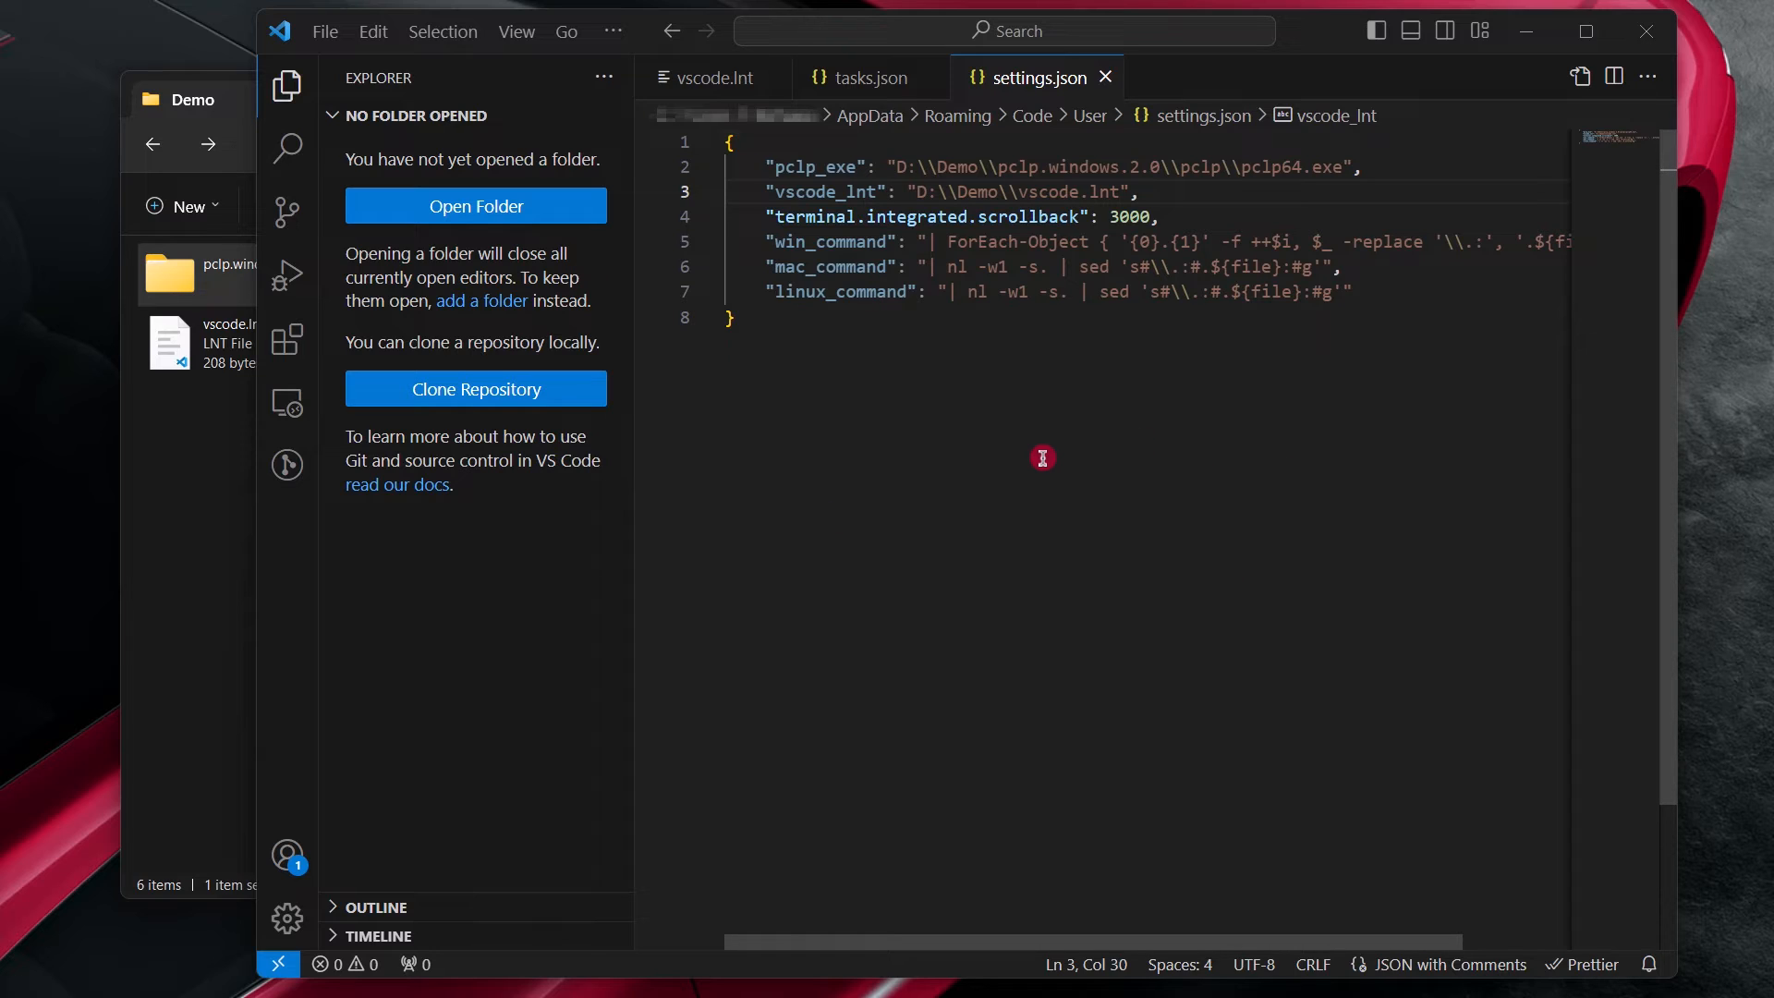
{"action": "mouse_move", "coordinate": [1025, 447]}
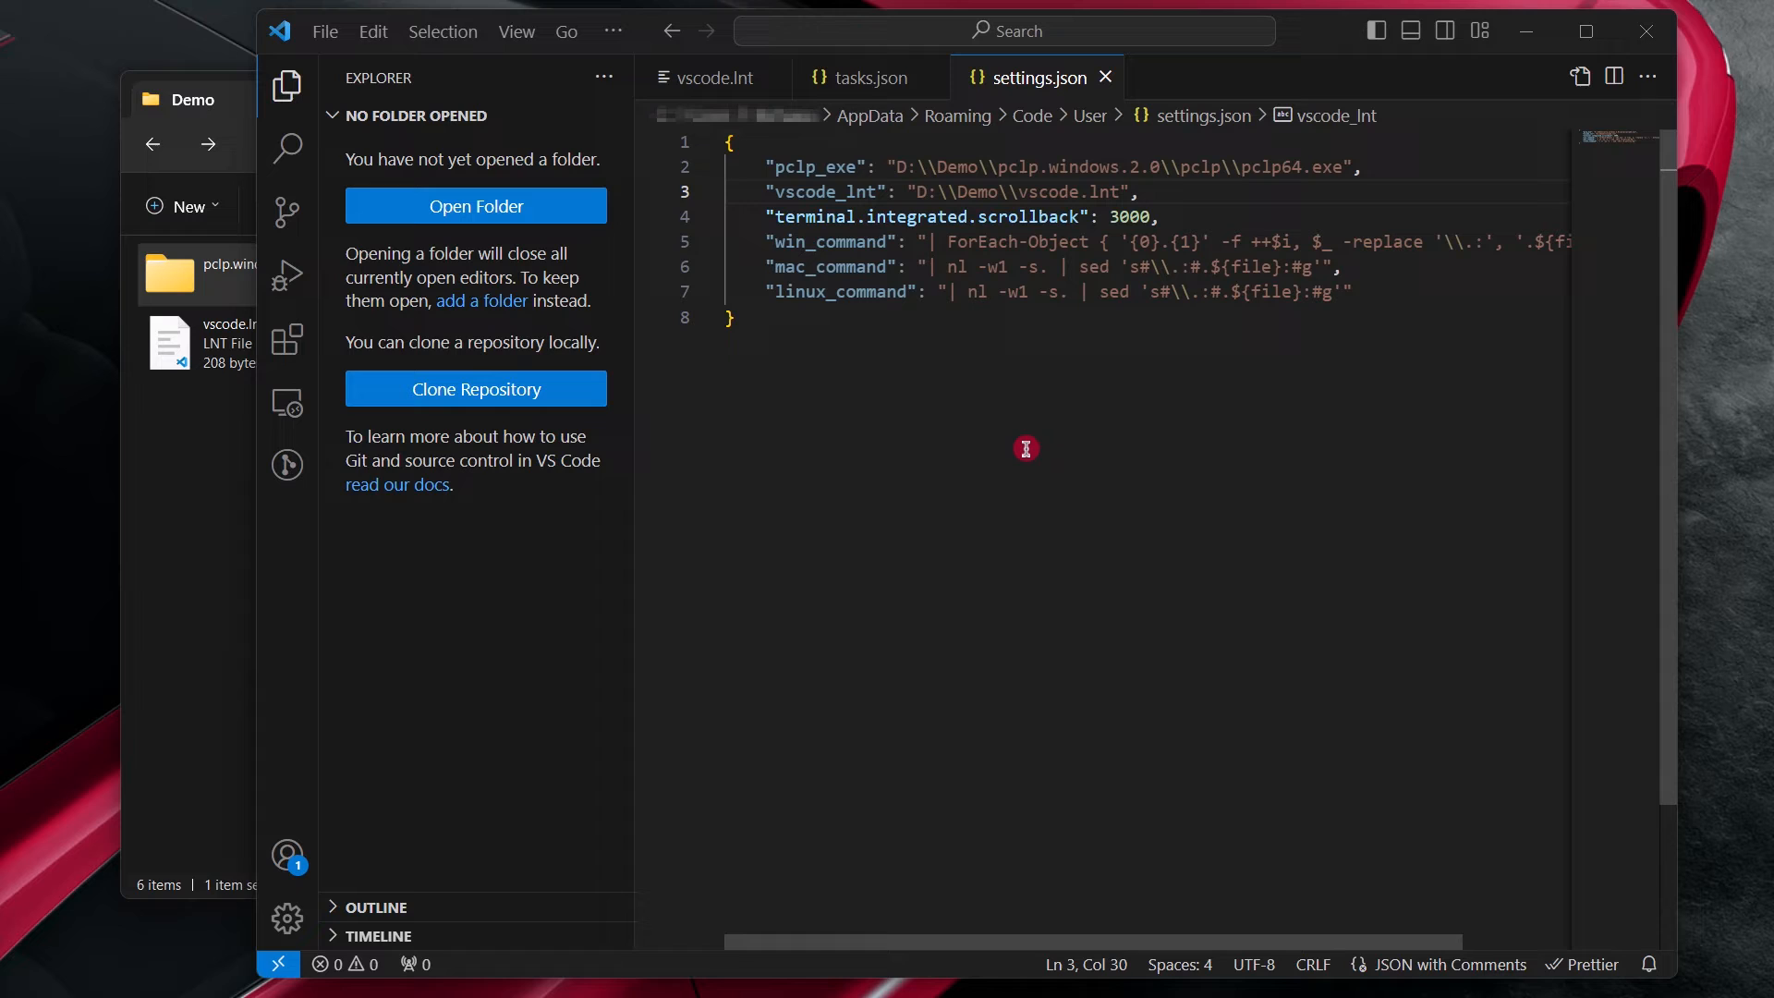
{"action": "mouse_move", "coordinate": [1038, 80]}
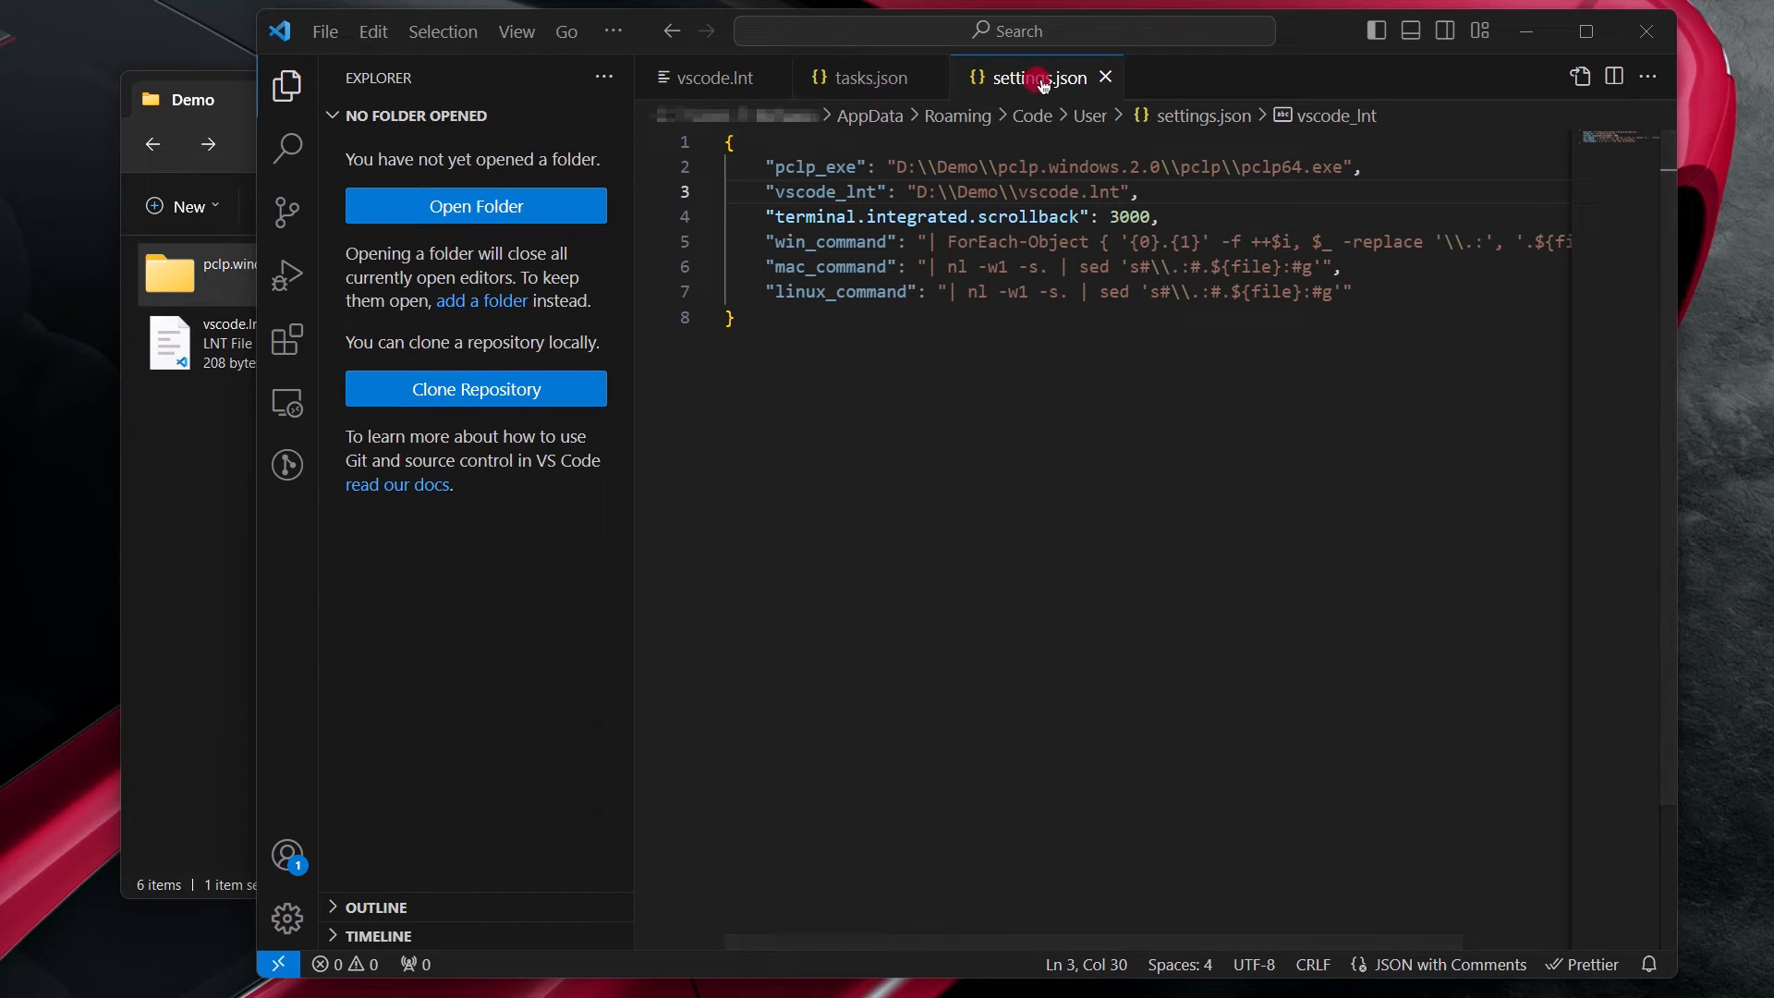
{"action": "mouse_move", "coordinate": [1055, 442]}
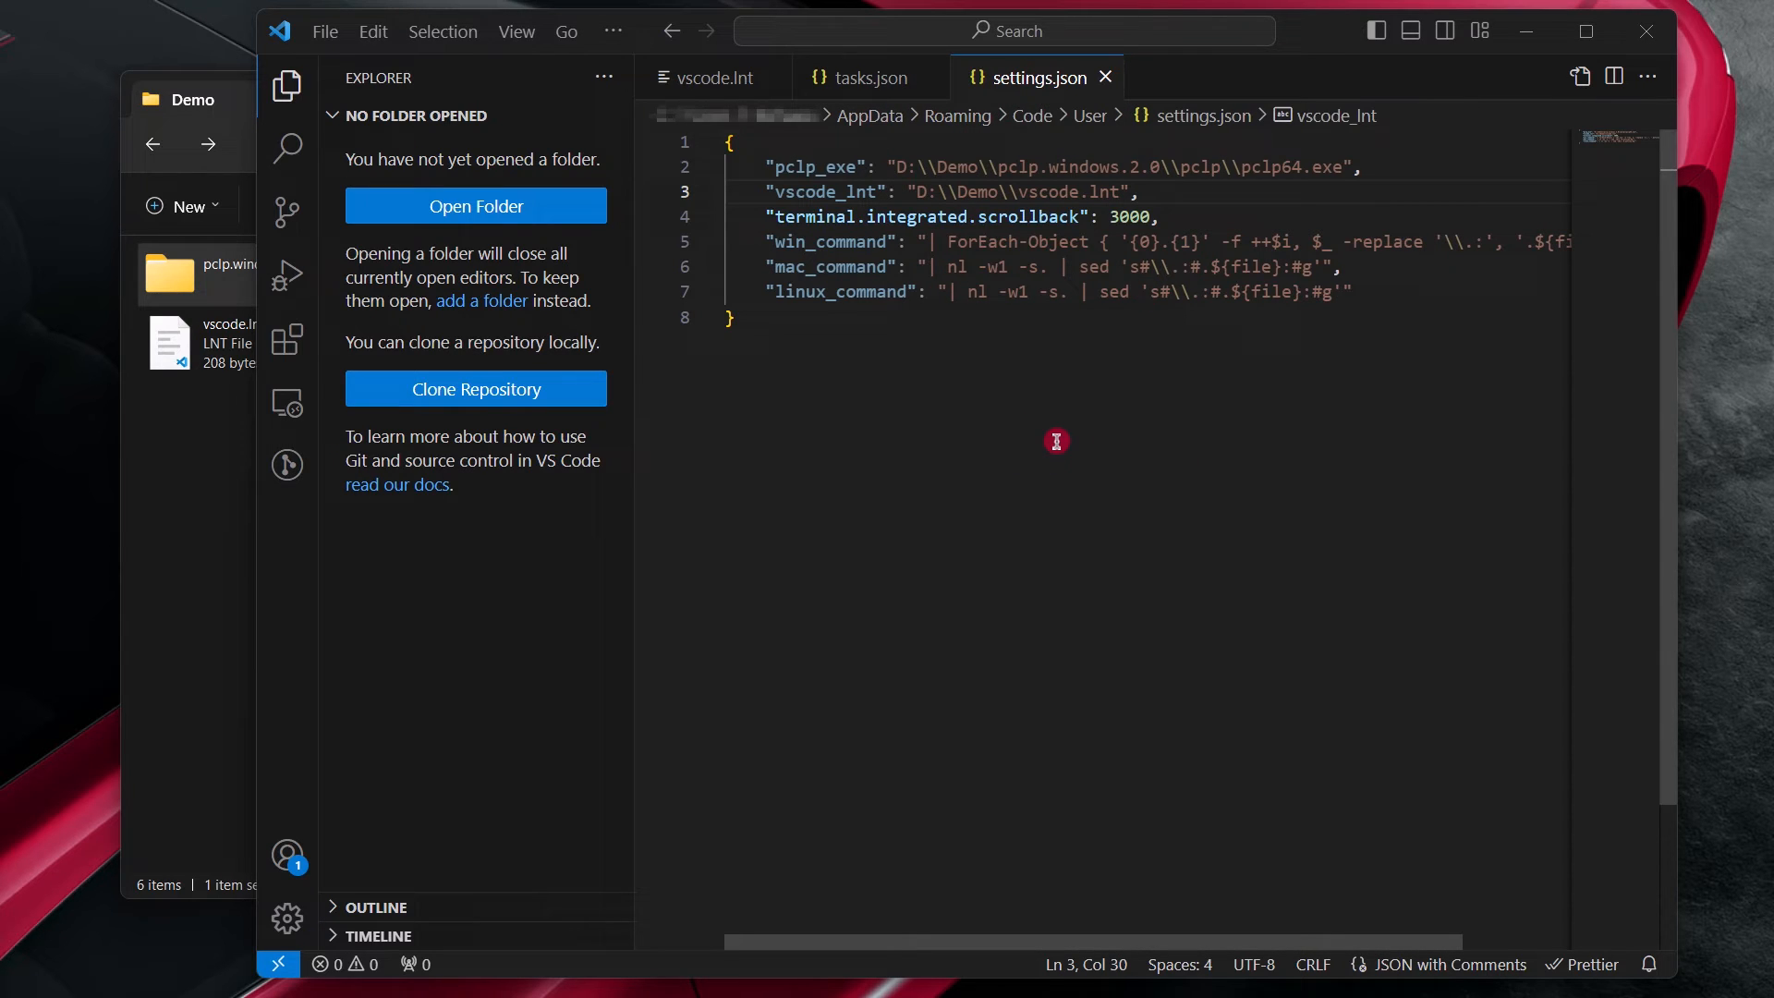
{"action": "left_click", "coordinate": [886, 715]}
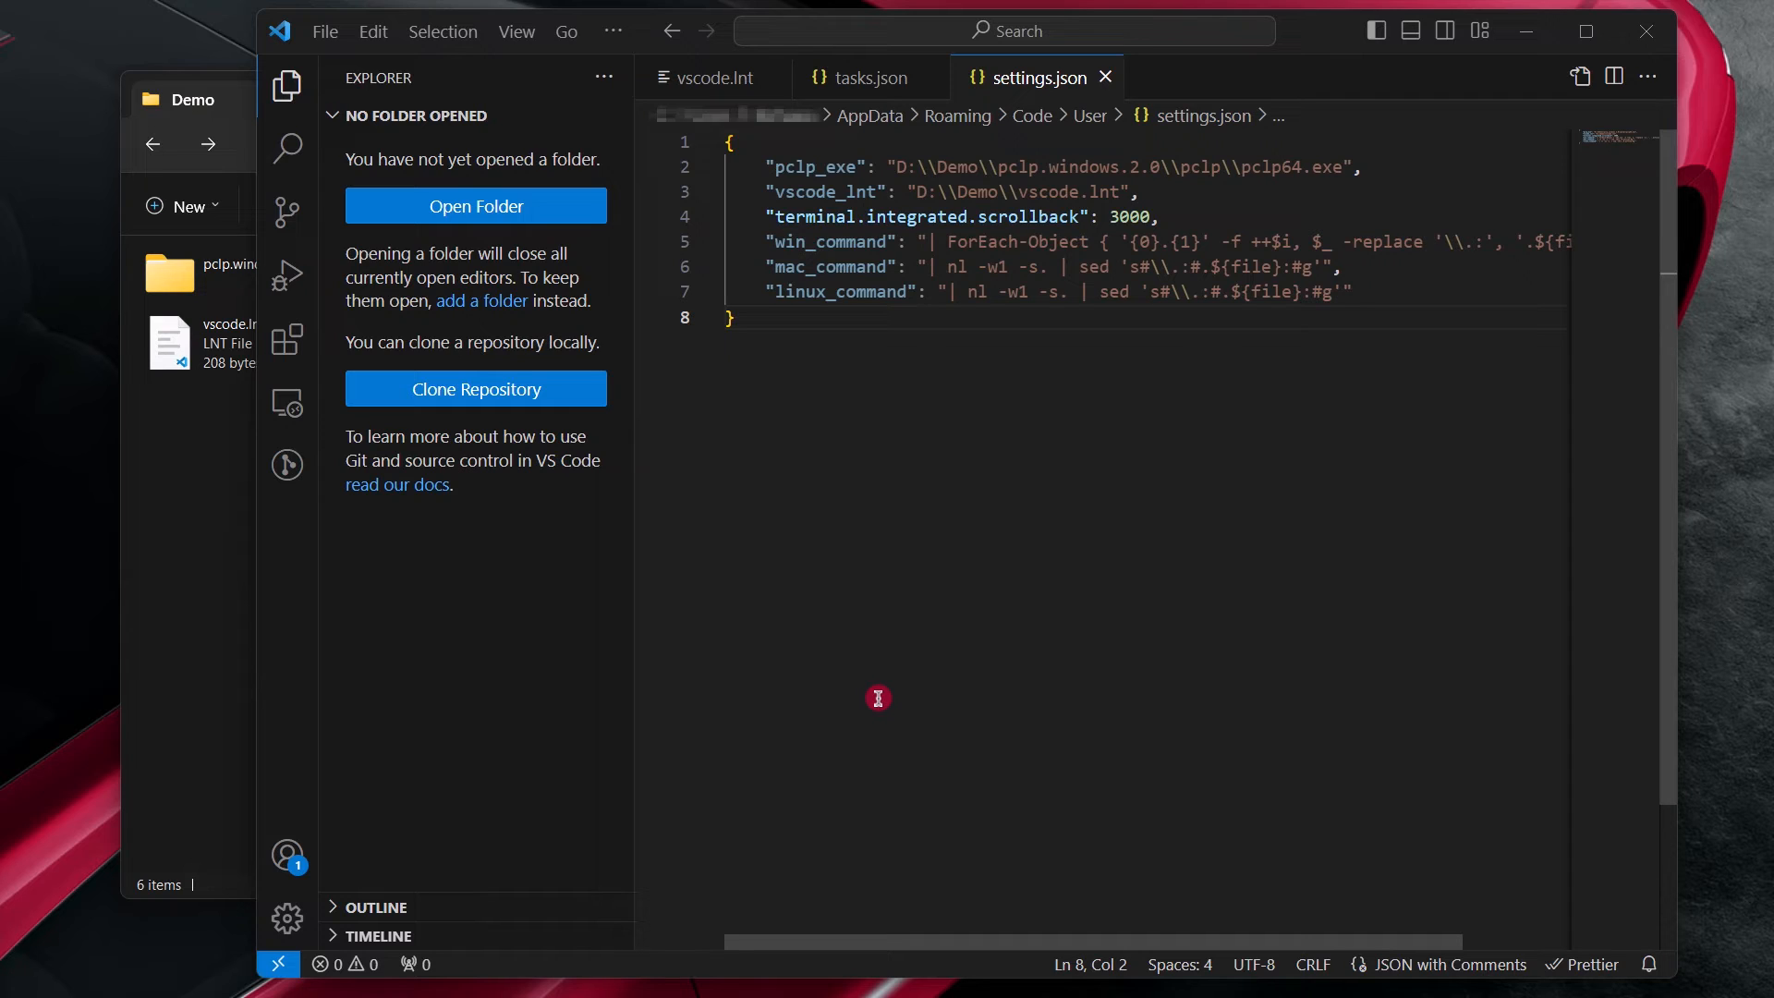
{"action": "mouse_move", "coordinate": [883, 837]}
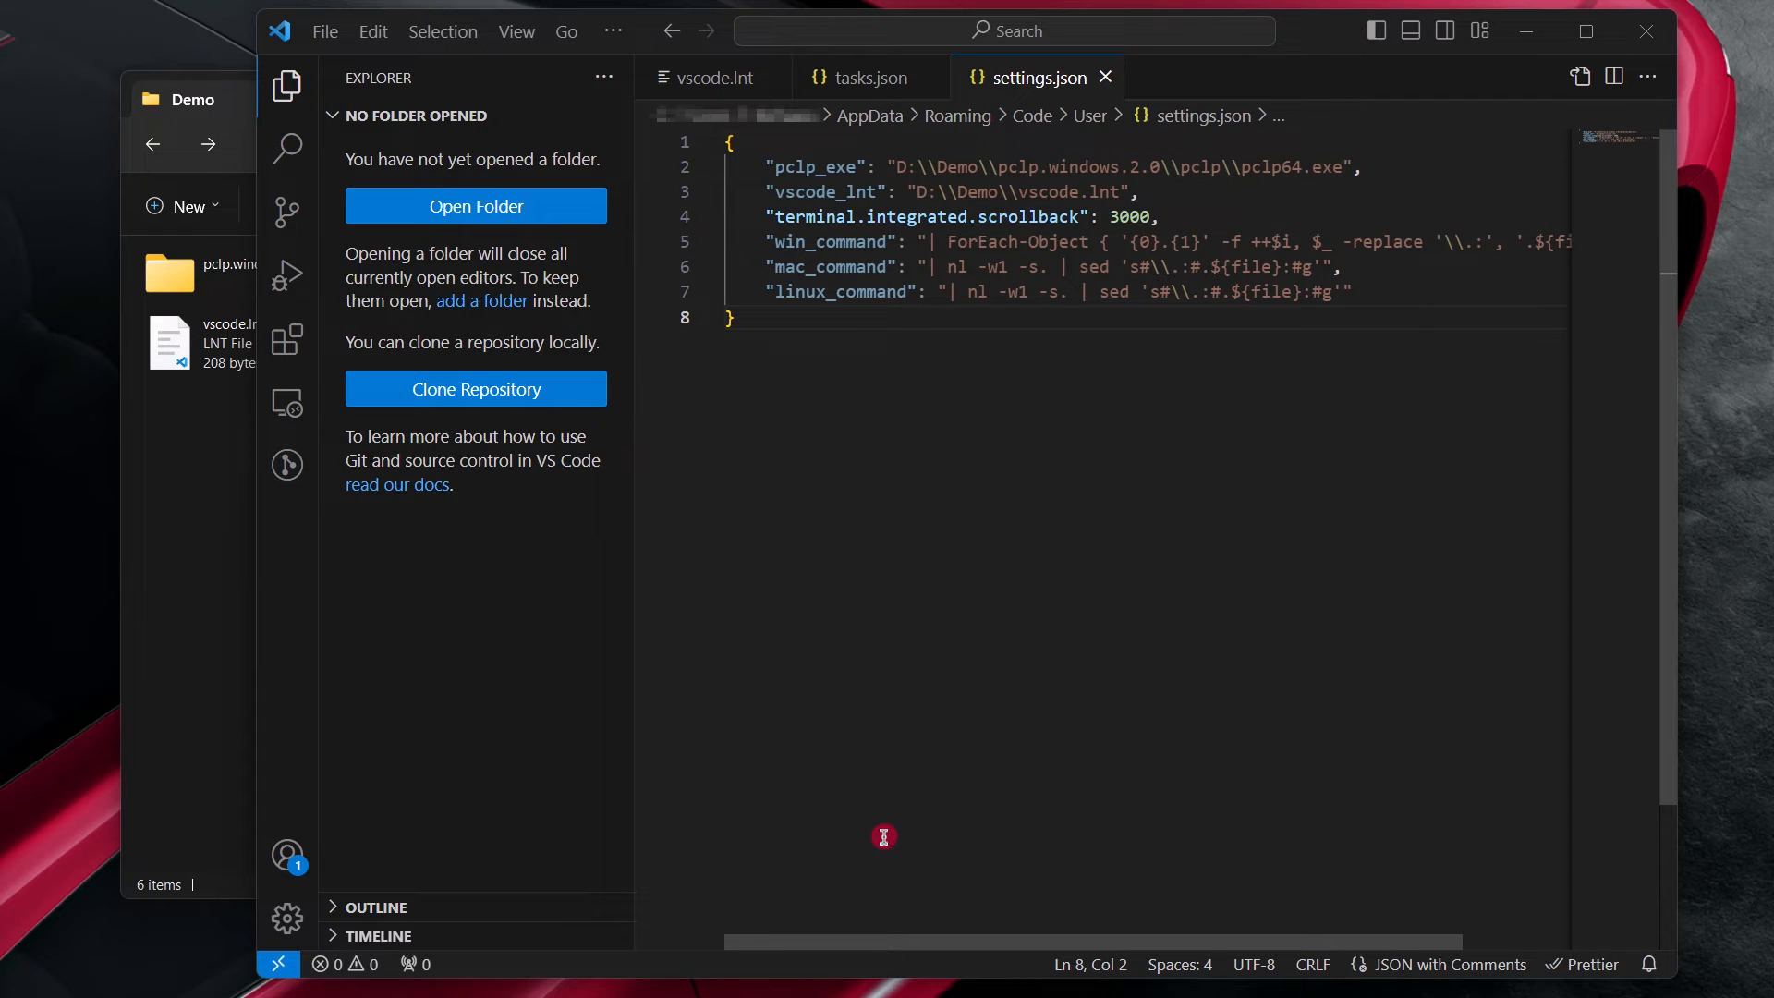
Step: Run Preferences: Open Keyboard Shortcuts (JSON) to show the PC-lint Plus keybinding
{"action": "left_click", "coordinate": [515, 32]}
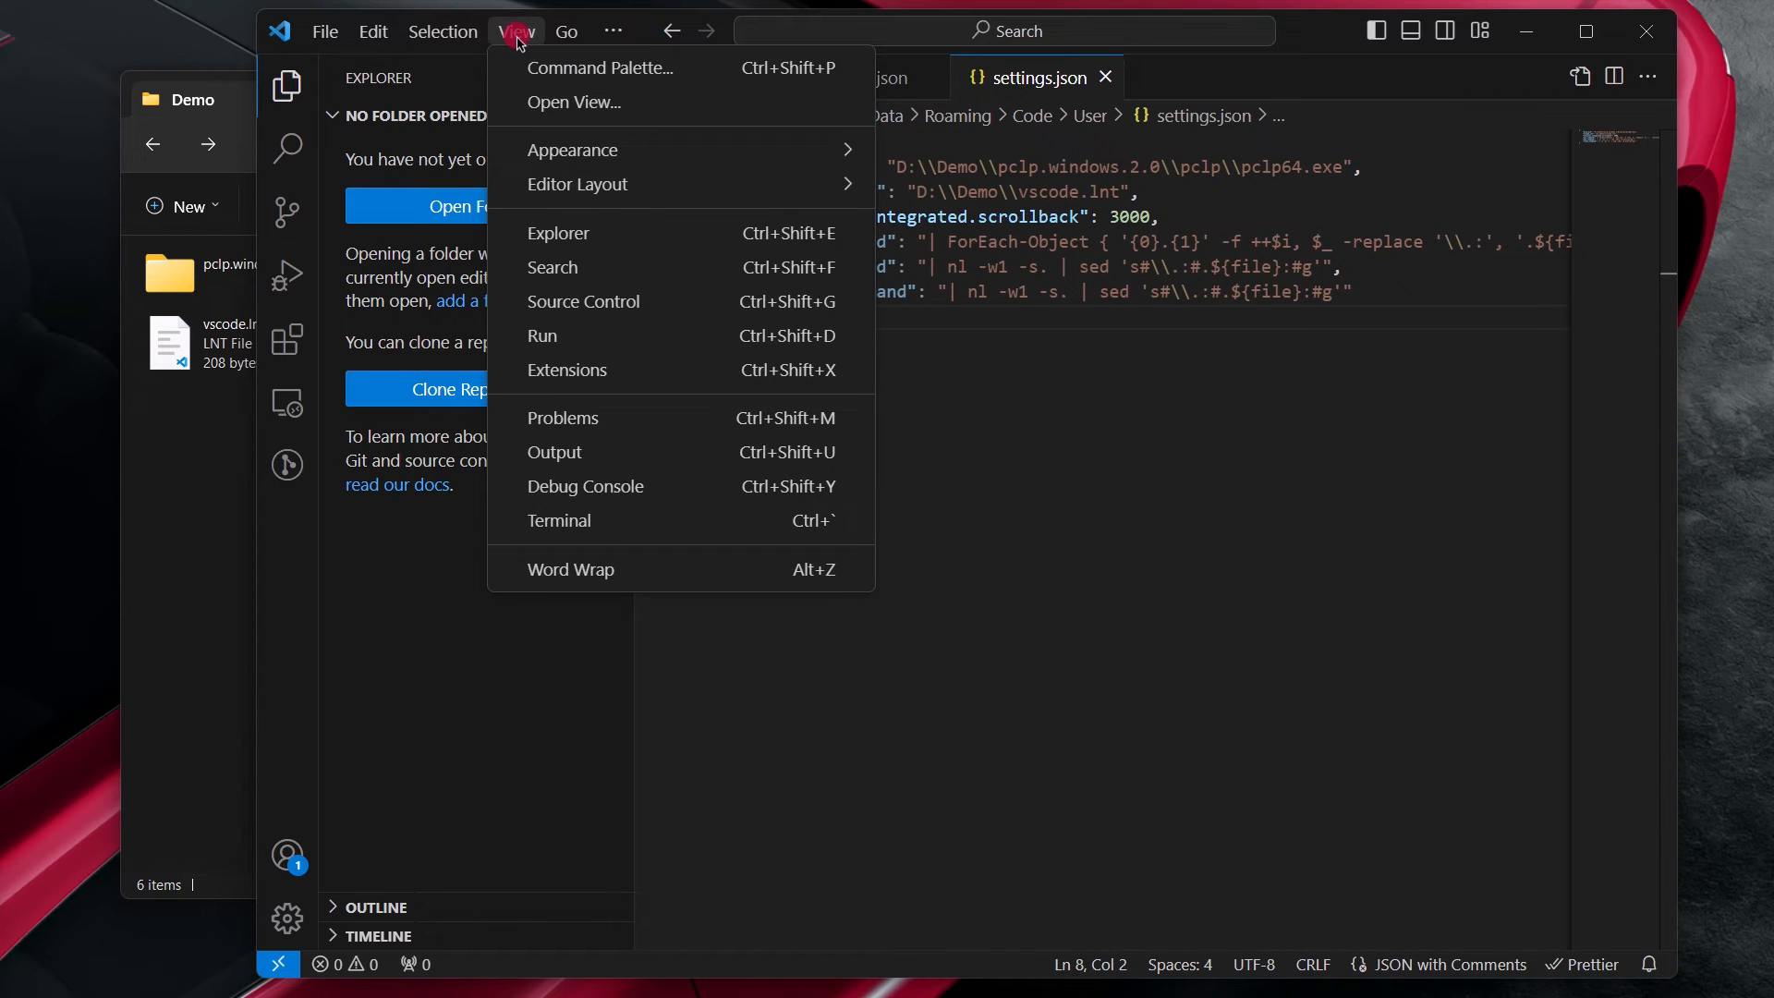
{"action": "left_click", "coordinate": [600, 68]}
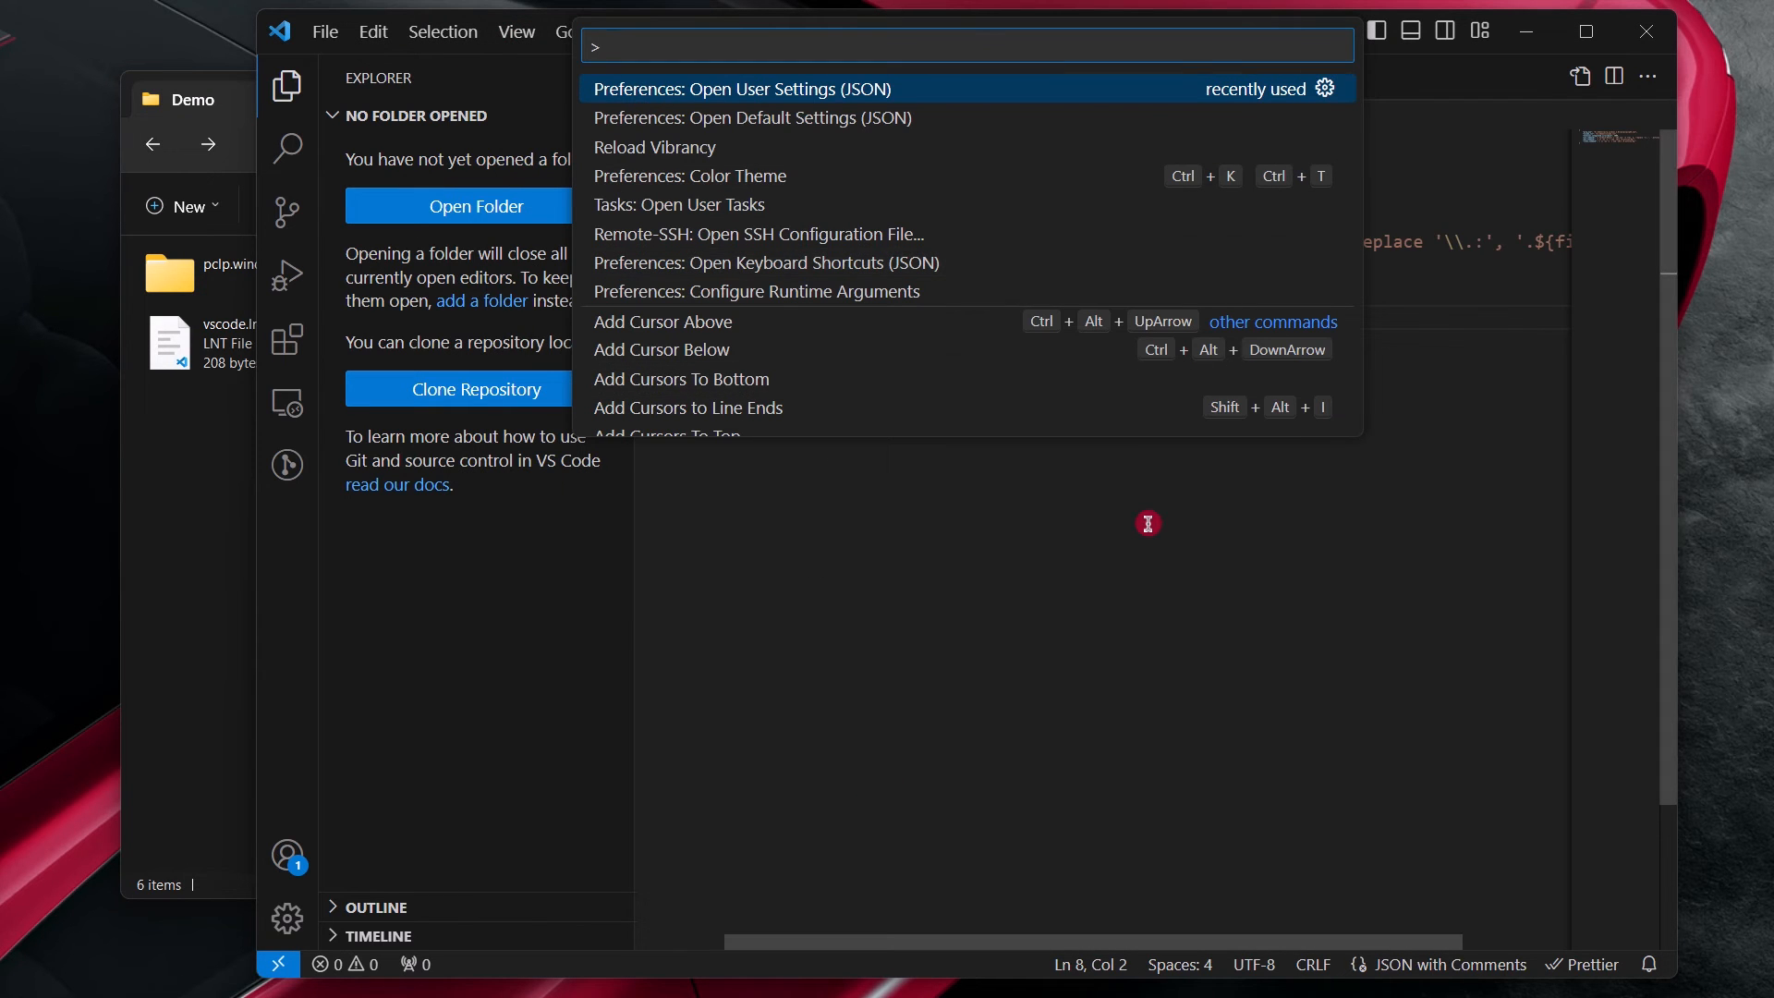
{"action": "type", "text": "Open Keyboard Shortcuts"}
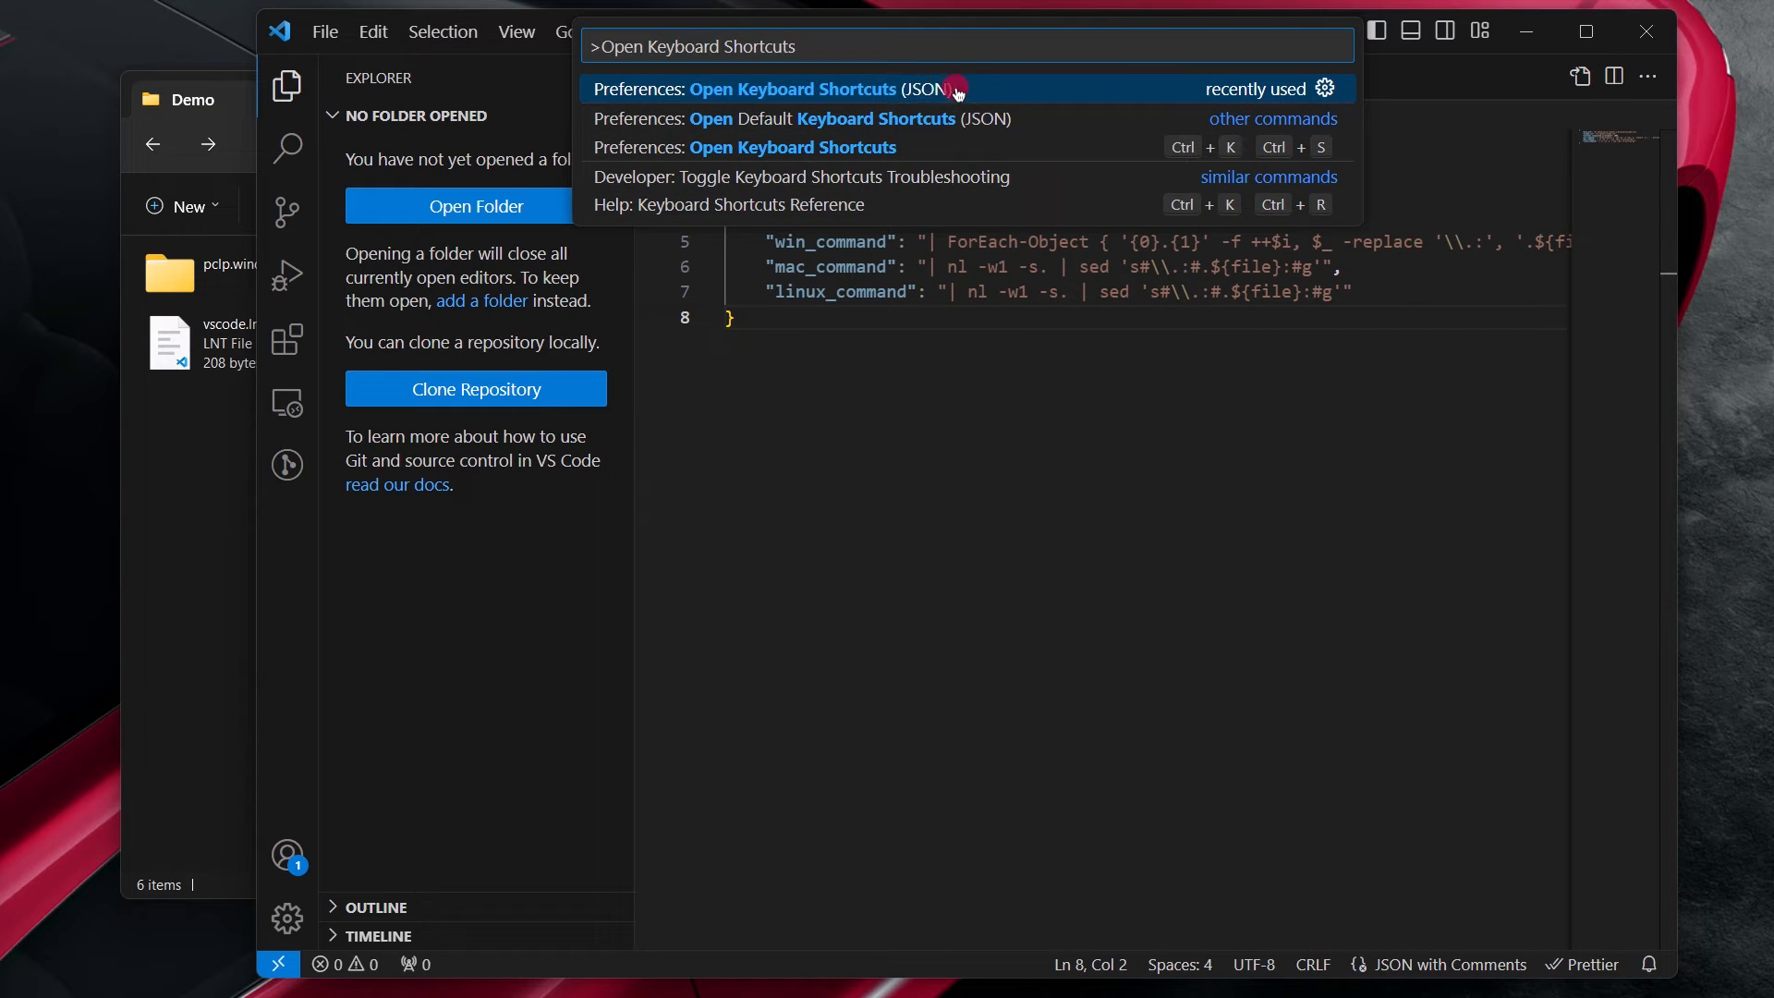
{"action": "left_click", "coordinate": [793, 88]}
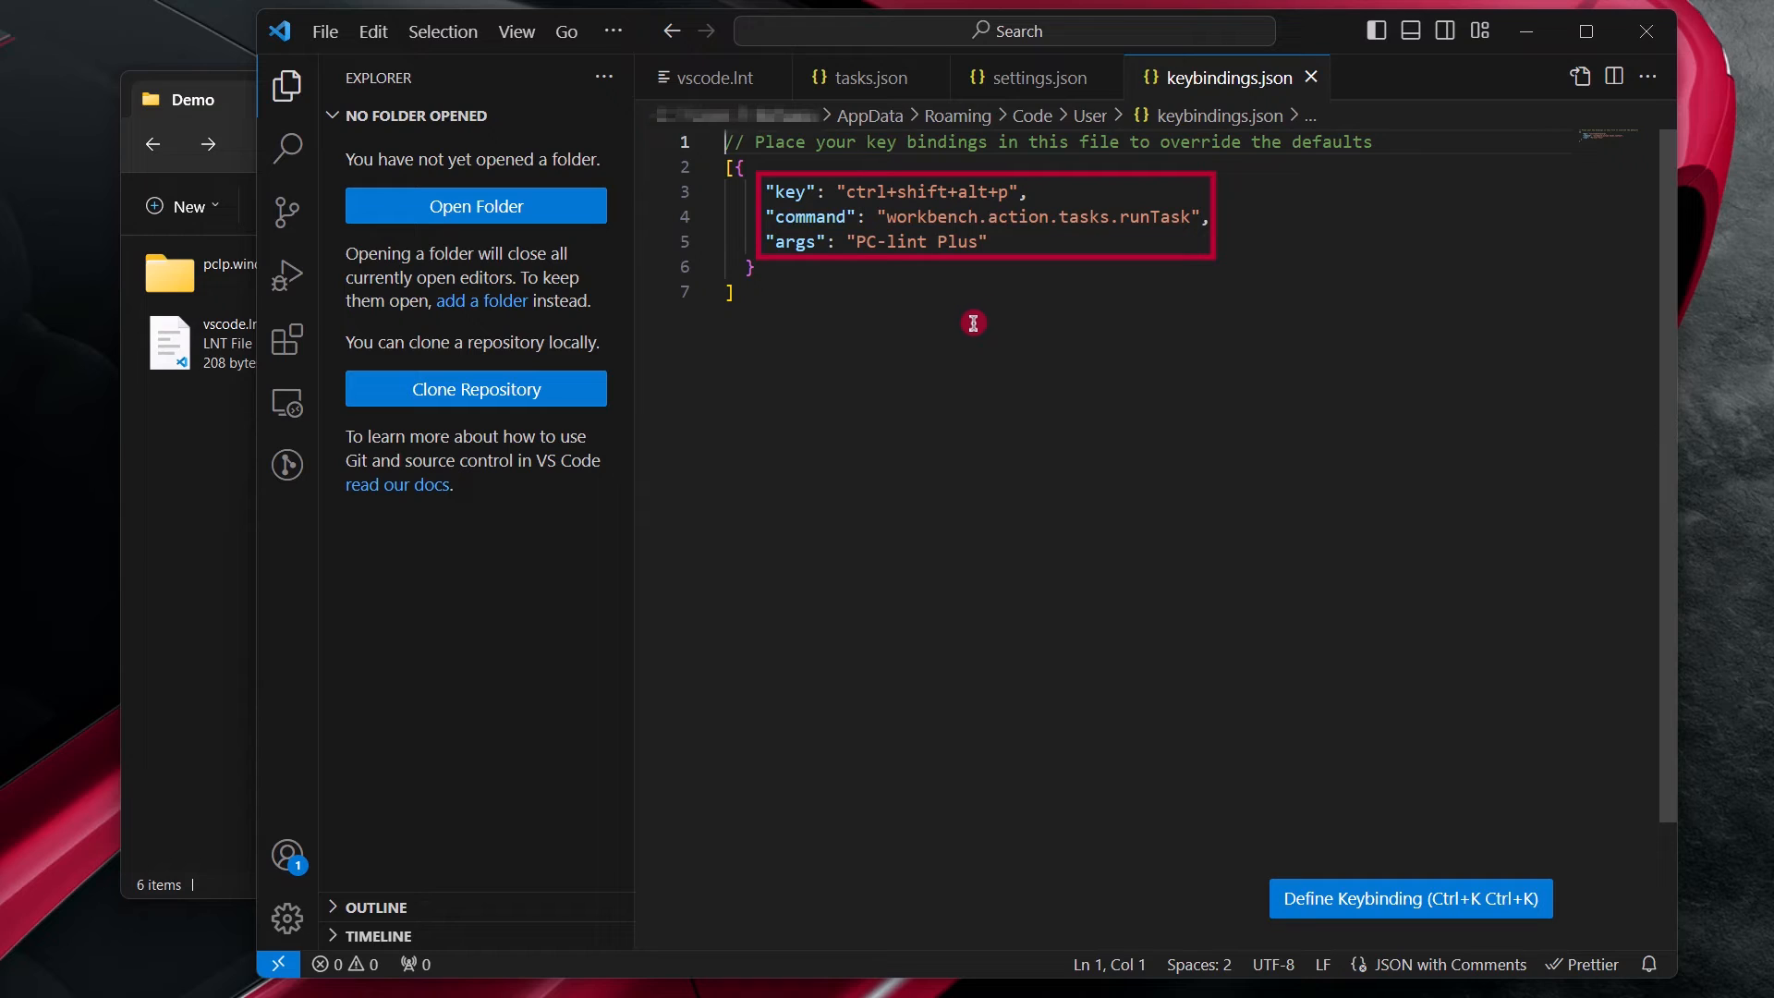
{"action": "mouse_move", "coordinate": [889, 392]}
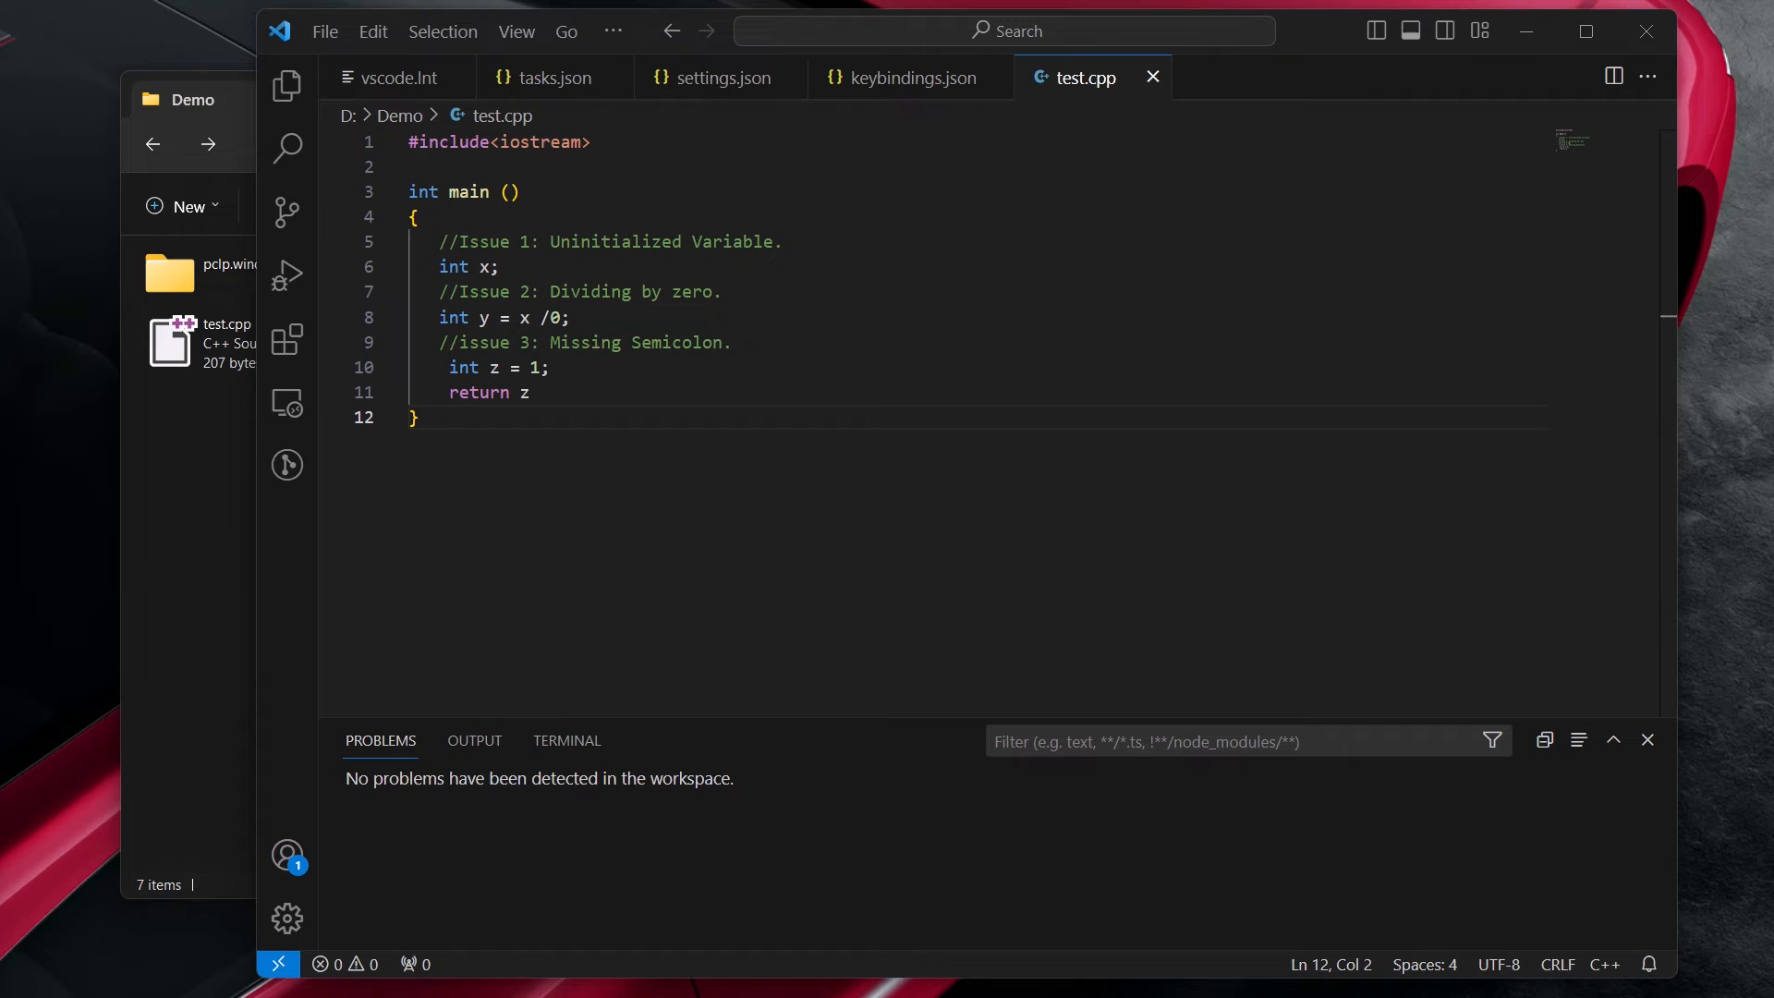
{"action": "mouse_move", "coordinate": [567, 209]}
{"action": "type", "text": ">Tasks:Run Task"}
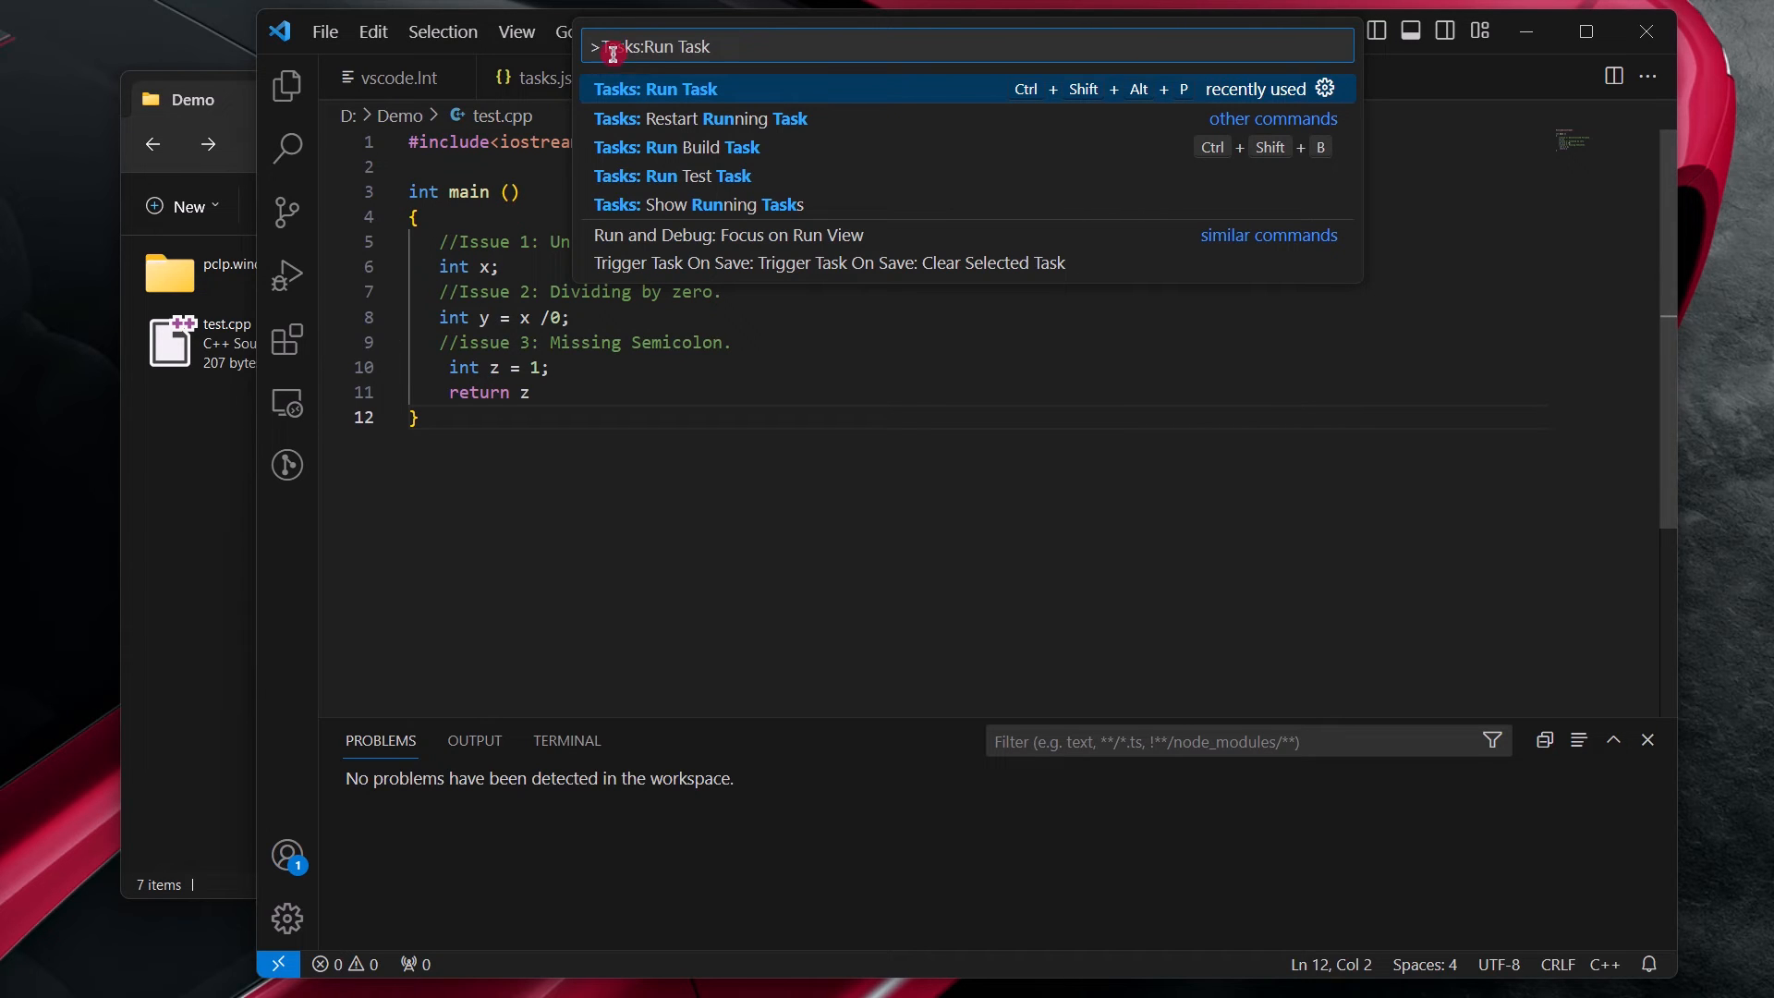
Step: Choose Tasks: Run Task so the PC-lint Plus task can be selected for test.cpp
{"action": "left_click", "coordinate": [654, 89]}
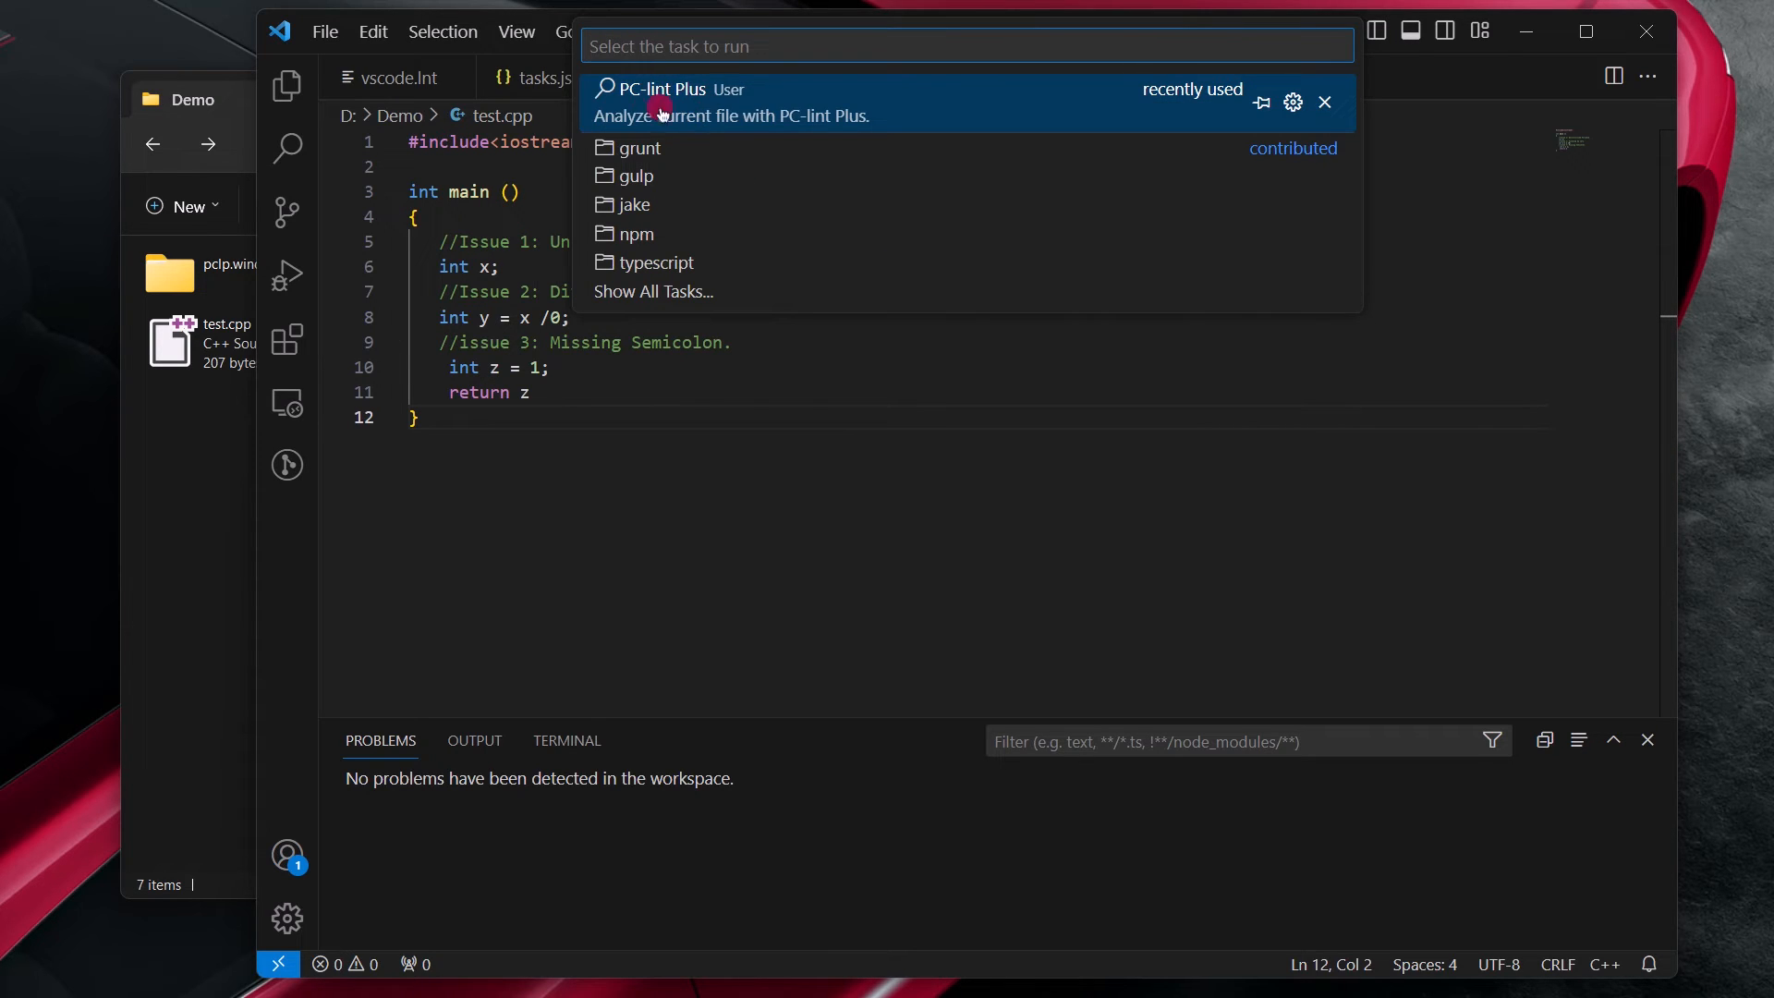
{"action": "mouse_move", "coordinate": [783, 103]}
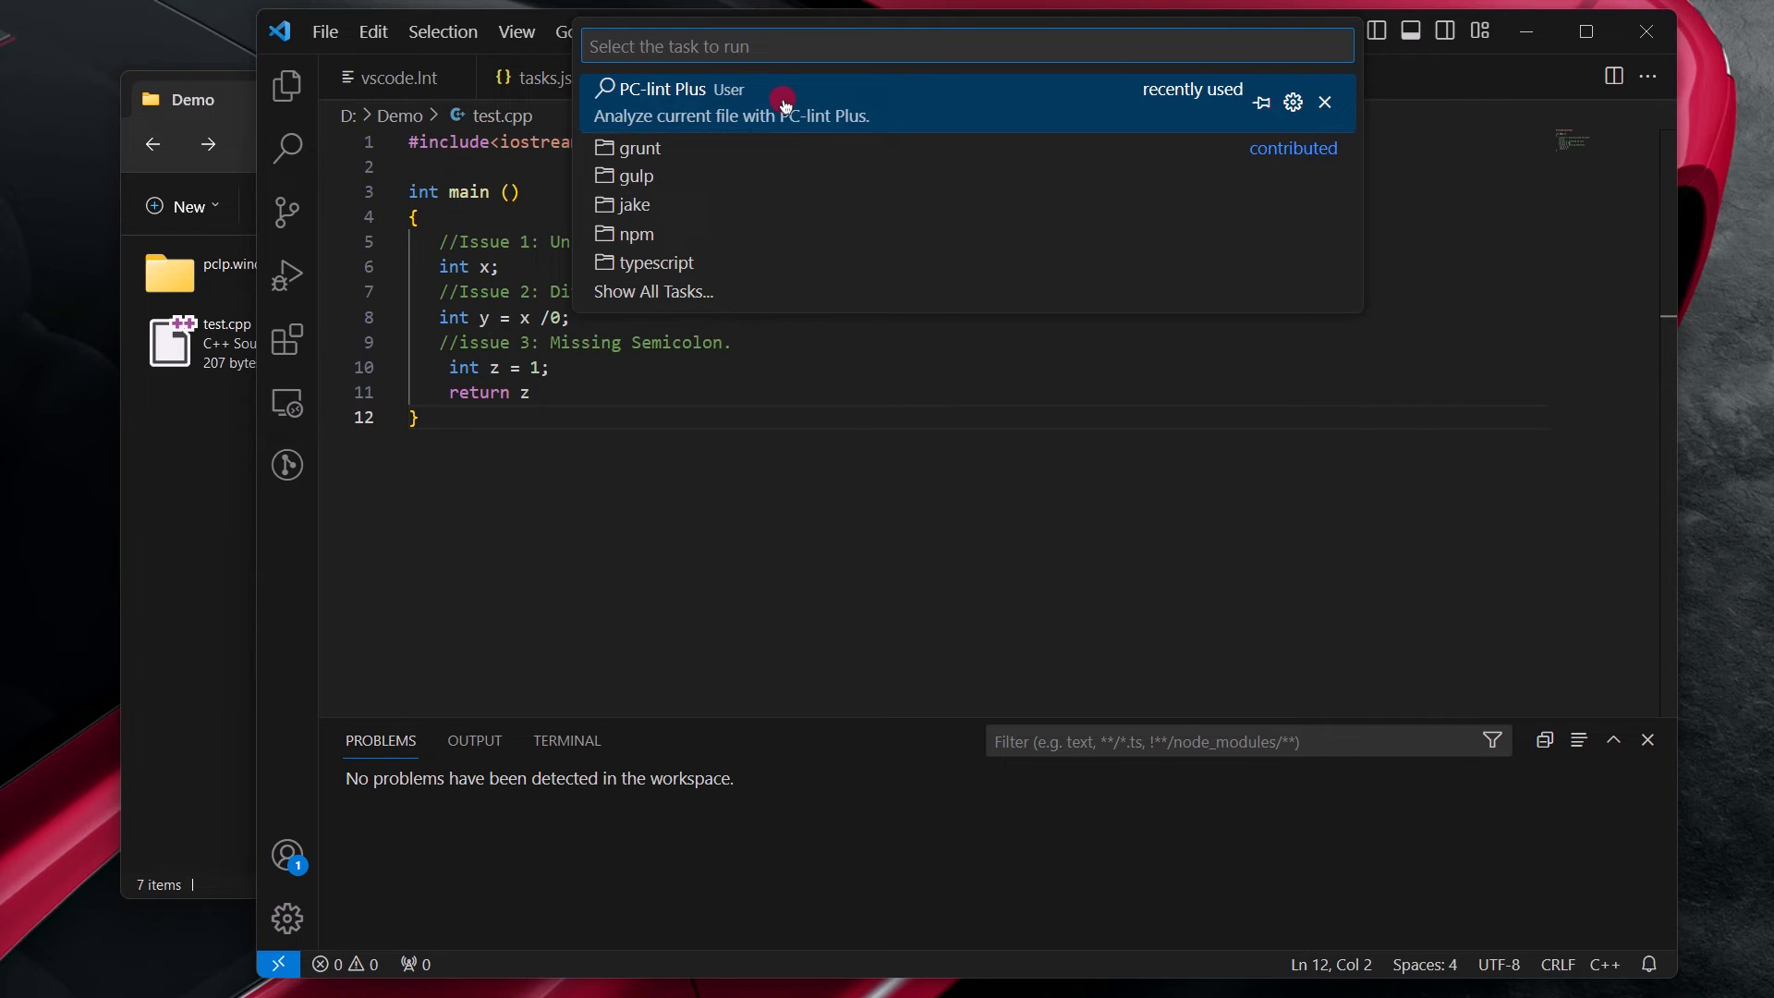
{"action": "mouse_move", "coordinate": [798, 93]}
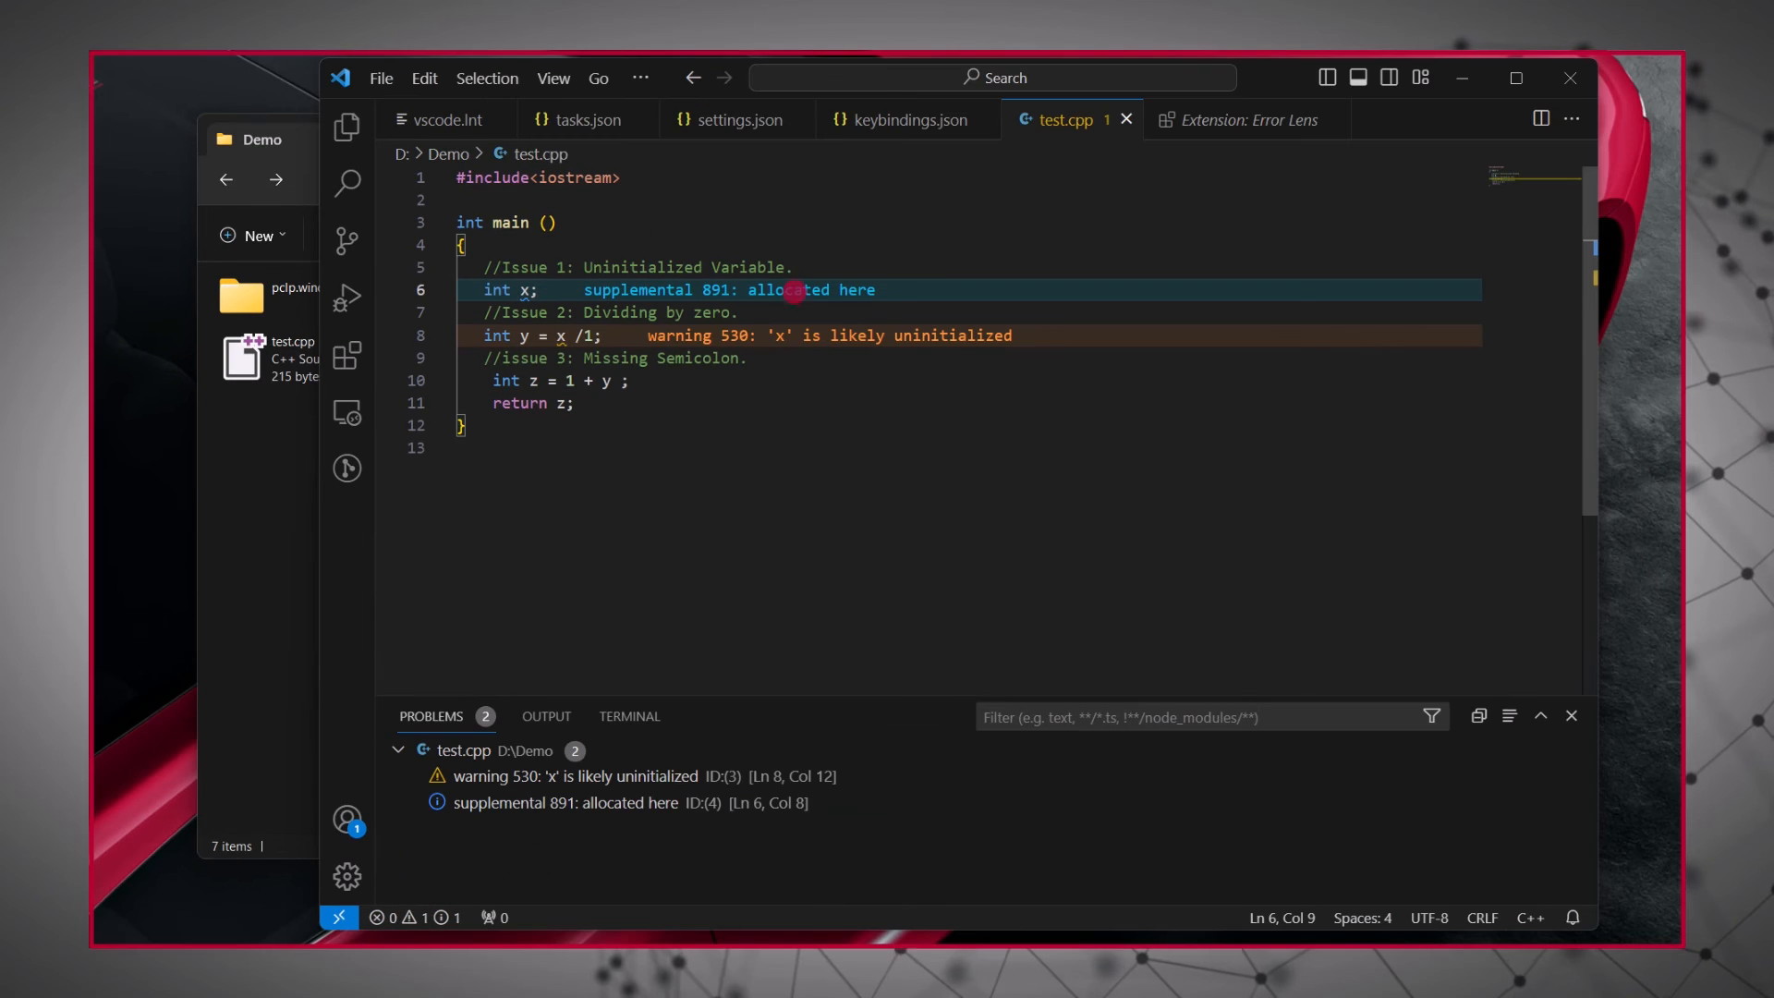
{"action": "mouse_move", "coordinate": [870, 334]}
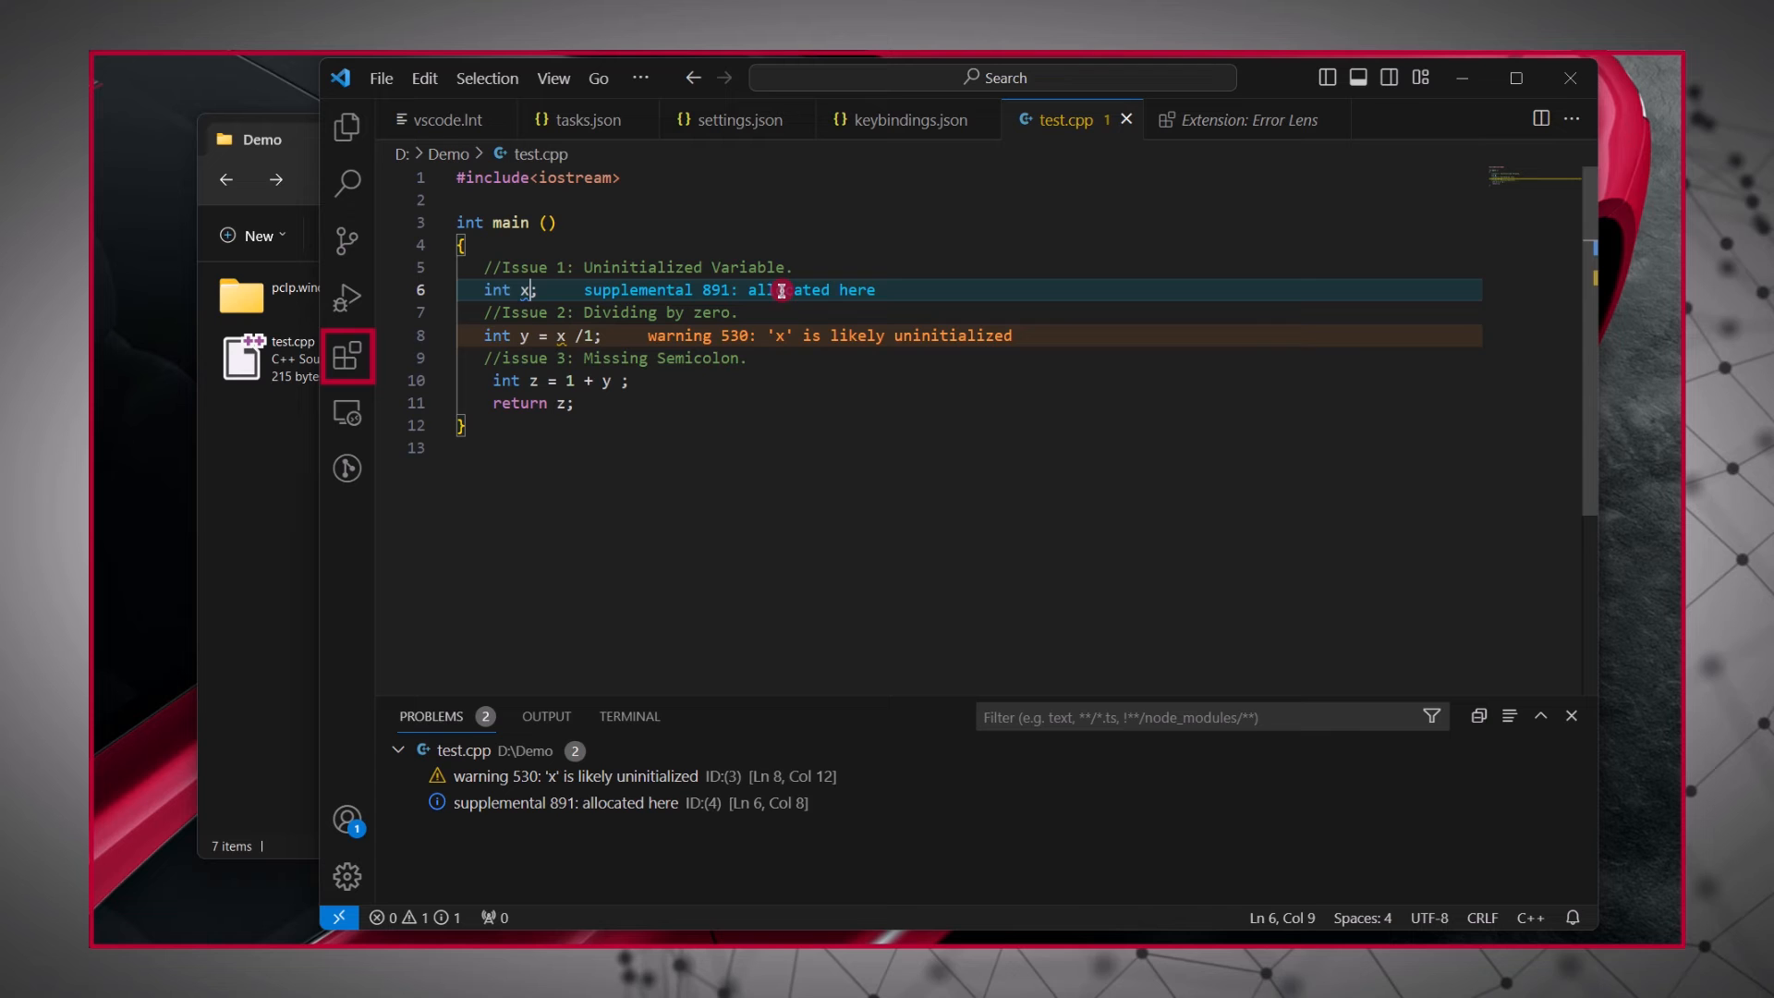
{"action": "mouse_move", "coordinate": [346, 355]}
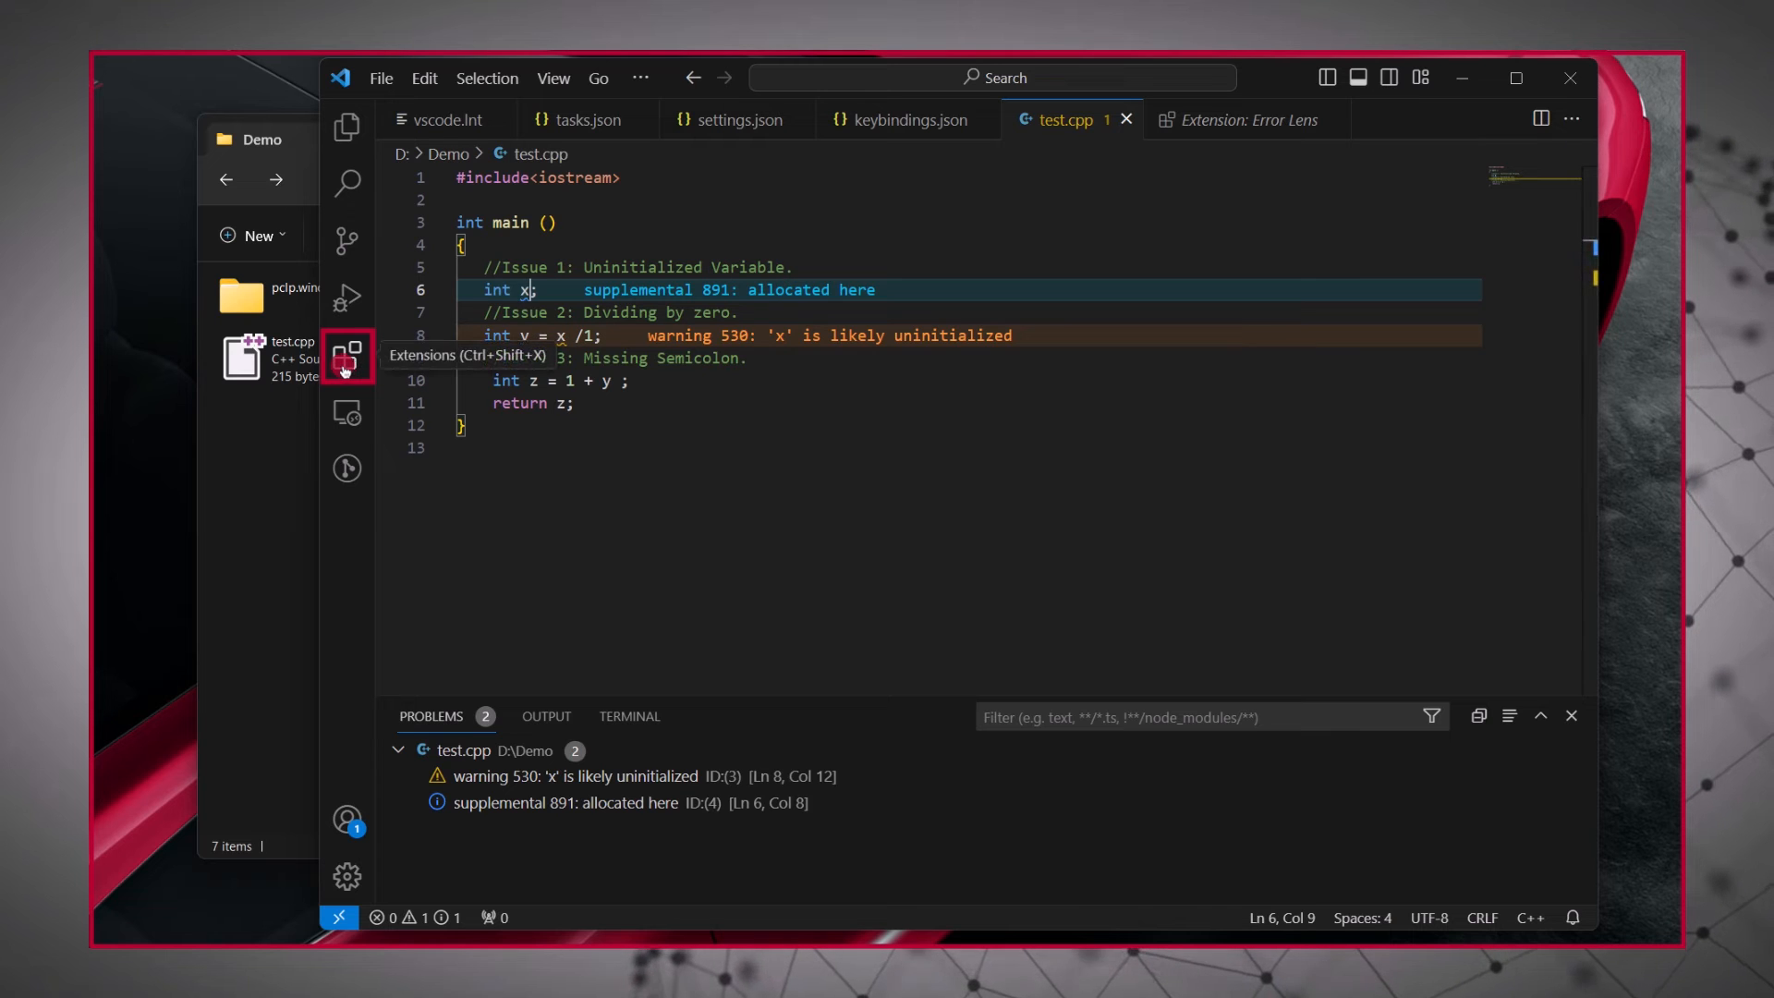
Step: Show the installed Error Lens extension's details page and return to the editor
{"action": "left_click", "coordinate": [346, 355]}
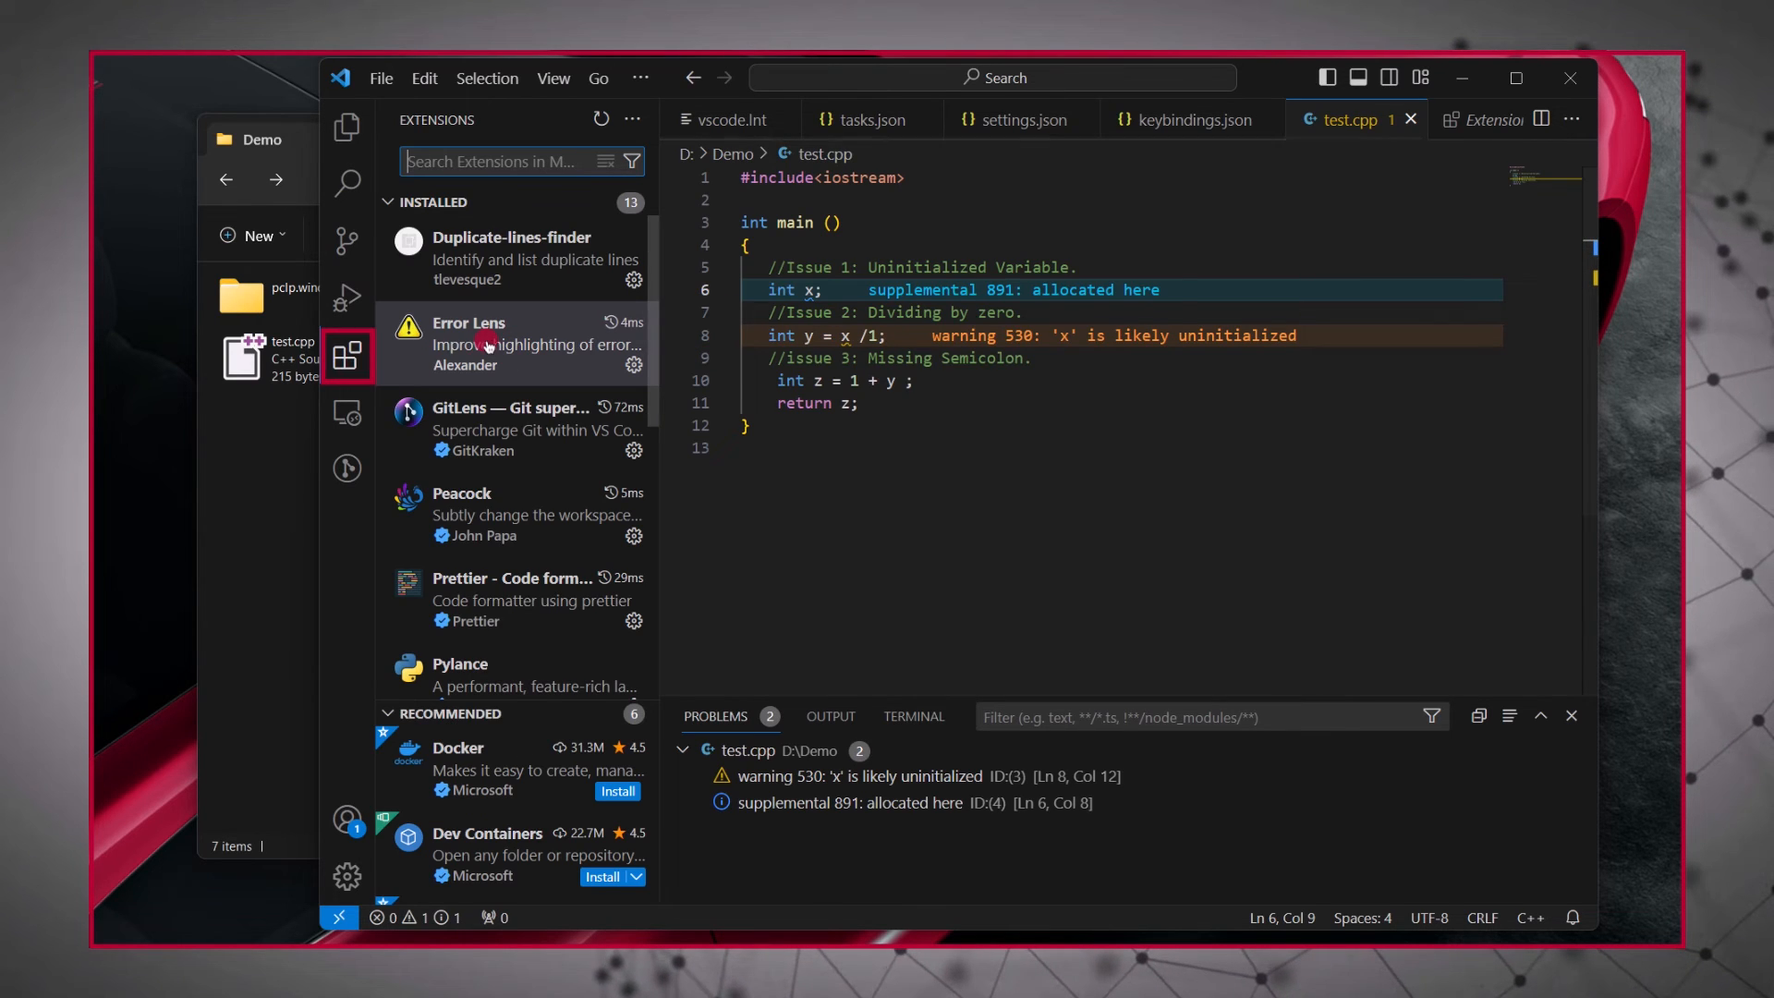
{"action": "mouse_move", "coordinate": [486, 344]}
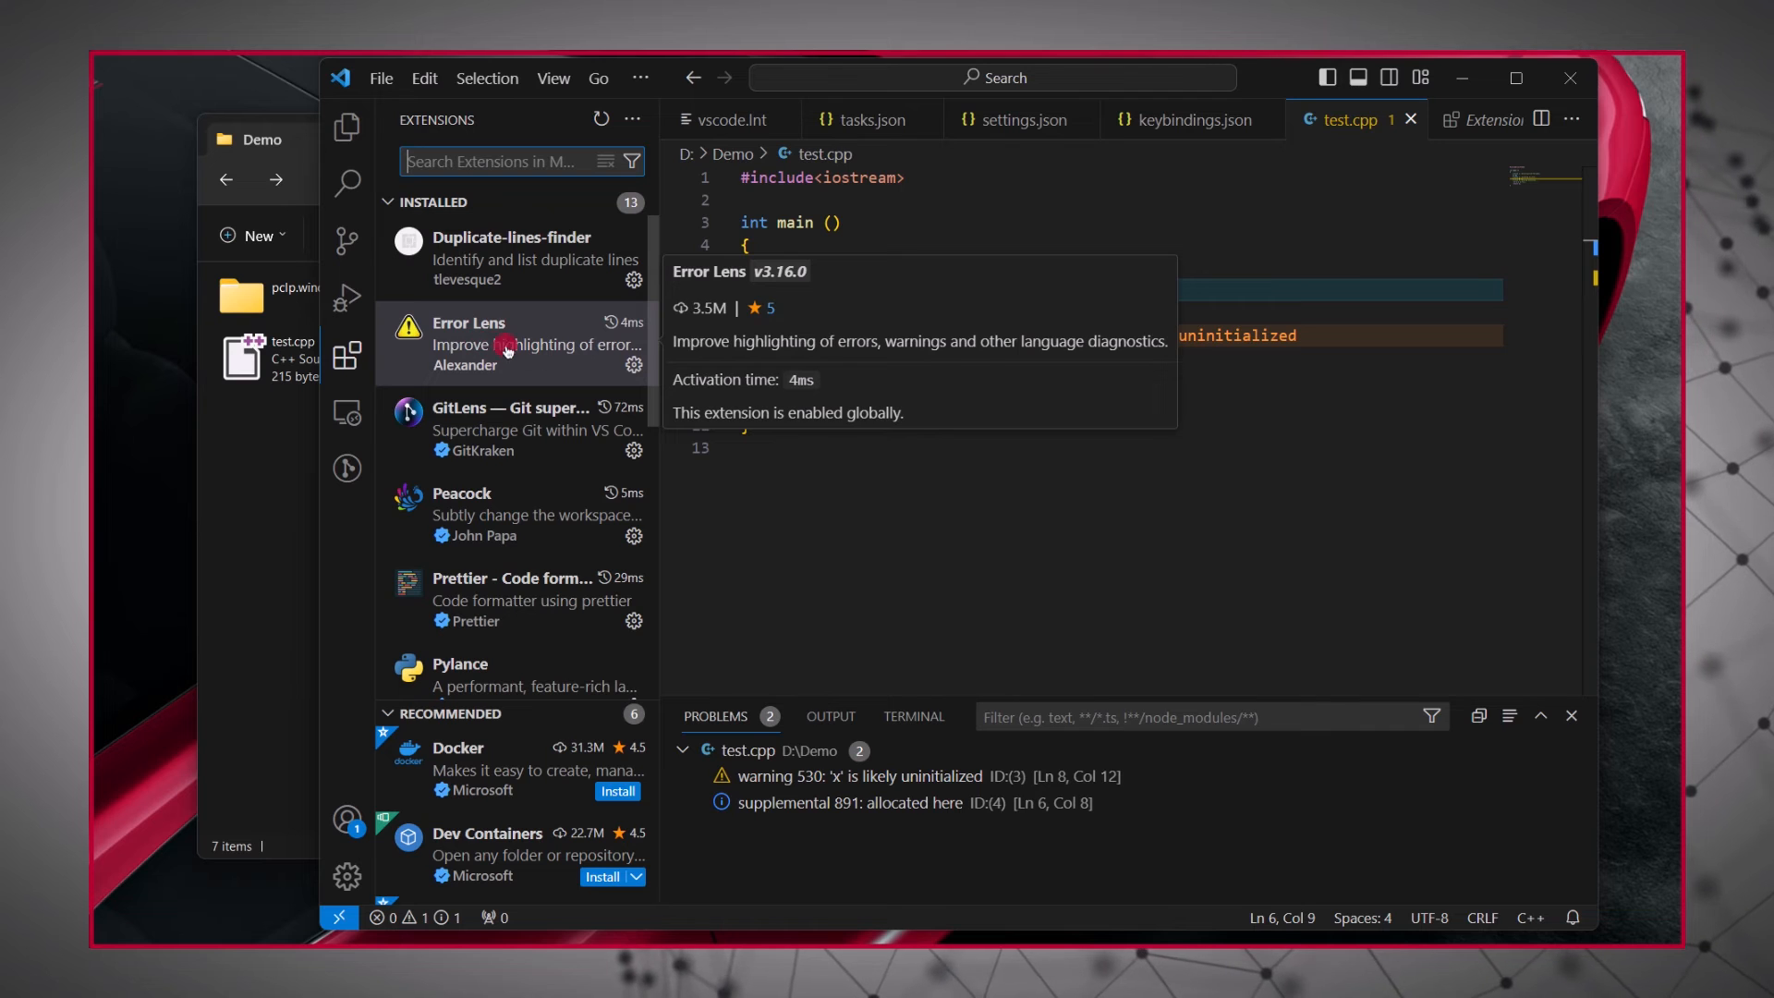
{"action": "left_click", "coordinate": [510, 344]}
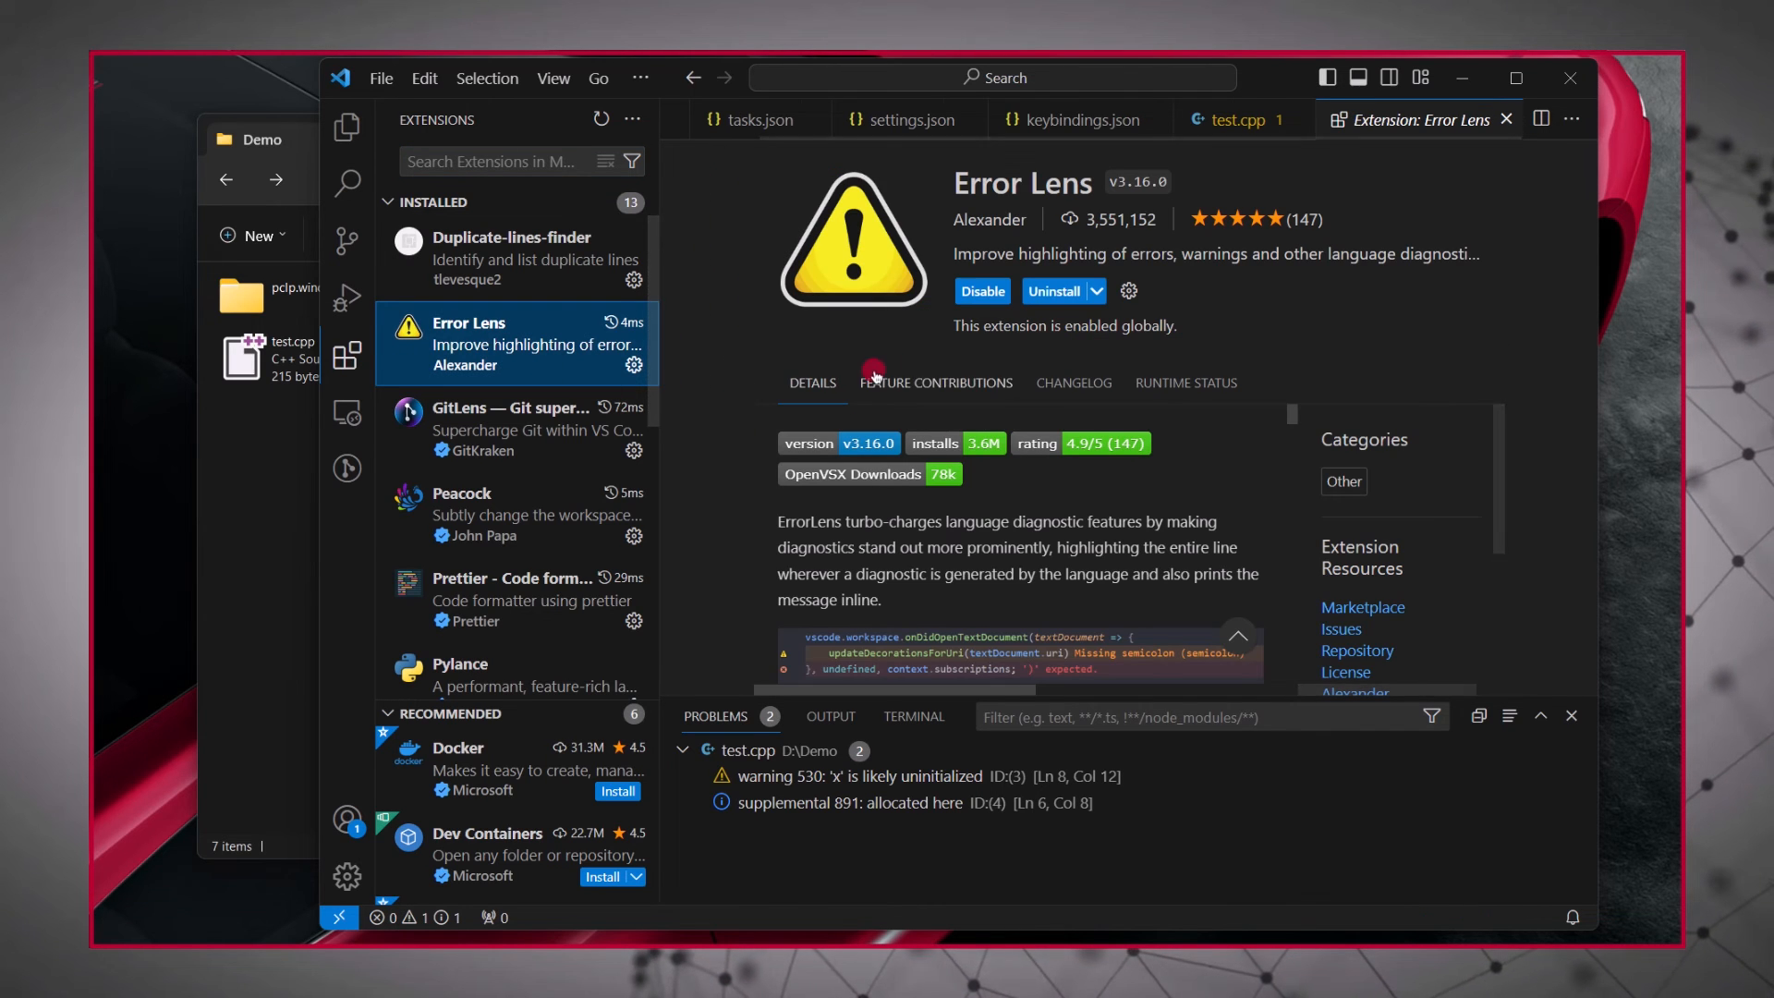
{"action": "scroll", "scroll_direction": "down", "scroll_amount": 3}
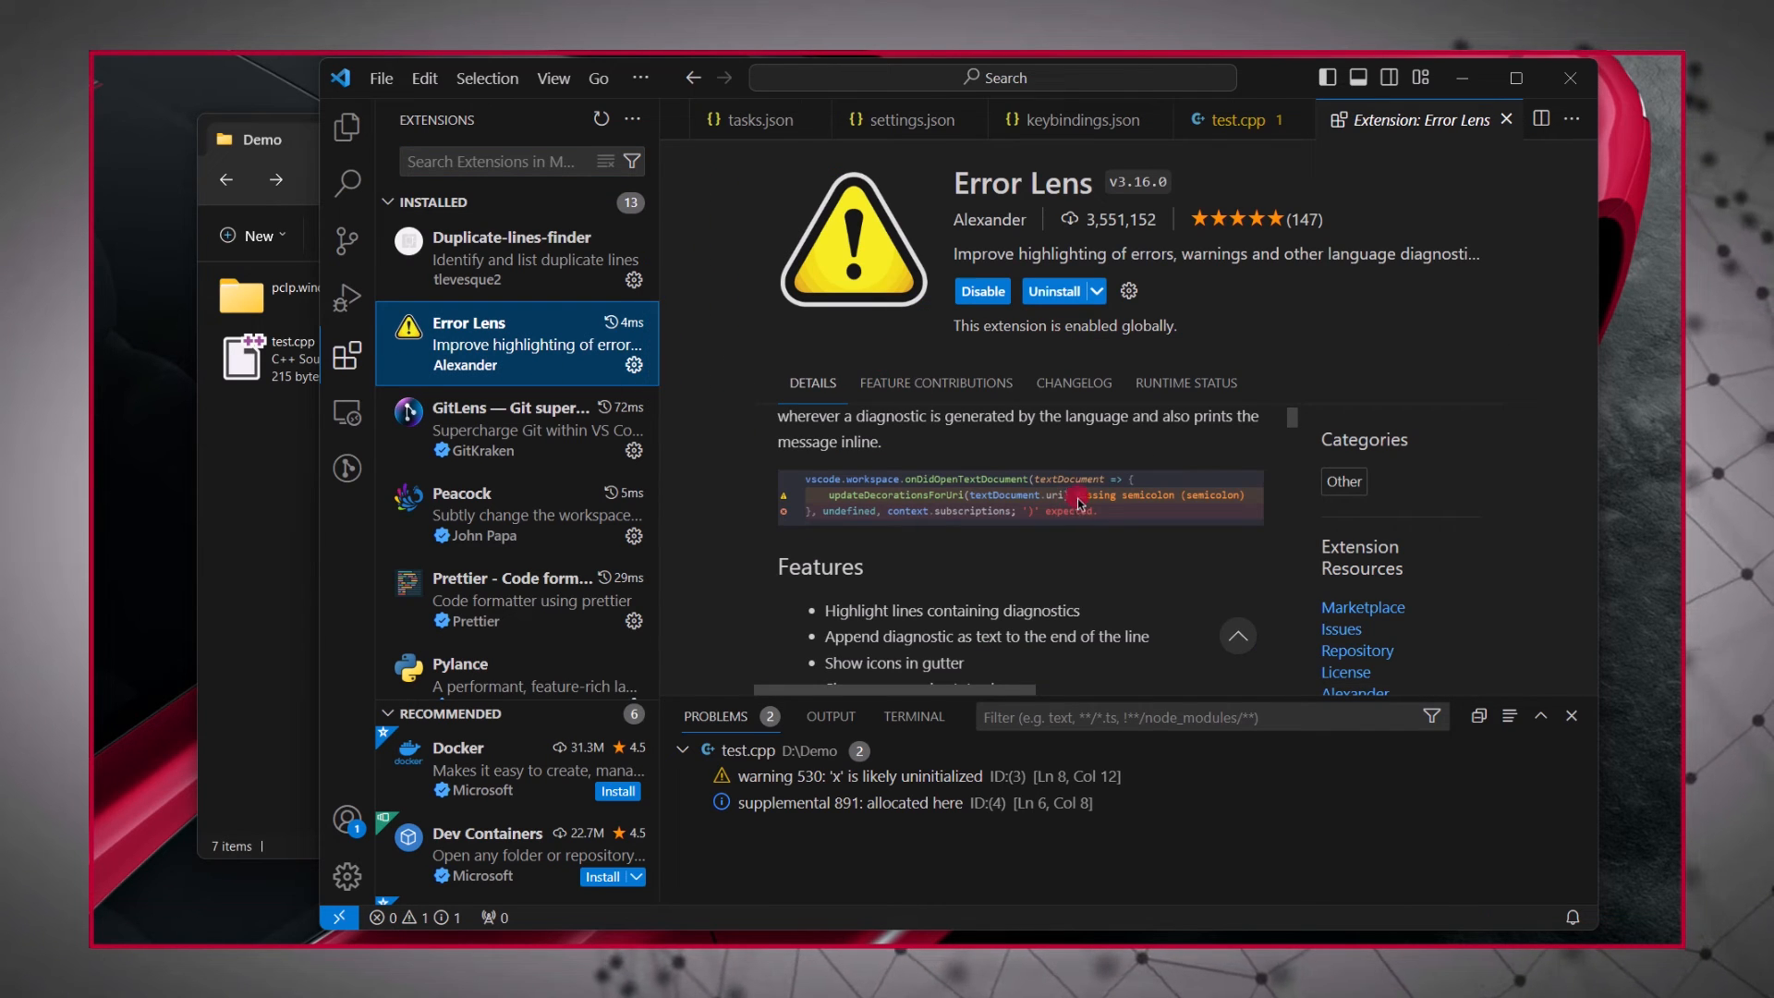
{"action": "mouse_move", "coordinate": [1175, 507]}
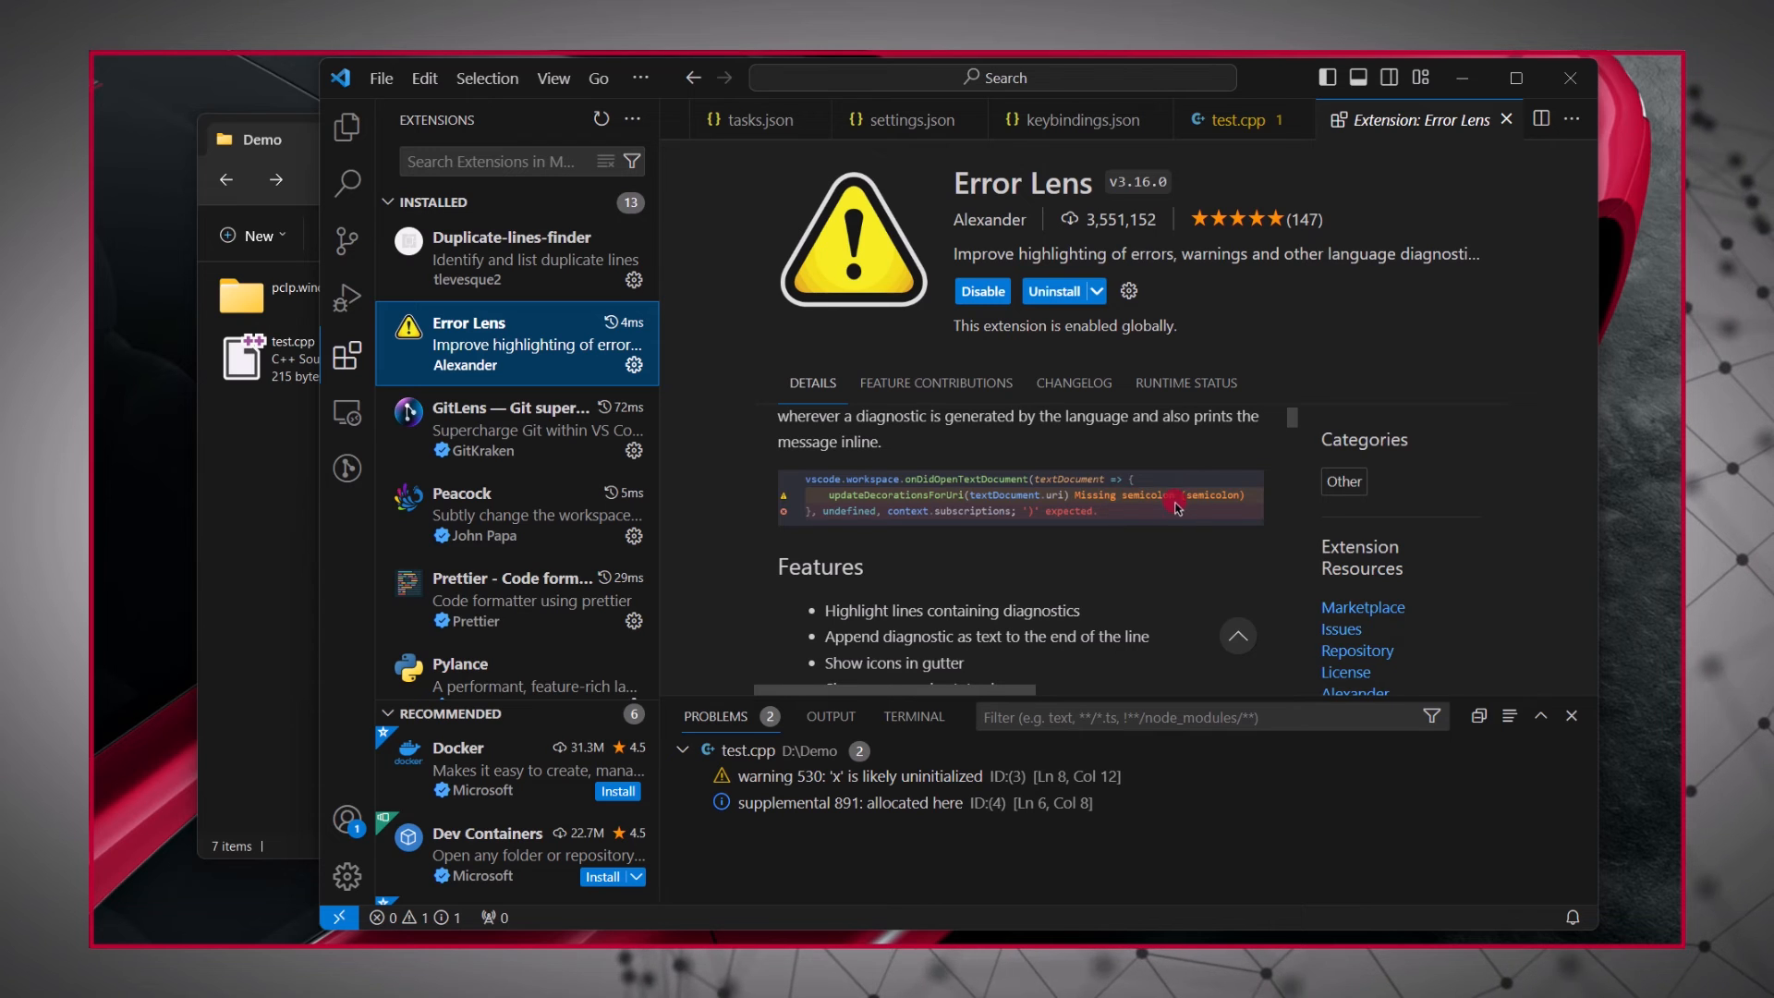
{"action": "mouse_move", "coordinate": [916, 414]}
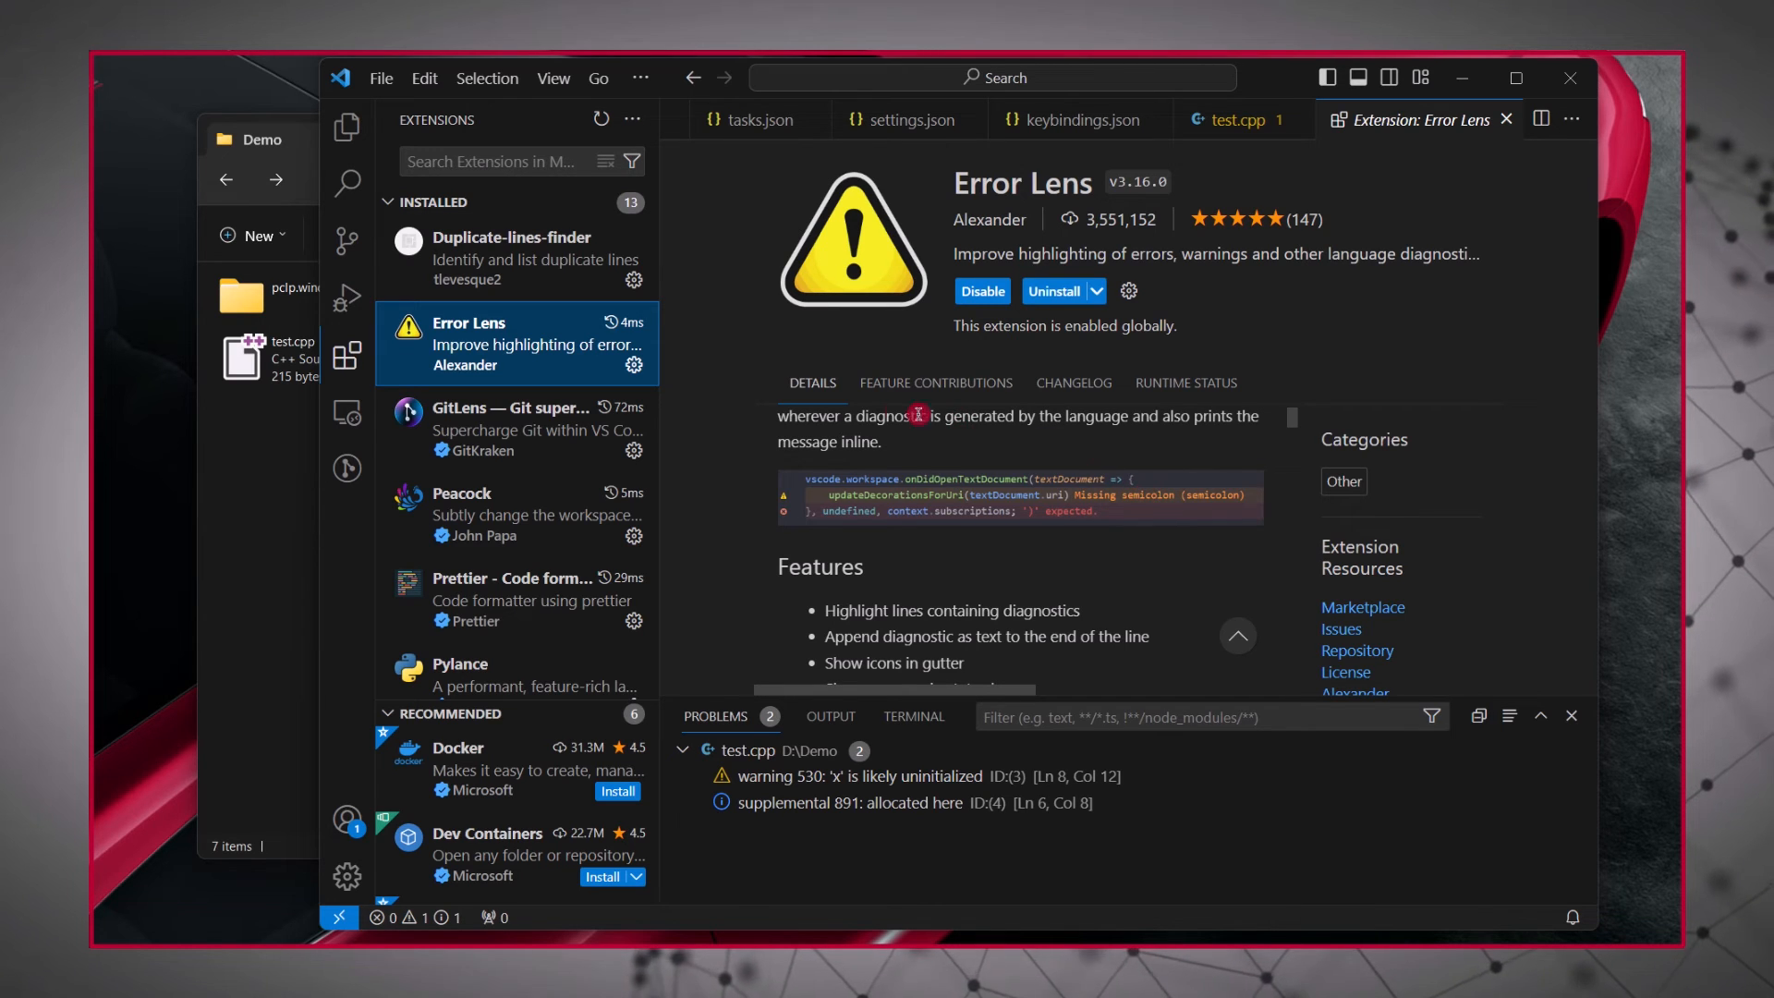
{"action": "mouse_move", "coordinate": [913, 755]}
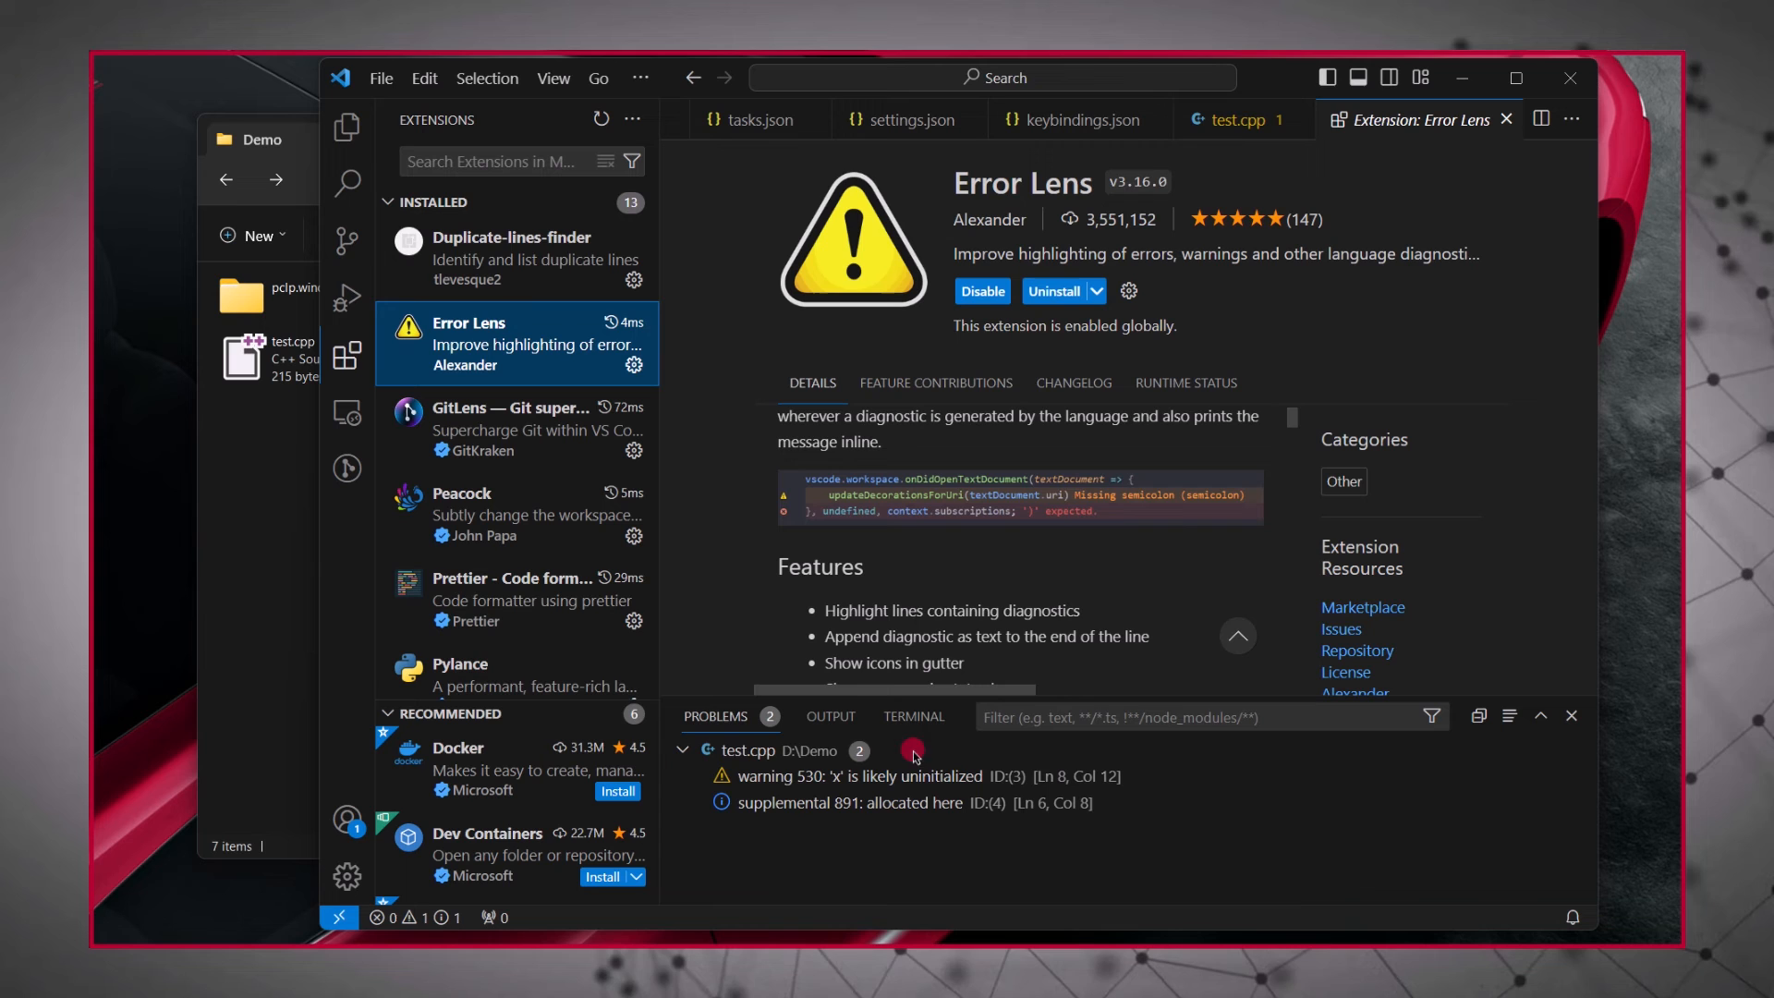
{"action": "mouse_move", "coordinate": [1126, 497]}
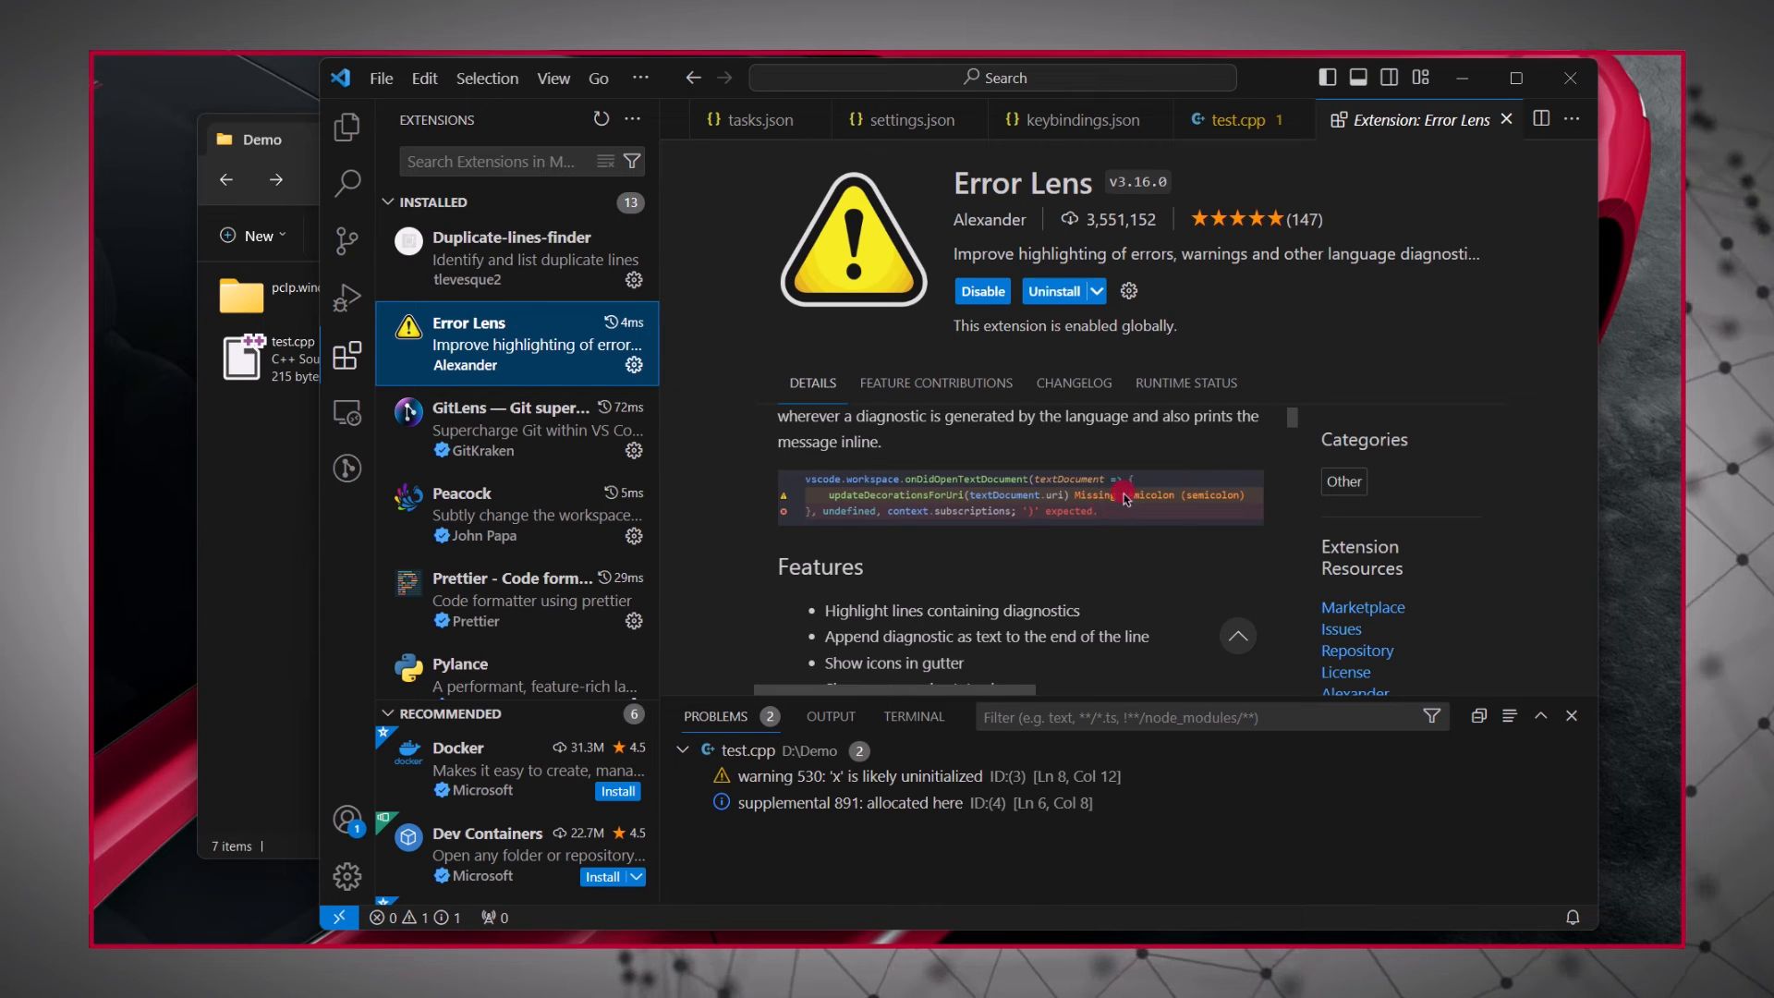
{"action": "mouse_move", "coordinate": [1148, 503]}
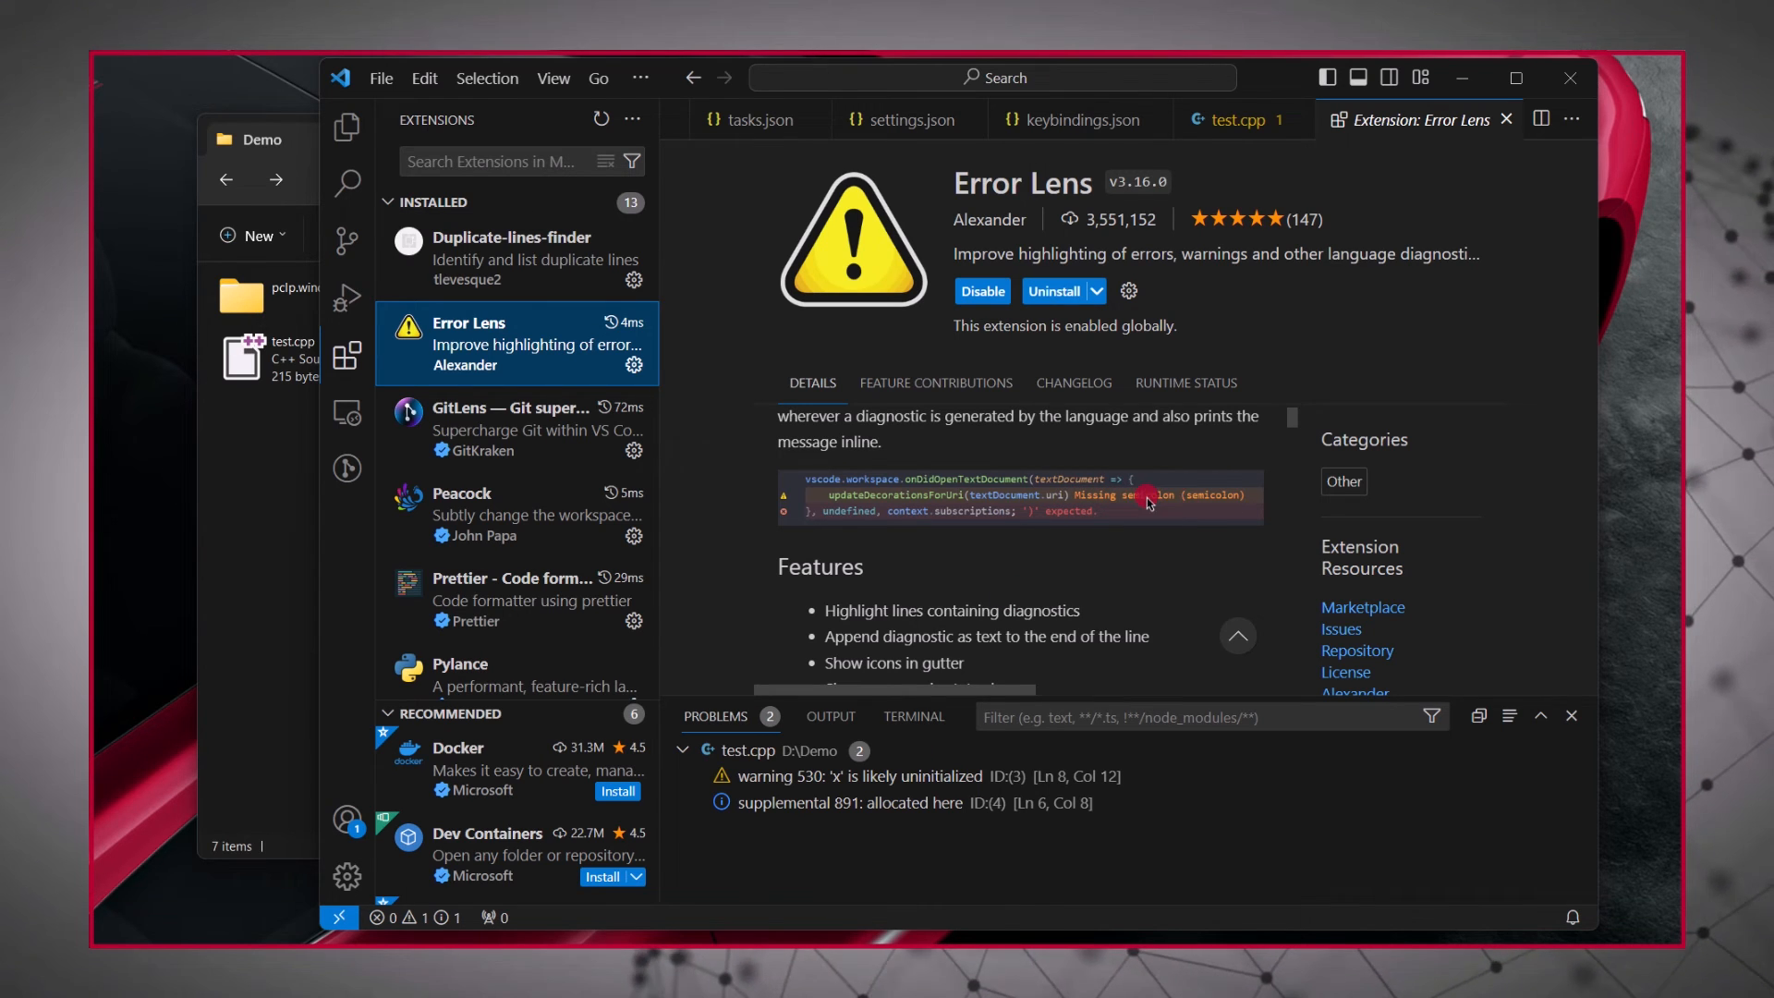
{"action": "left_click", "coordinate": [1236, 120]}
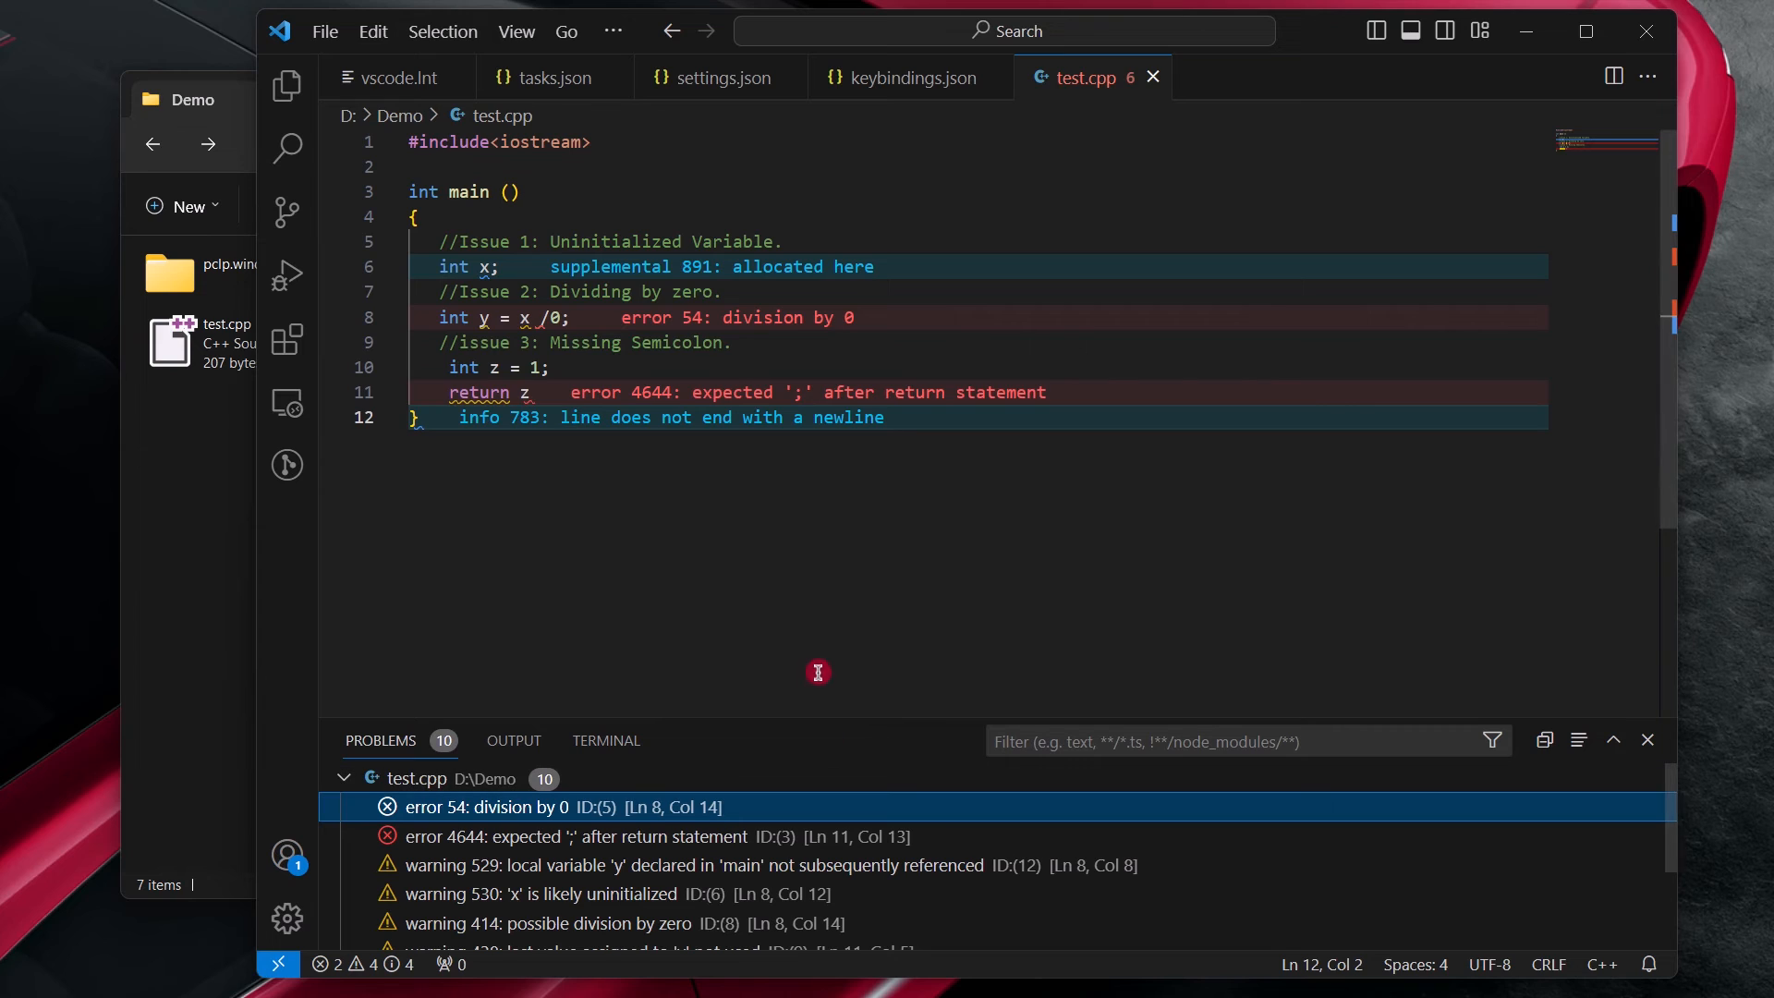
{"action": "mouse_move", "coordinate": [842, 814]}
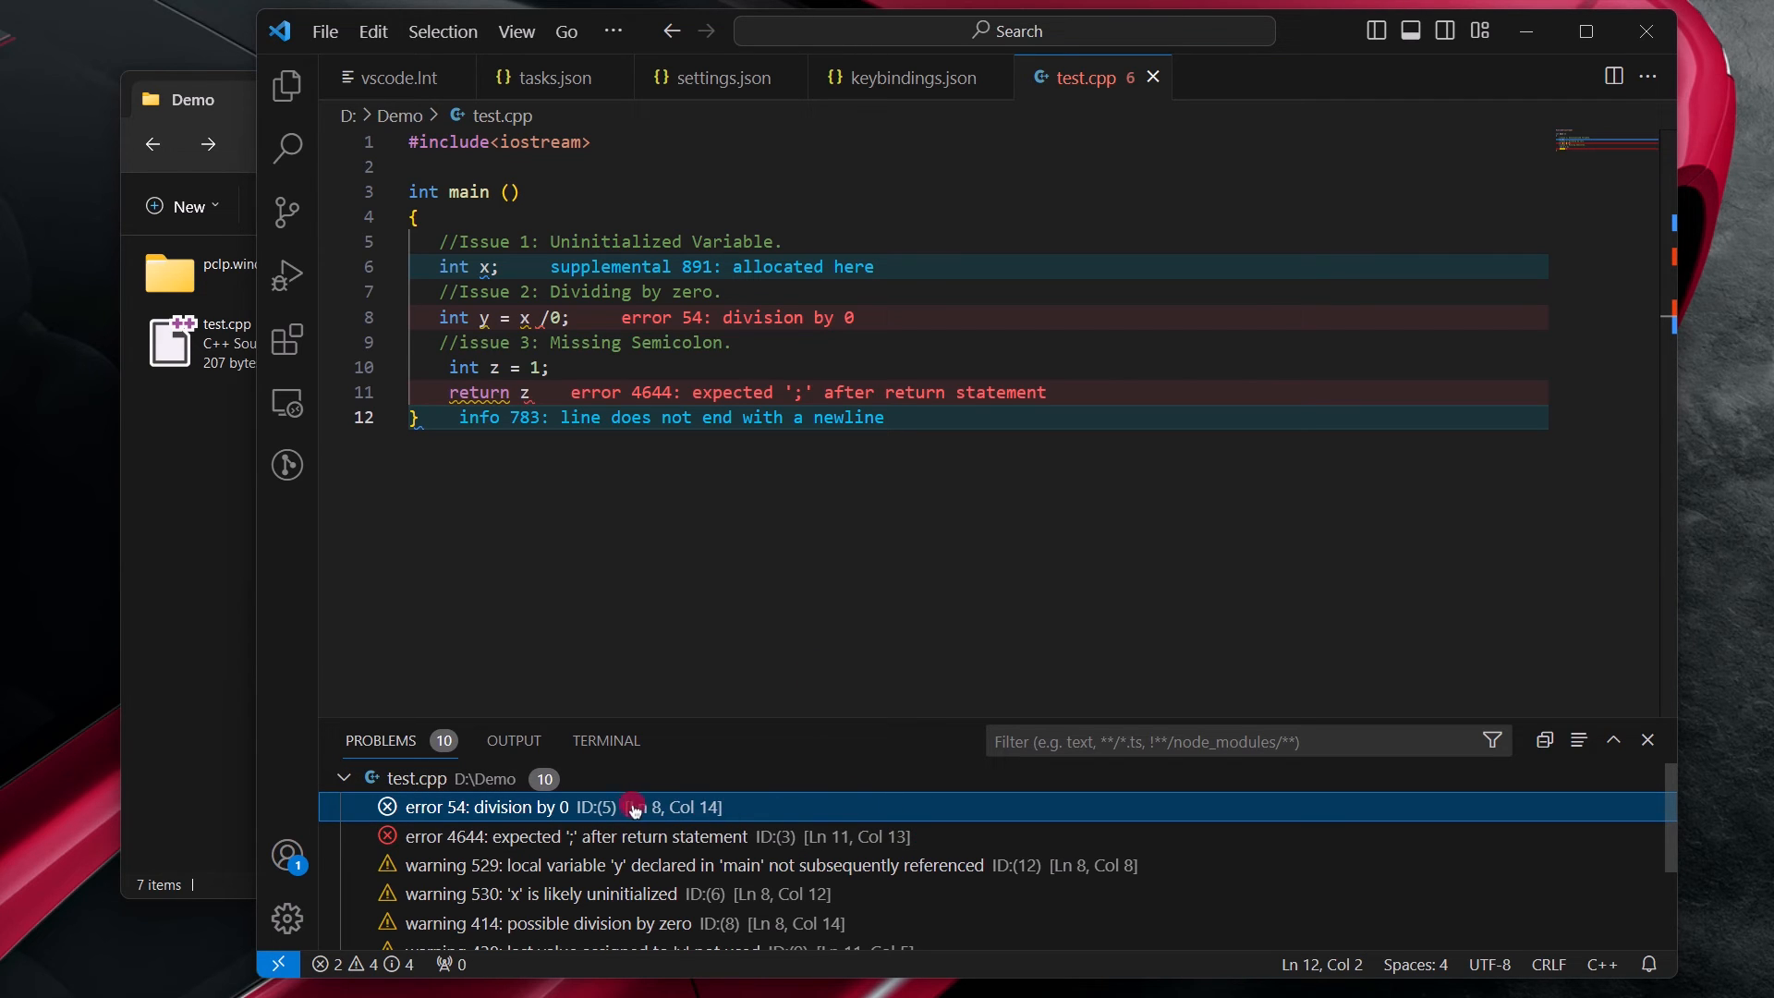
Step: Jump to the reported problems and fix them: x /1, semicolon after return z, z = 1 + y
{"action": "left_click", "coordinate": [510, 807]}
{"action": "type", "text": "1"}
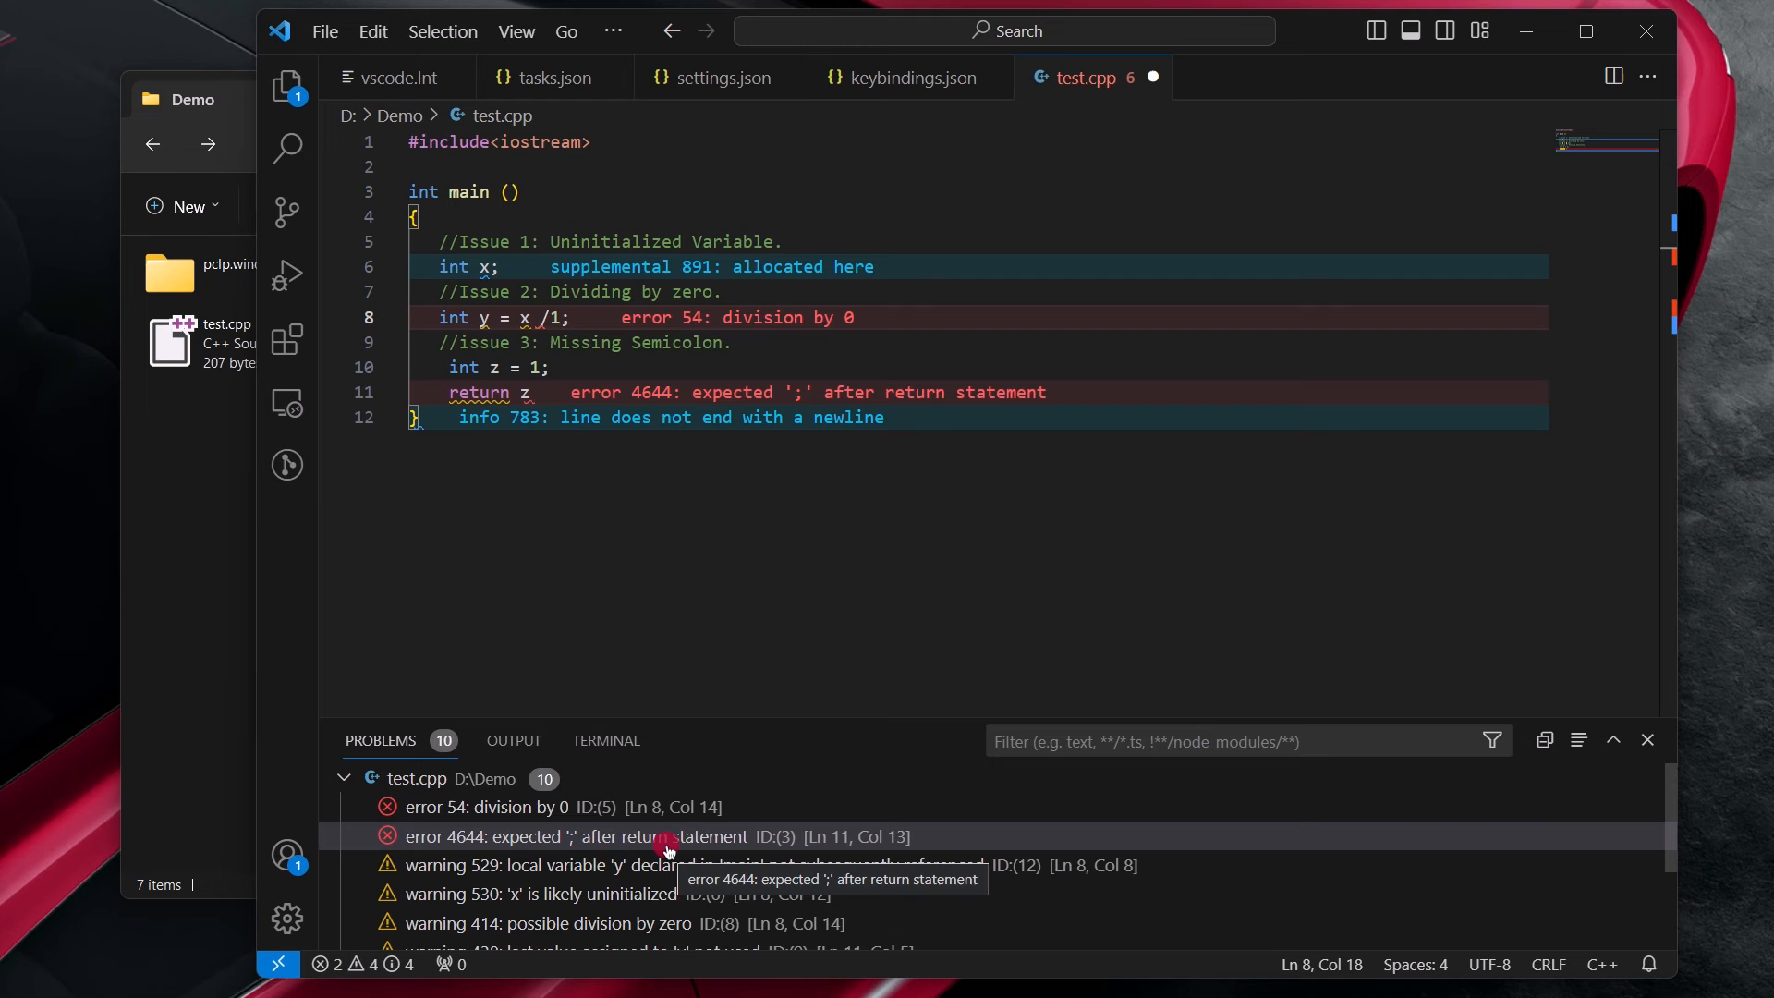
{"action": "left_click", "coordinate": [558, 451]}
{"action": "type", "text": ";"}
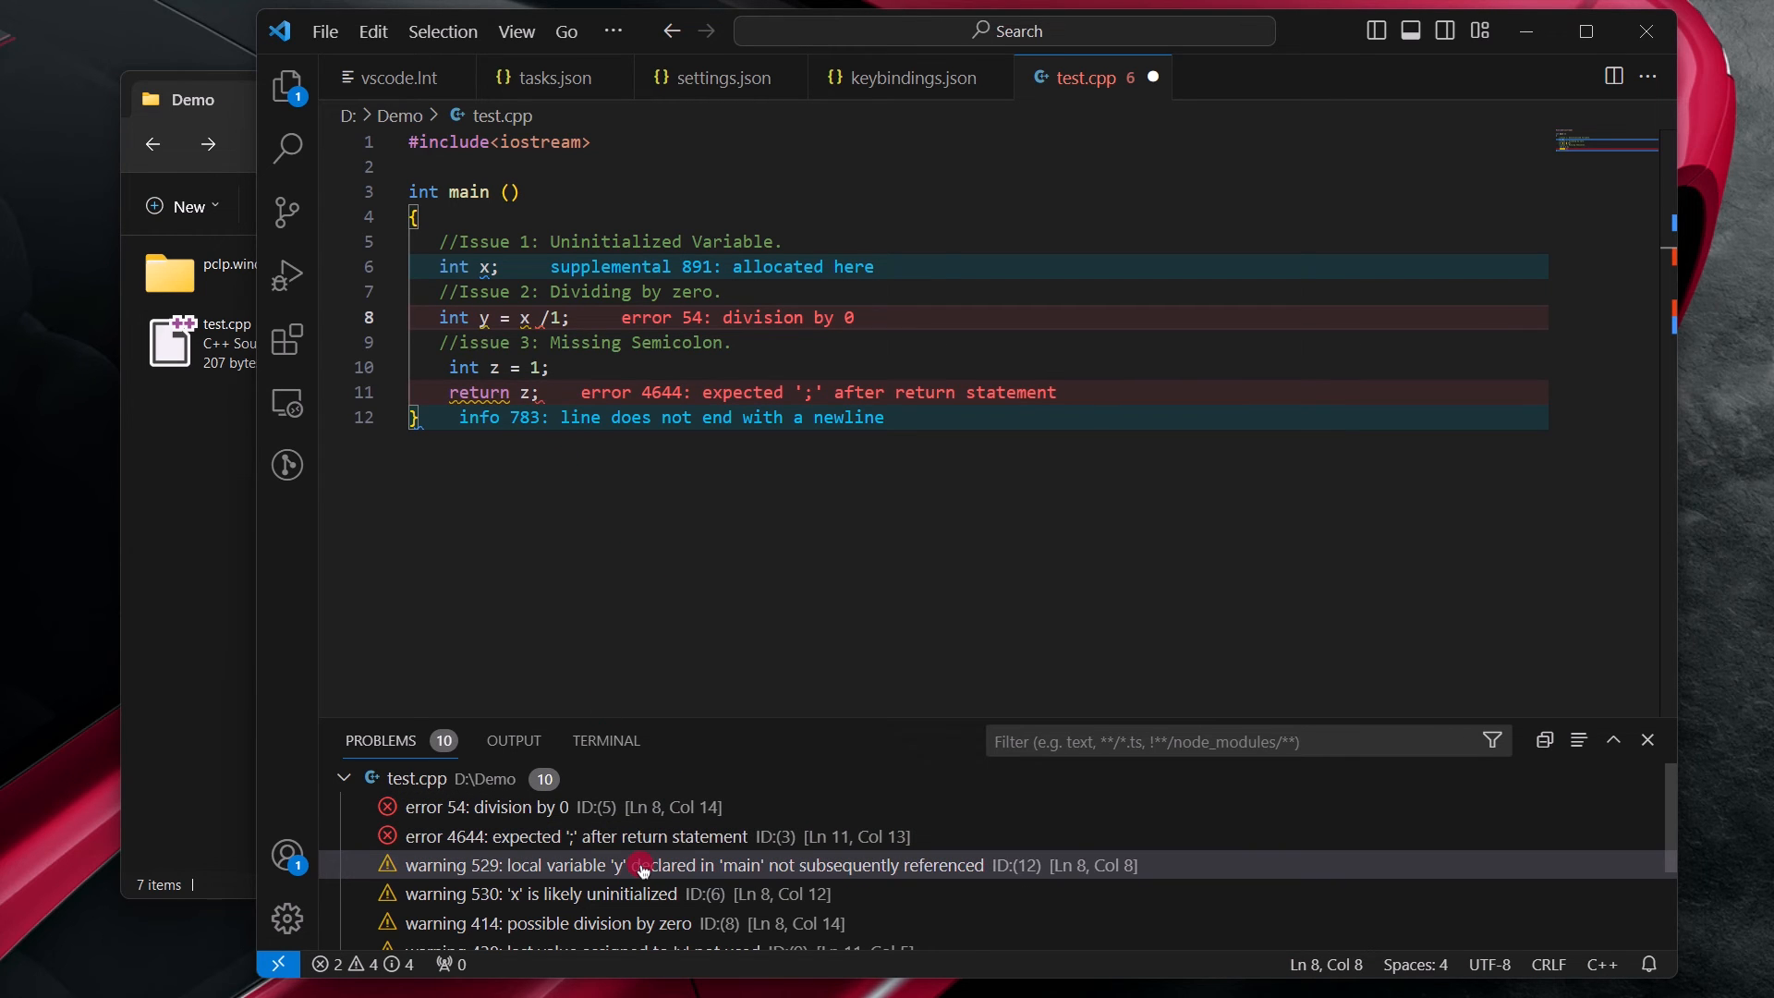
{"action": "mouse_move", "coordinate": [651, 865]}
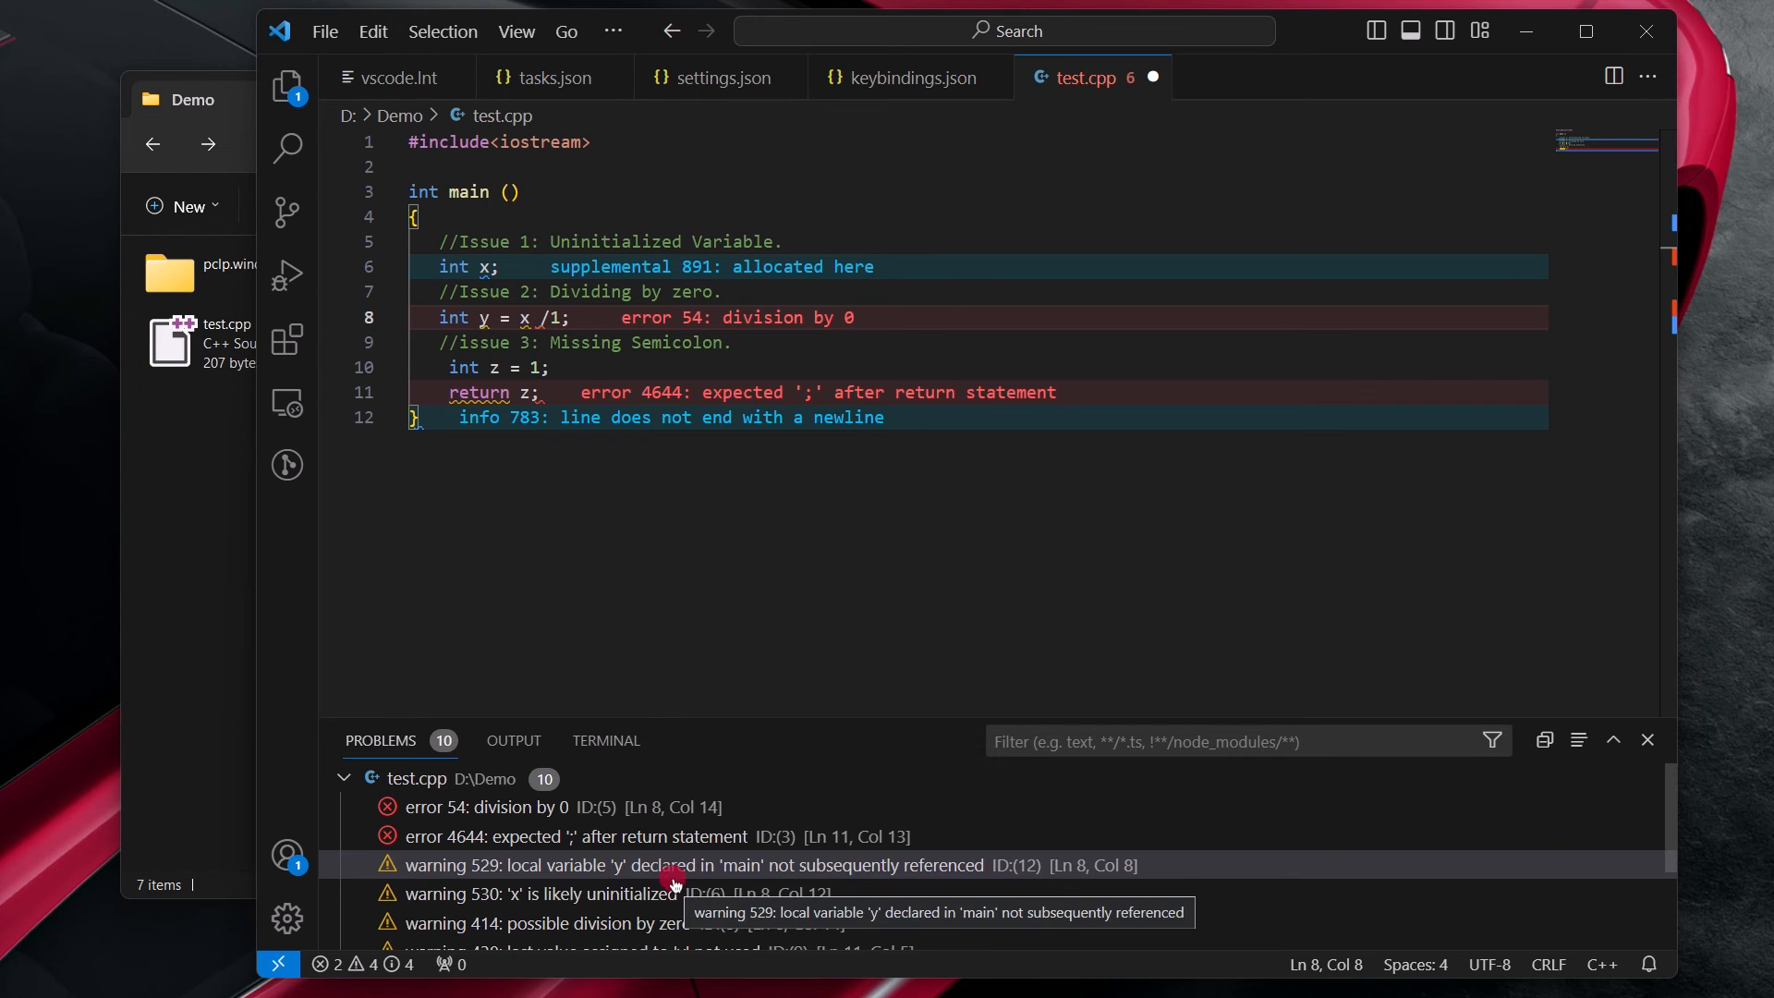
{"action": "mouse_move", "coordinate": [822, 635]}
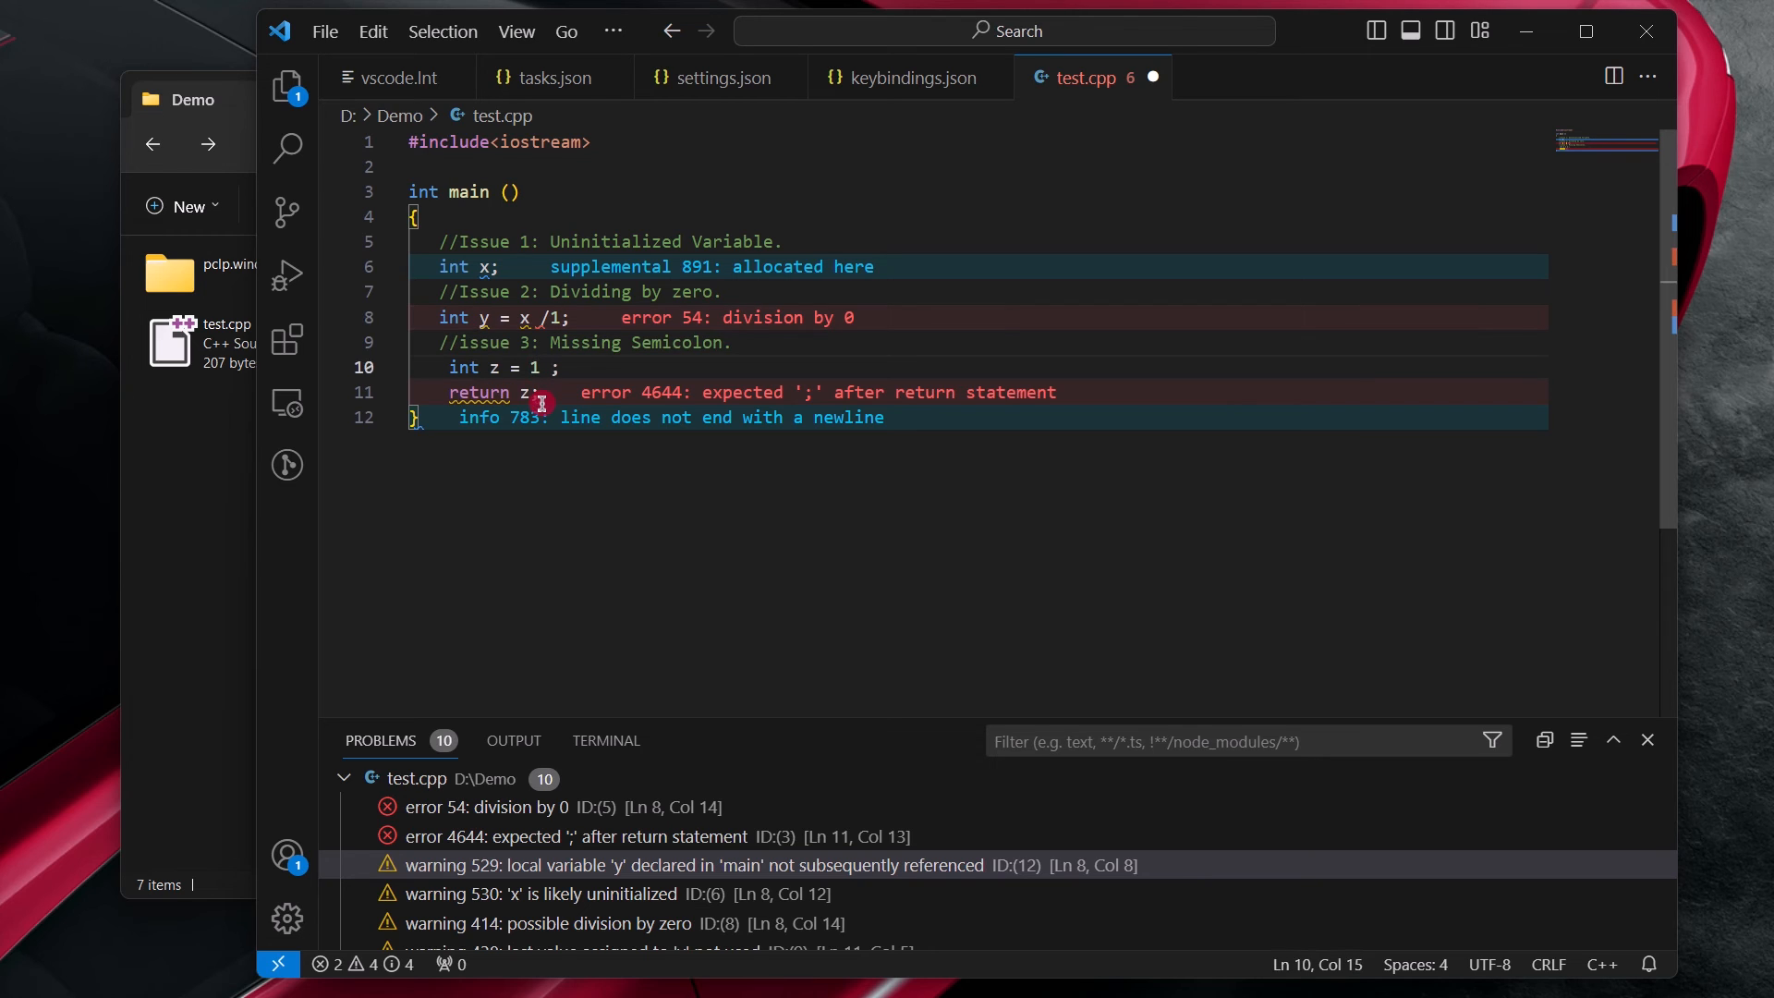
{"action": "type", "text": "+"}
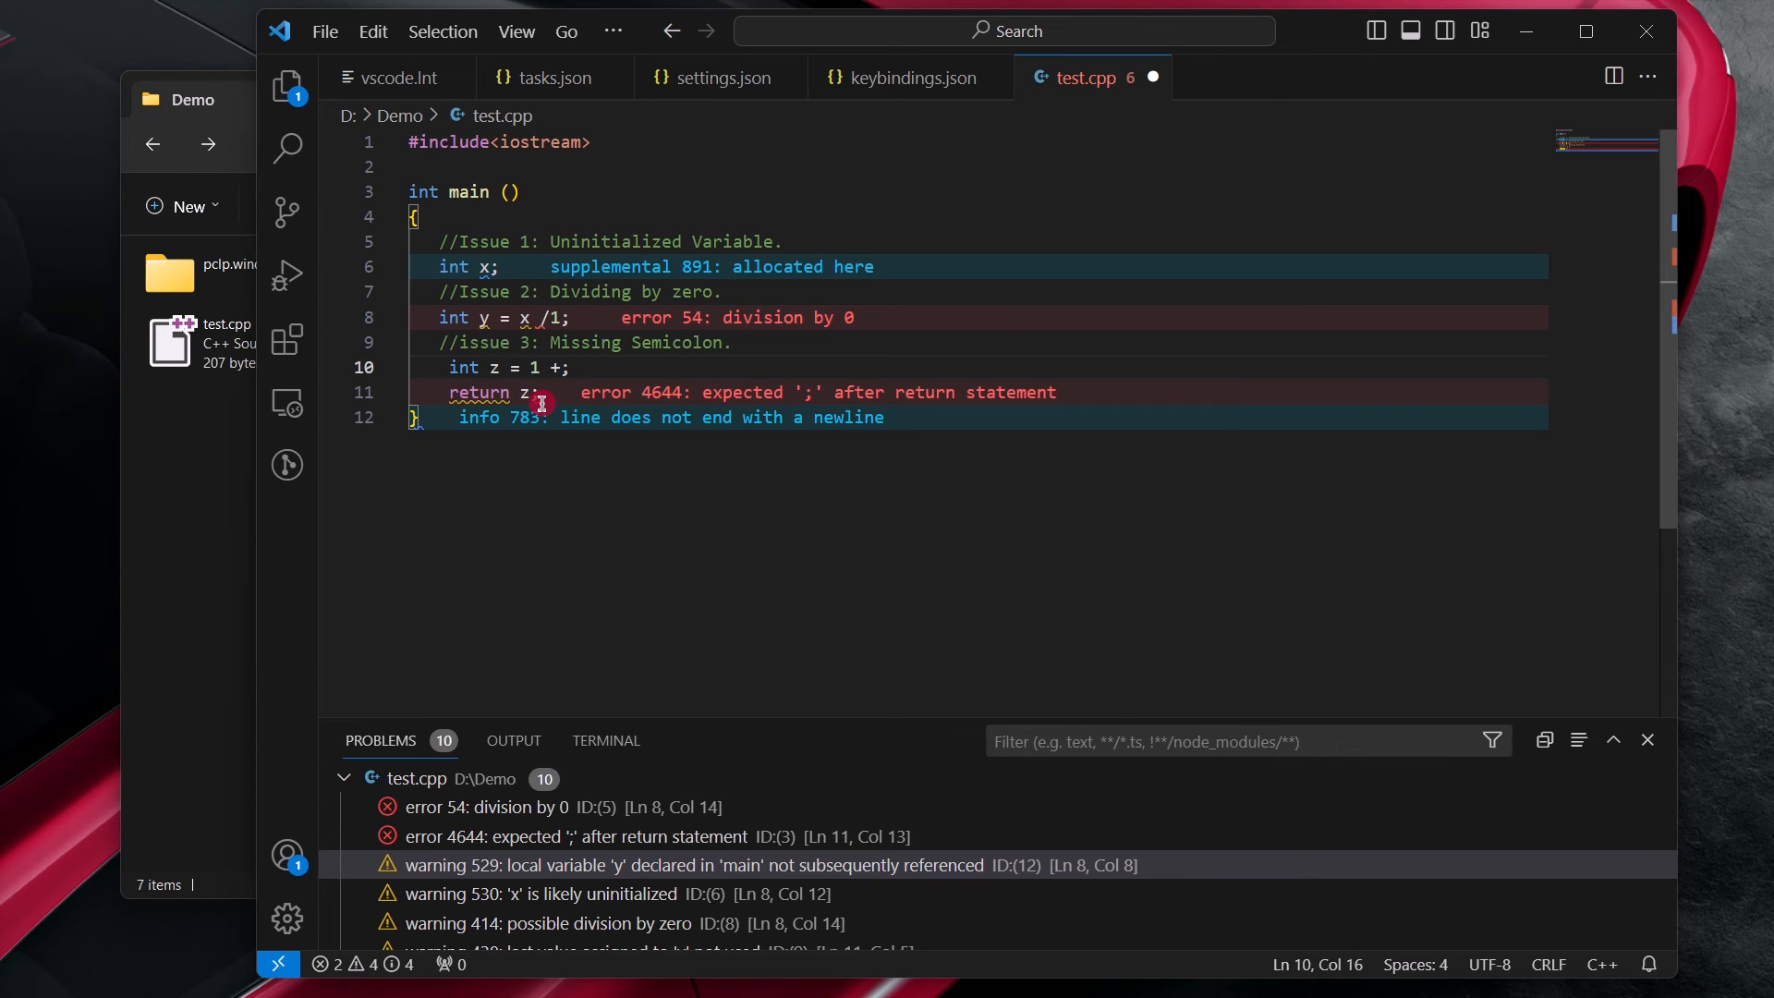
{"action": "left_click", "coordinate": [588, 923]}
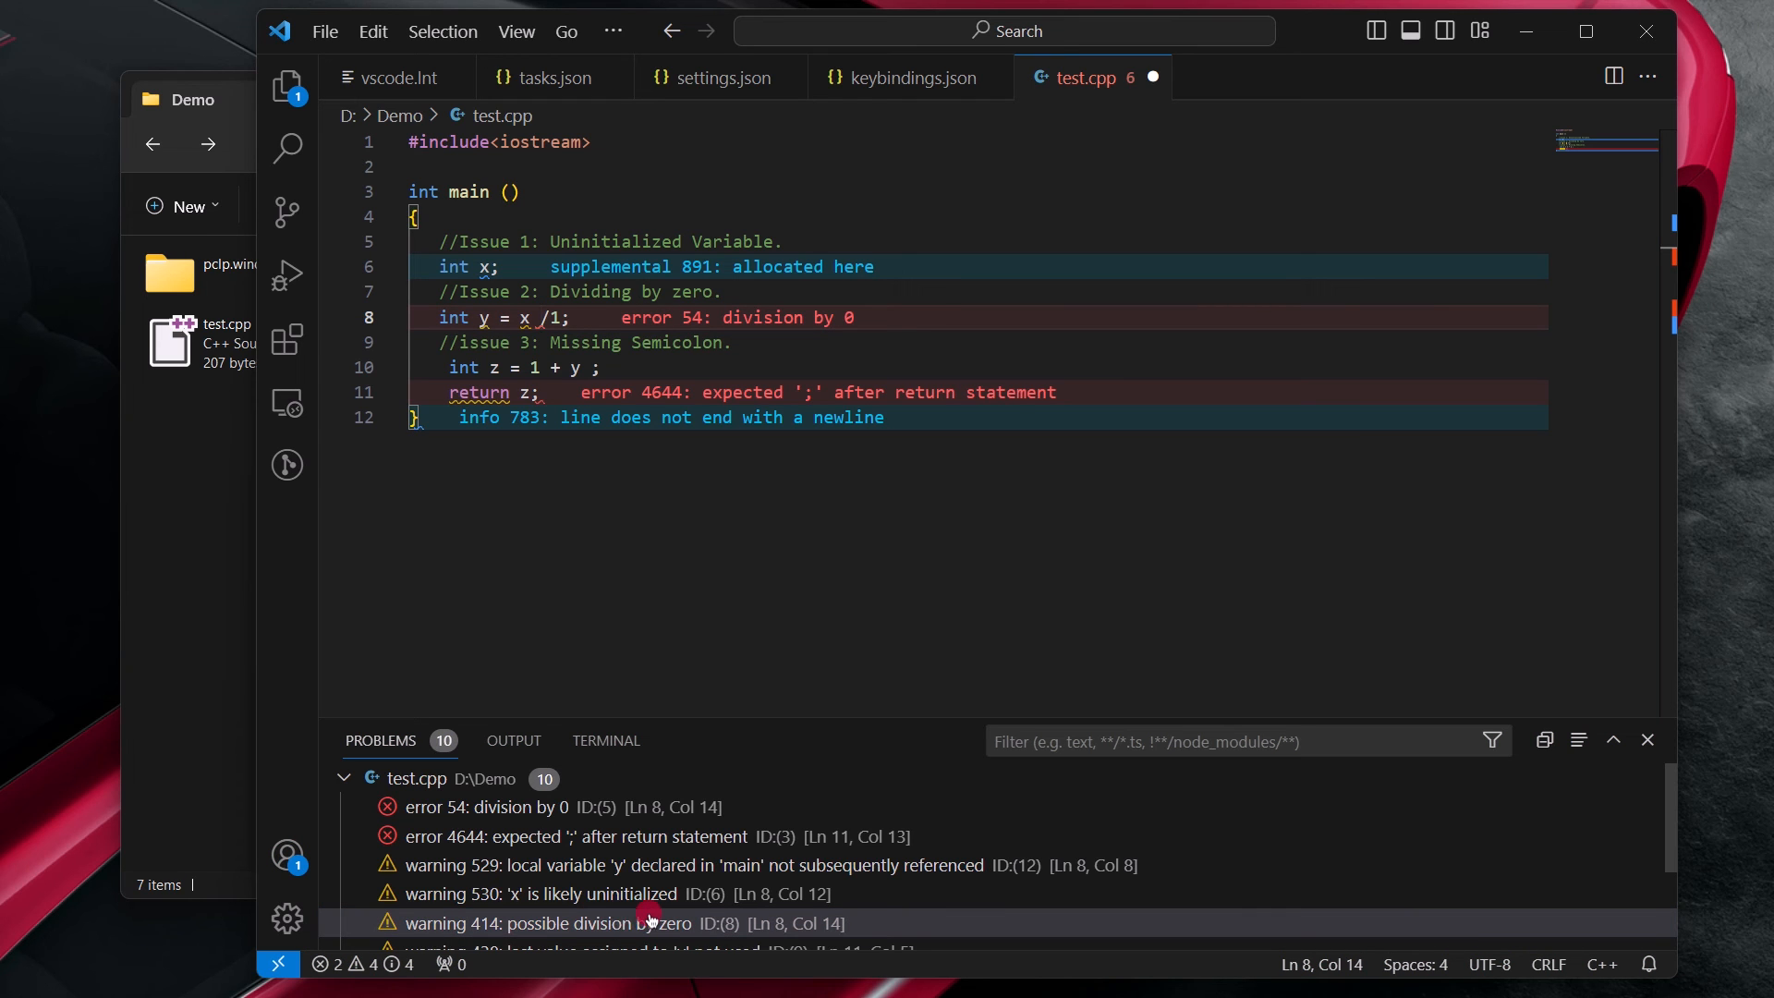
{"action": "scroll", "scroll_direction": "down", "scroll_amount": 3}
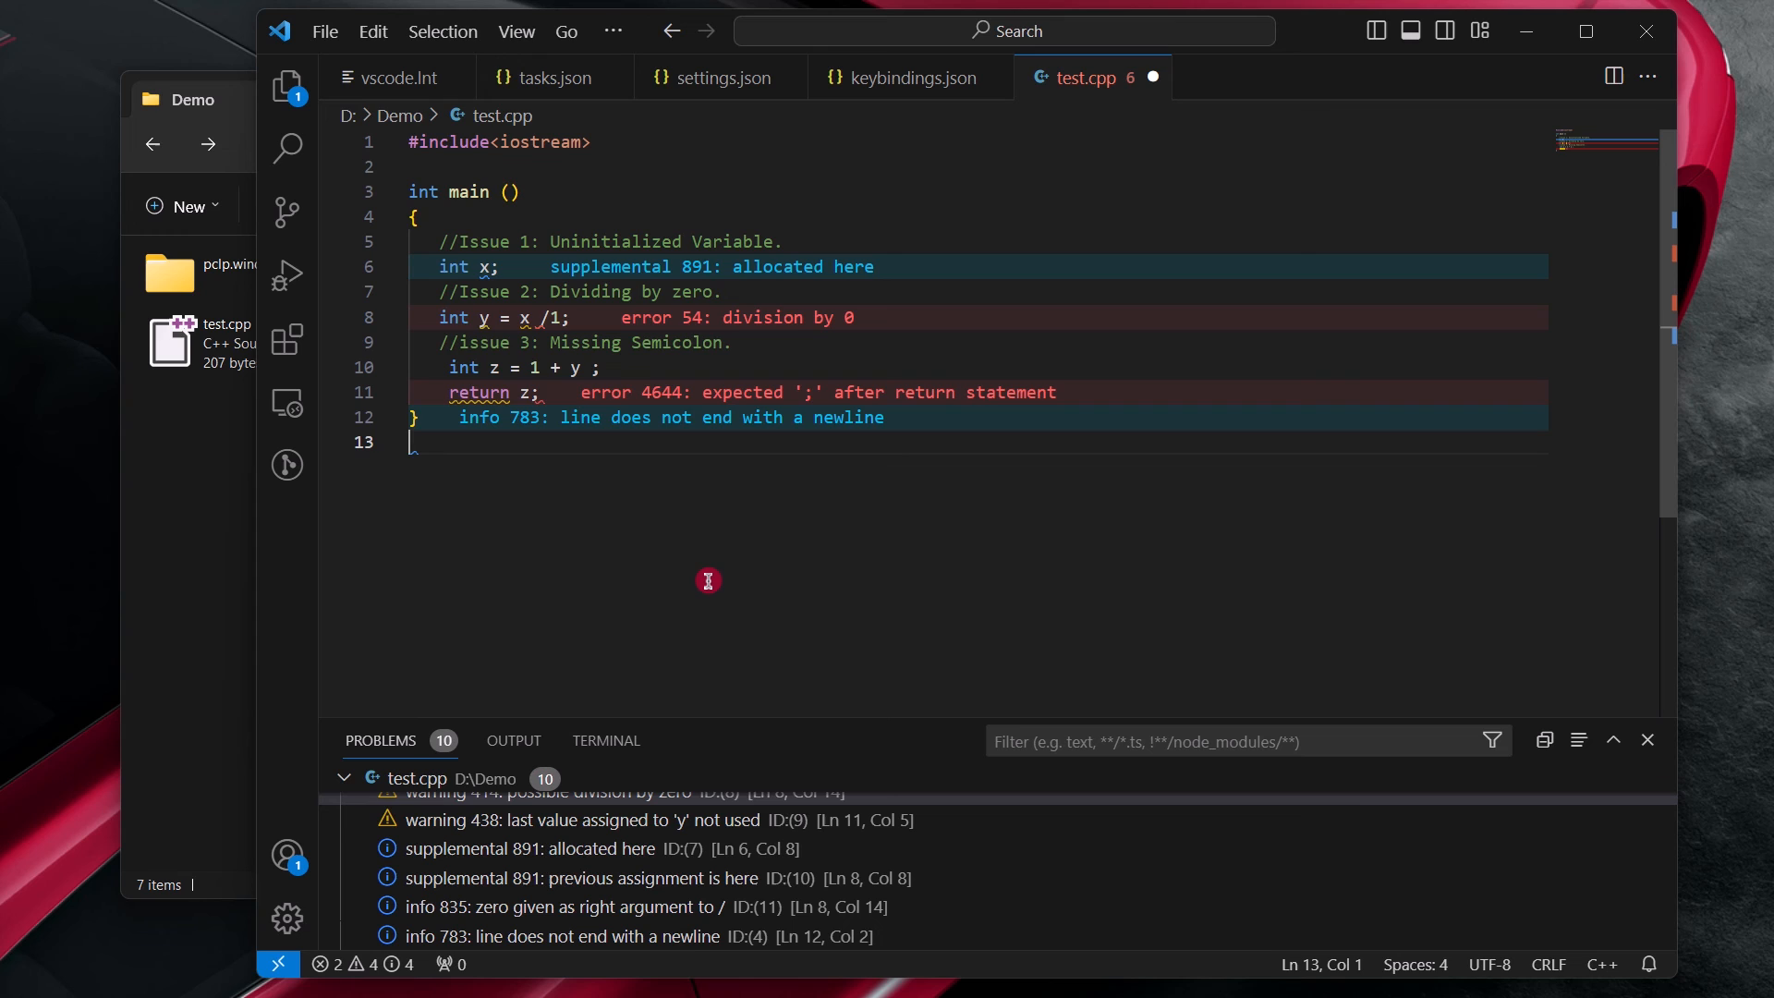
Step: Re-lint test.cpp, initialize x to 1, and lint again so no problems remain
{"action": "key", "text": "ctrl+shift+alt+p"}
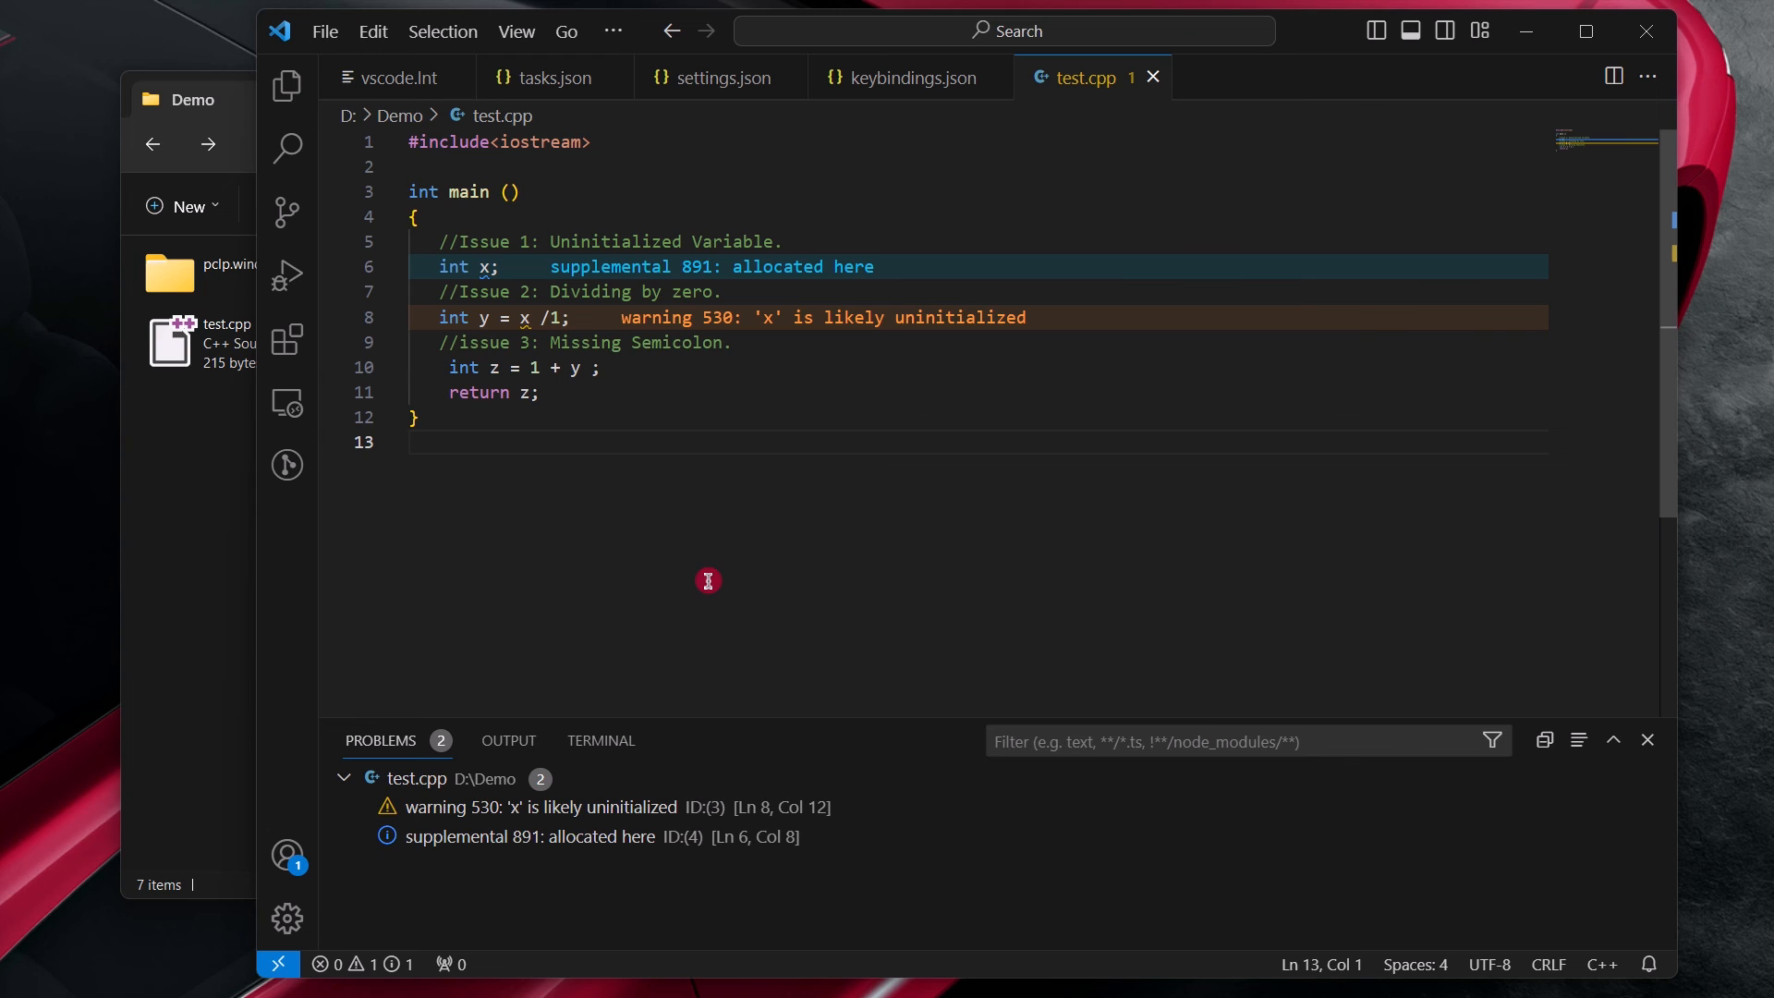
{"action": "mouse_move", "coordinate": [585, 386]}
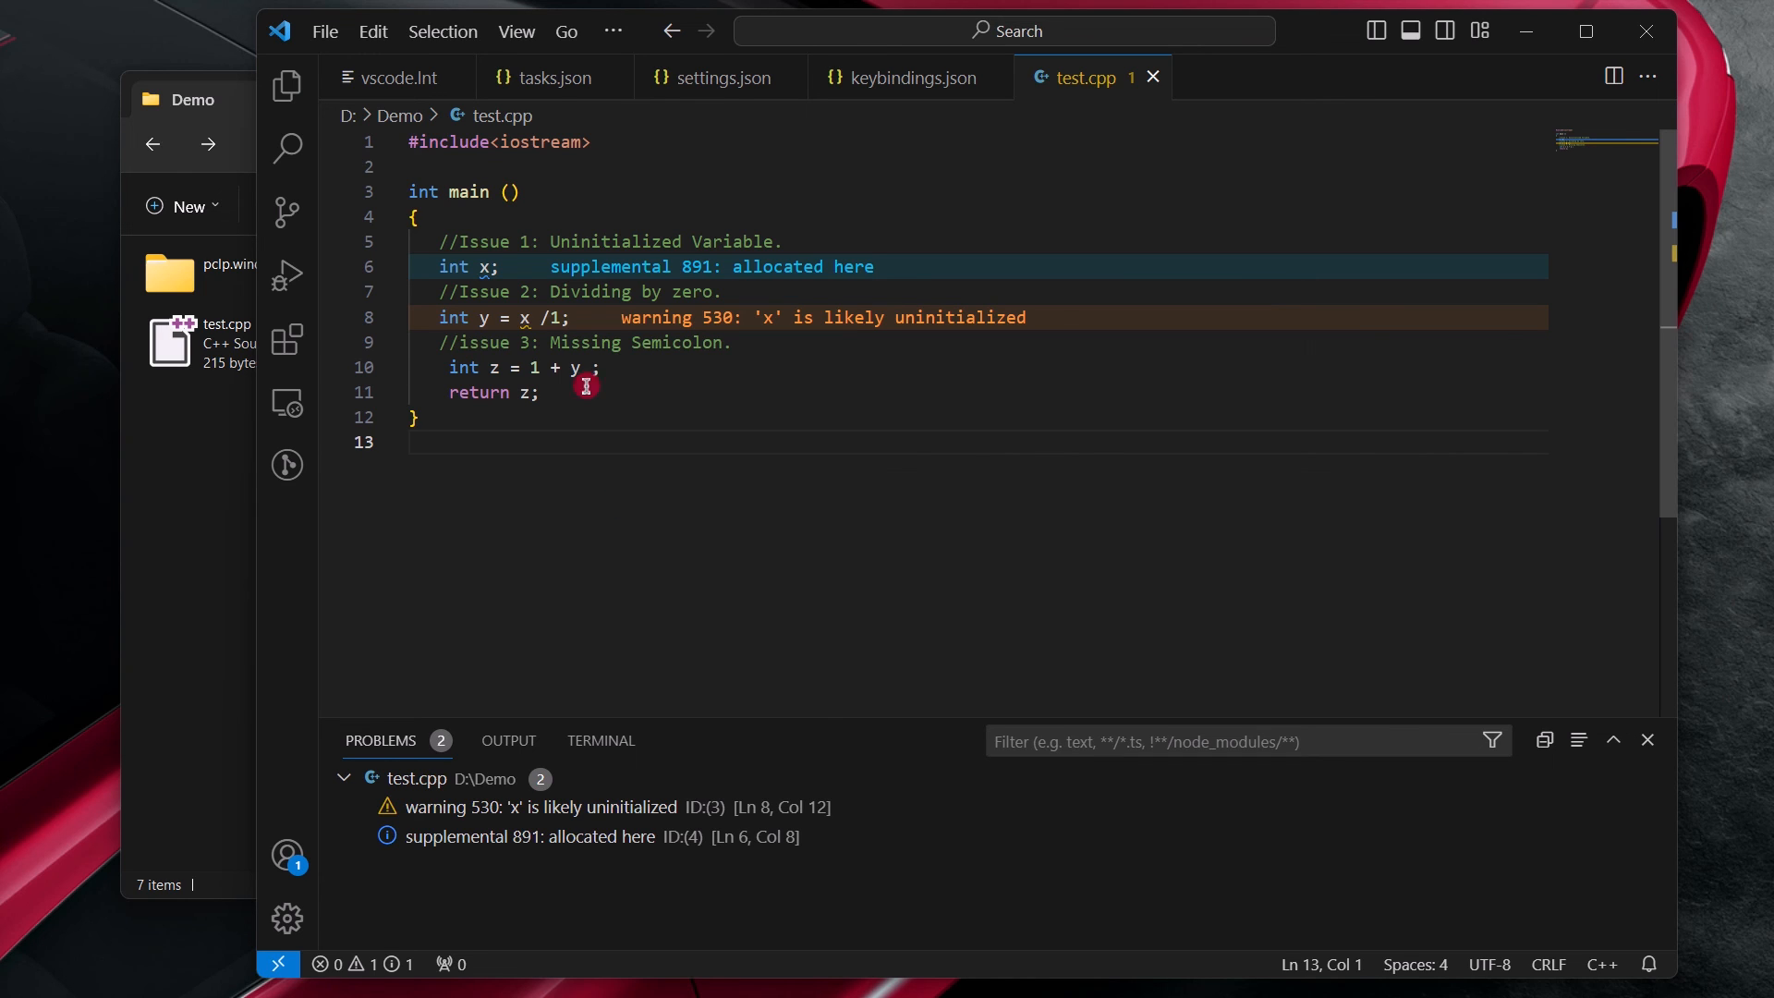
{"action": "left_click", "coordinate": [490, 267]}
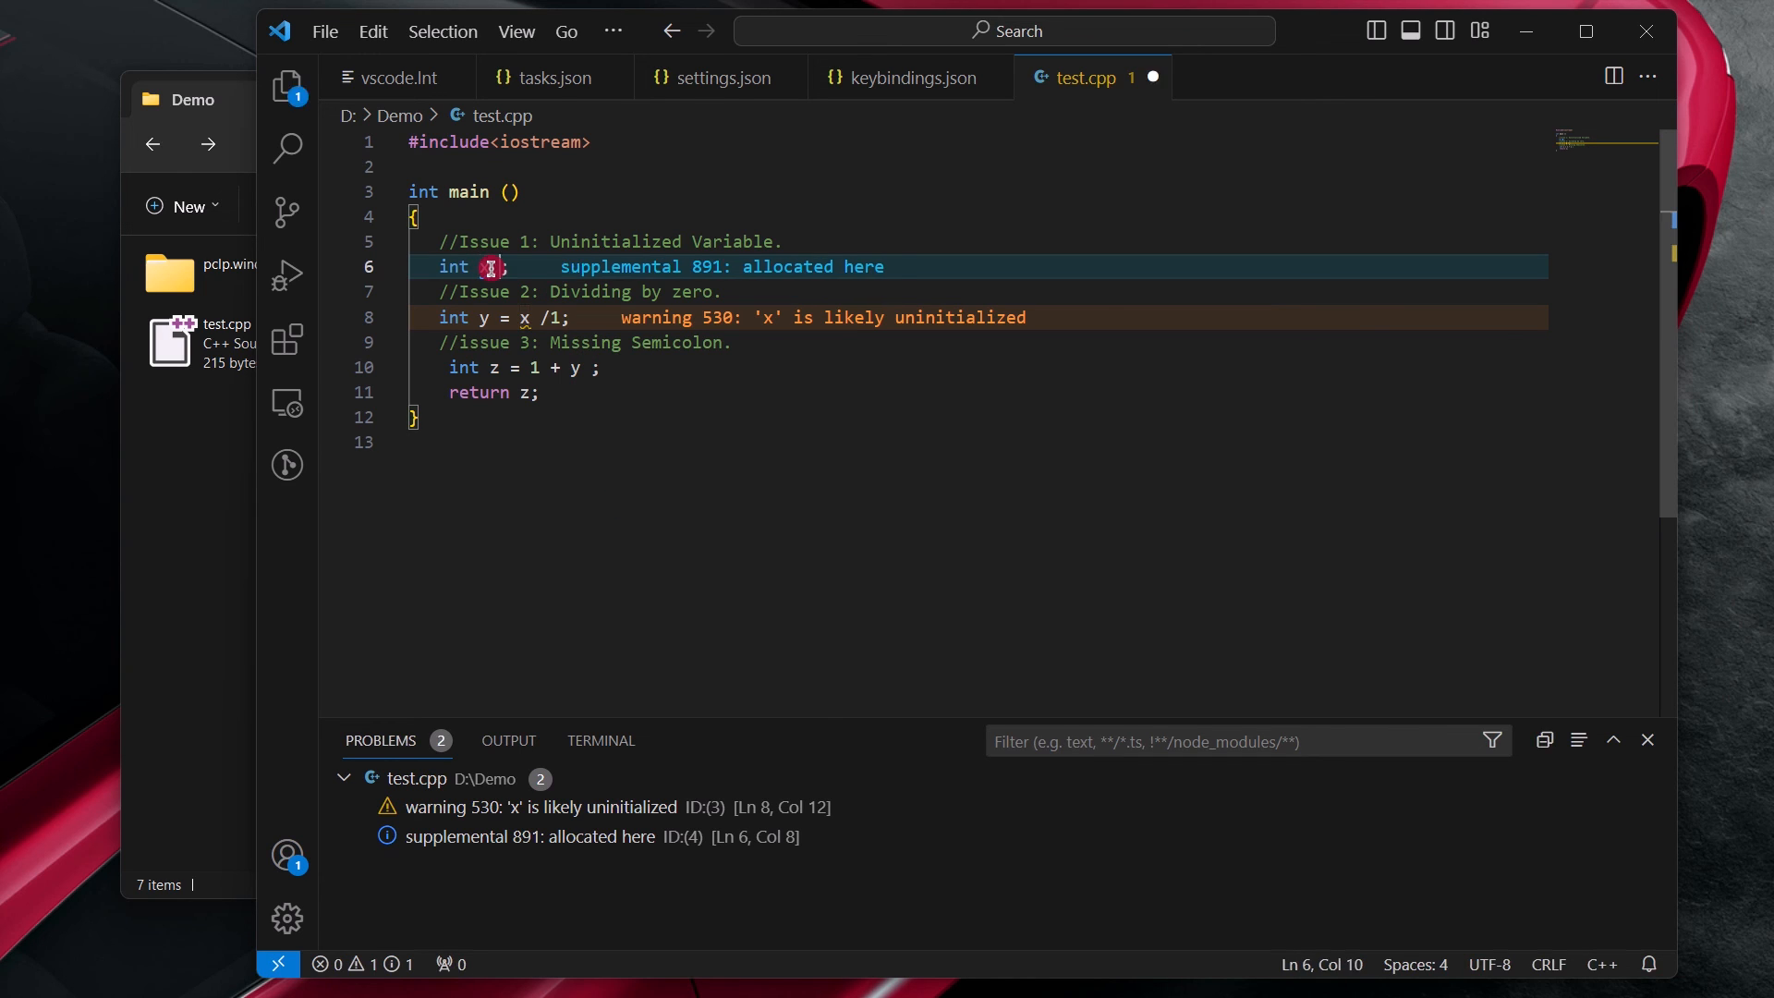
{"action": "type", "text": "= 1"}
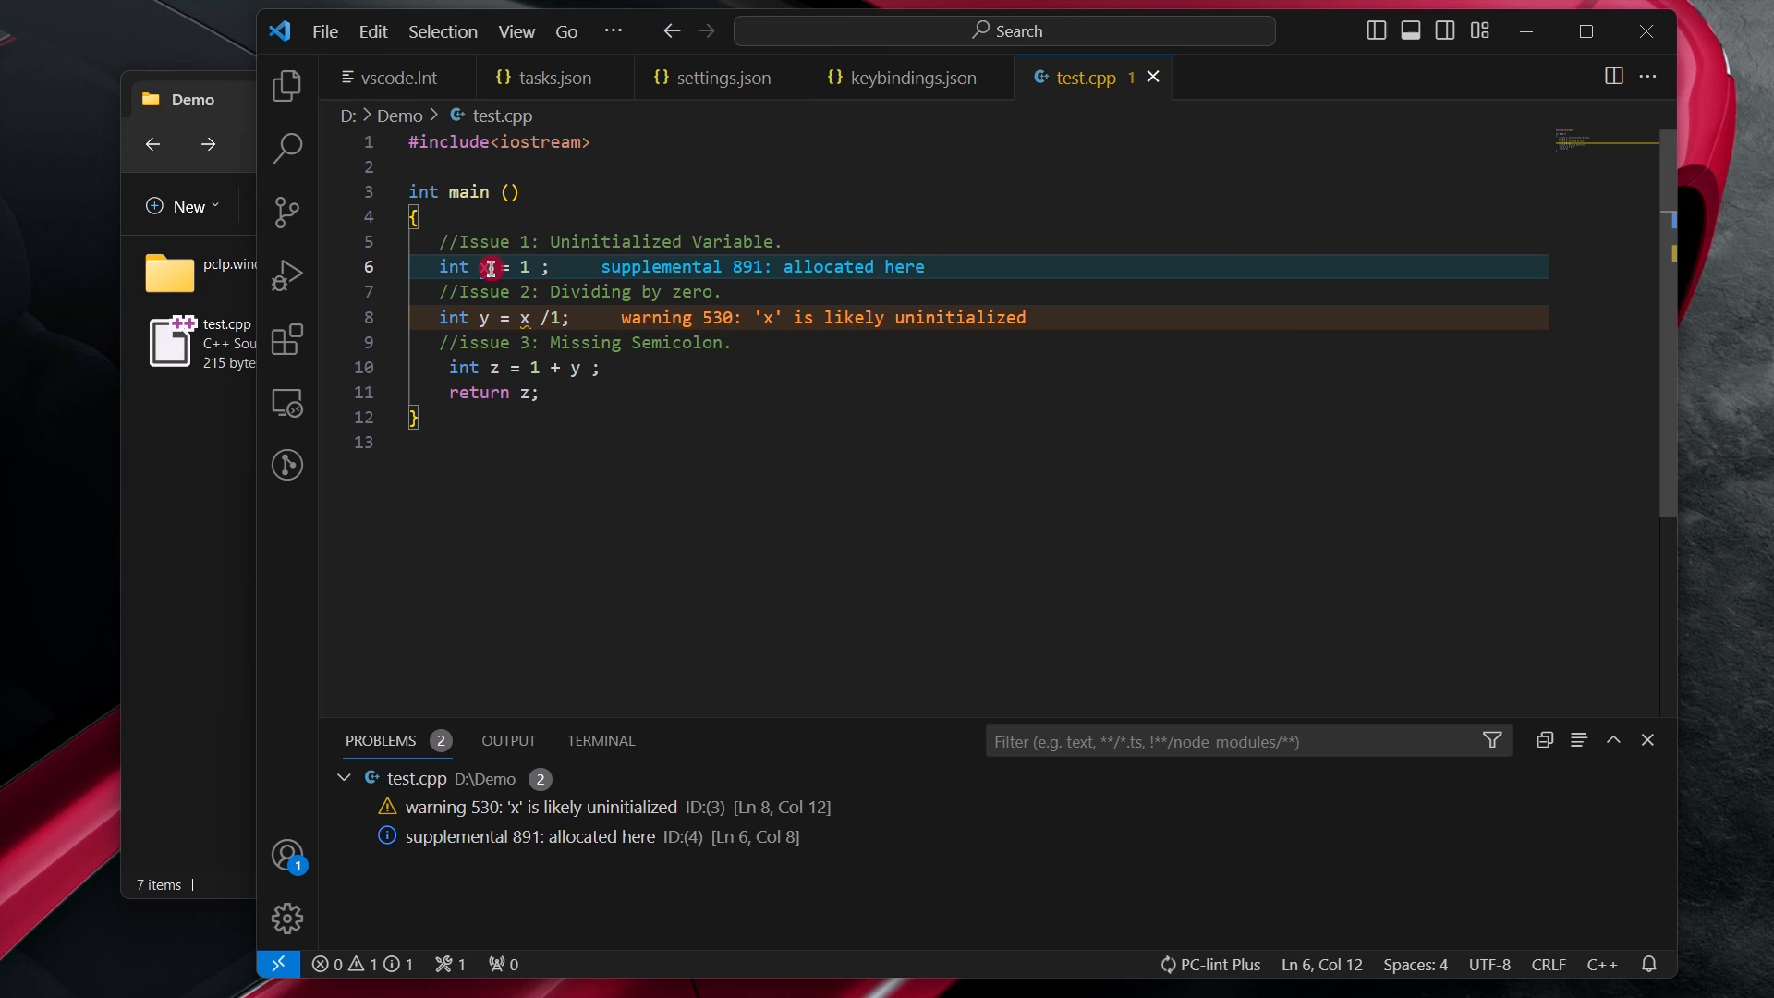
{"action": "key", "text": "ctrl+s"}
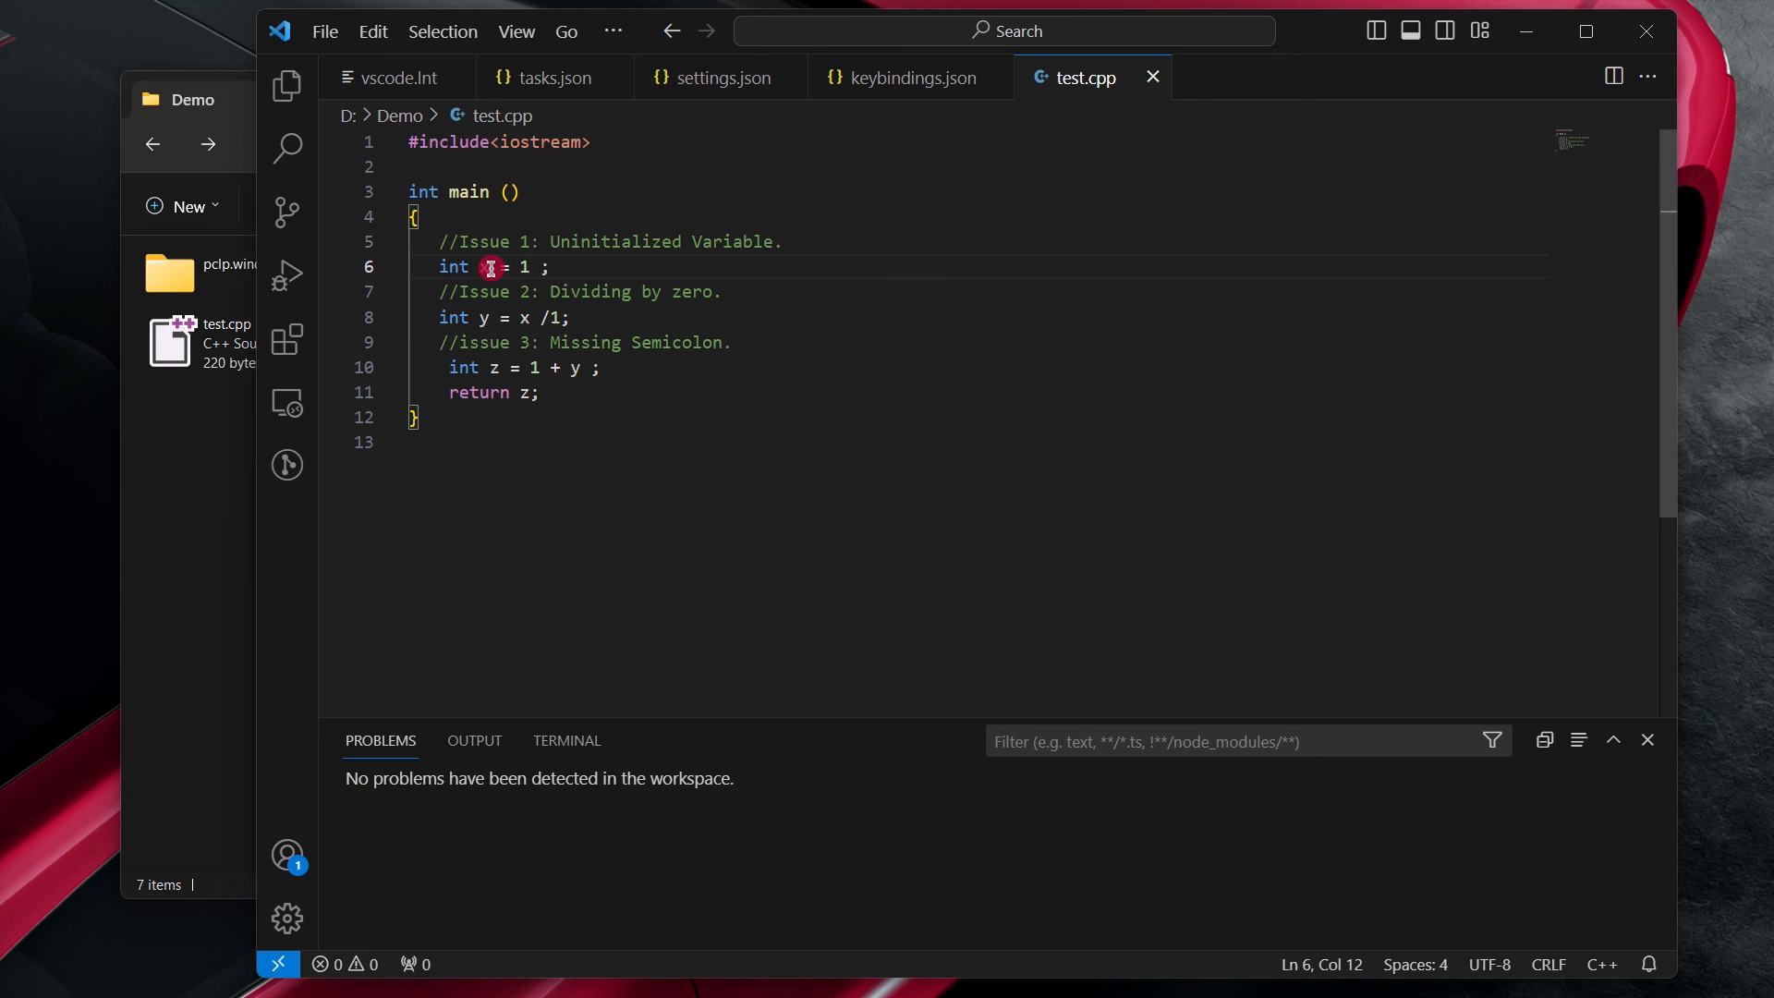